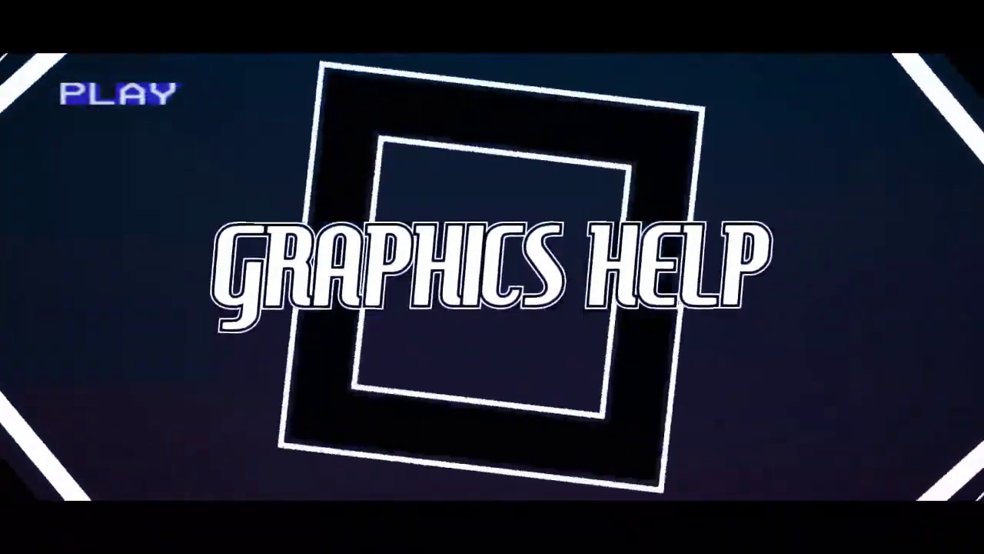
Step: Open the New document dialog with Ctrl+N
{"action": "key", "text": "ctrl+n"}
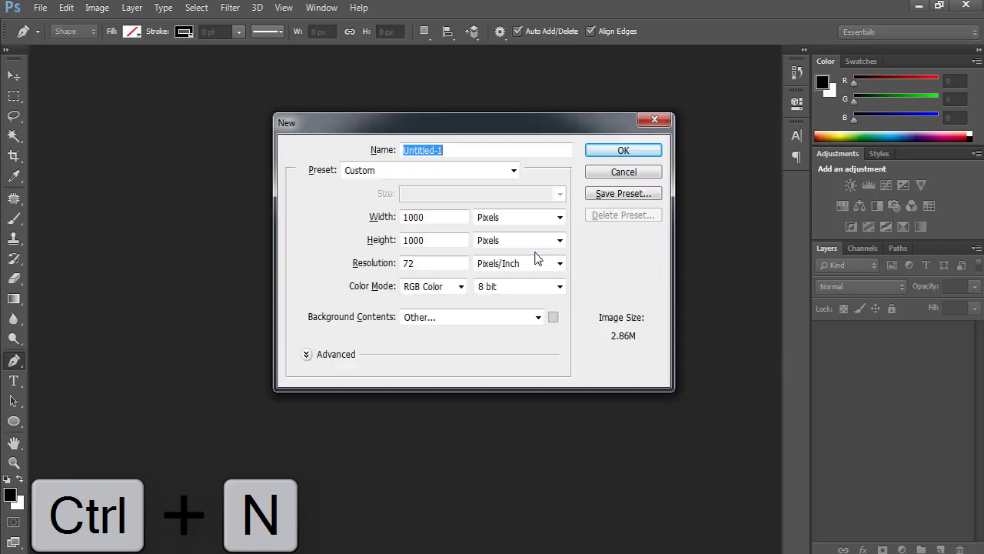
{"action": "mouse_move", "coordinate": [477, 232]}
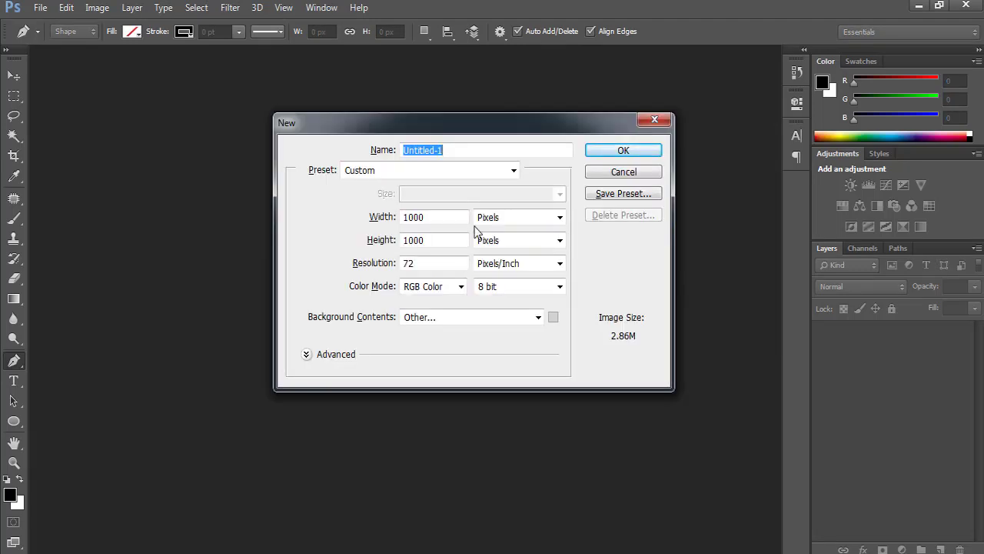
Step: Create the 1280×720 'Pepsi Logo' document with a light grey background colour
{"action": "type", "text": "Pepso"}
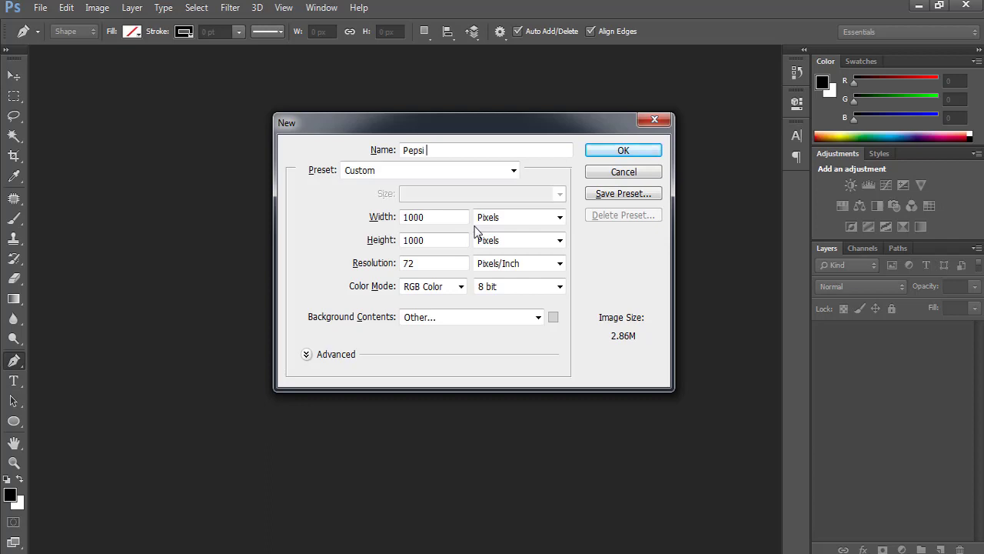
{"action": "type", "text": "Logo"}
{"action": "left_click", "coordinate": [434, 240]}
{"action": "type", "text": "720"}
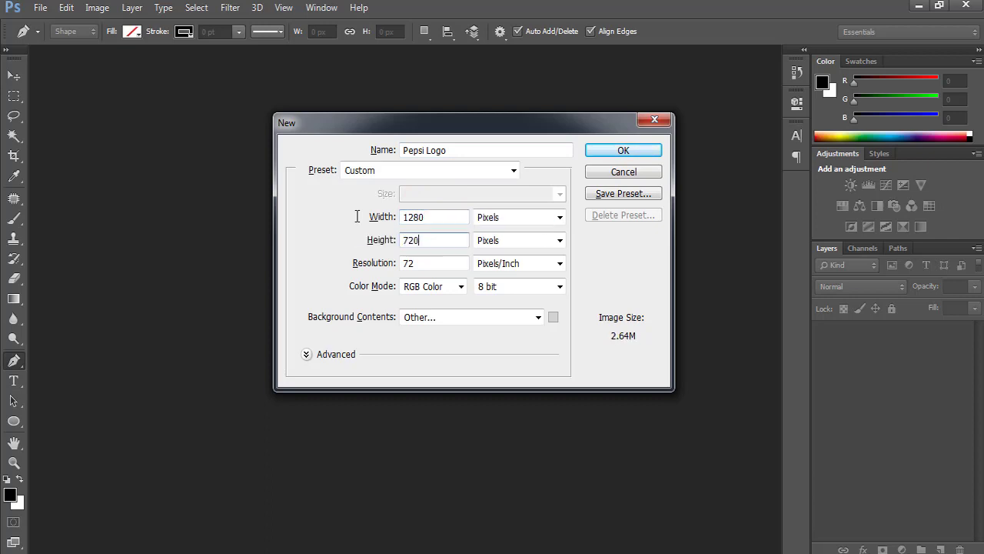
{"action": "left_click", "coordinate": [553, 317]}
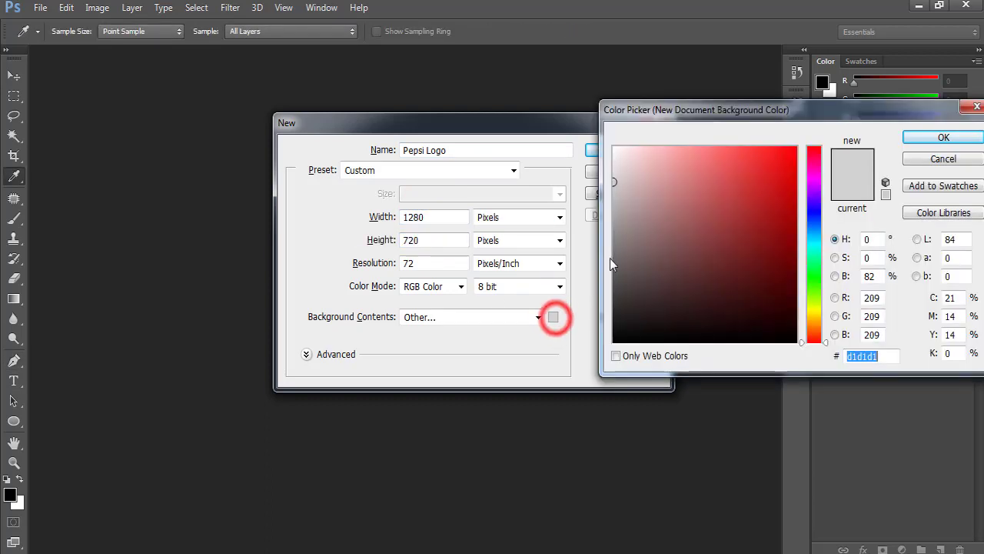
{"action": "left_click", "coordinate": [615, 197]}
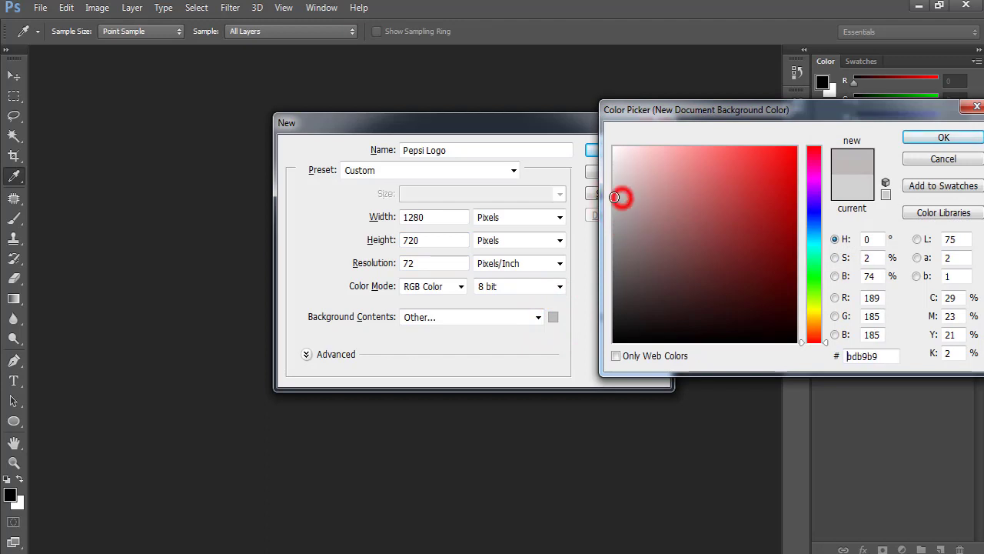
{"action": "left_click", "coordinate": [943, 136]}
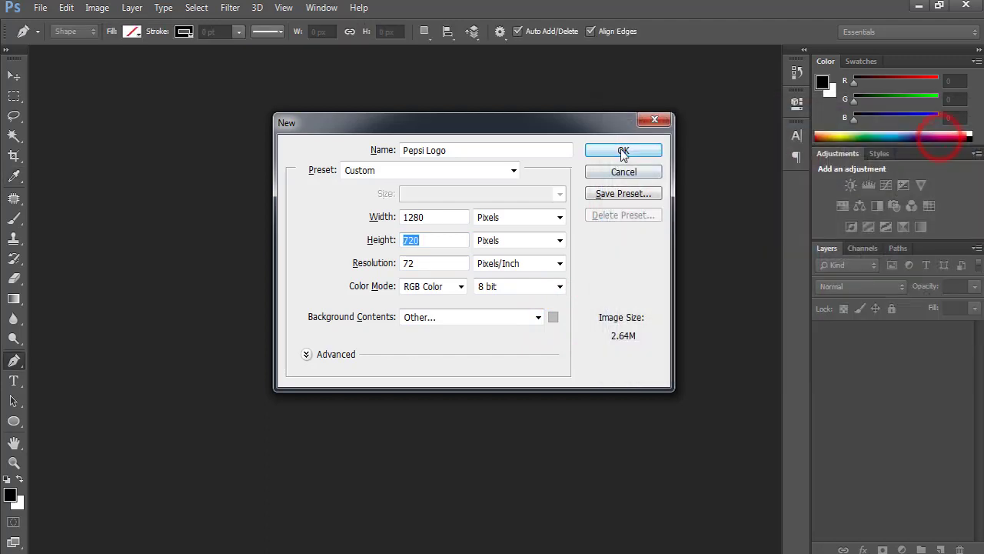
{"action": "left_click", "coordinate": [623, 150]}
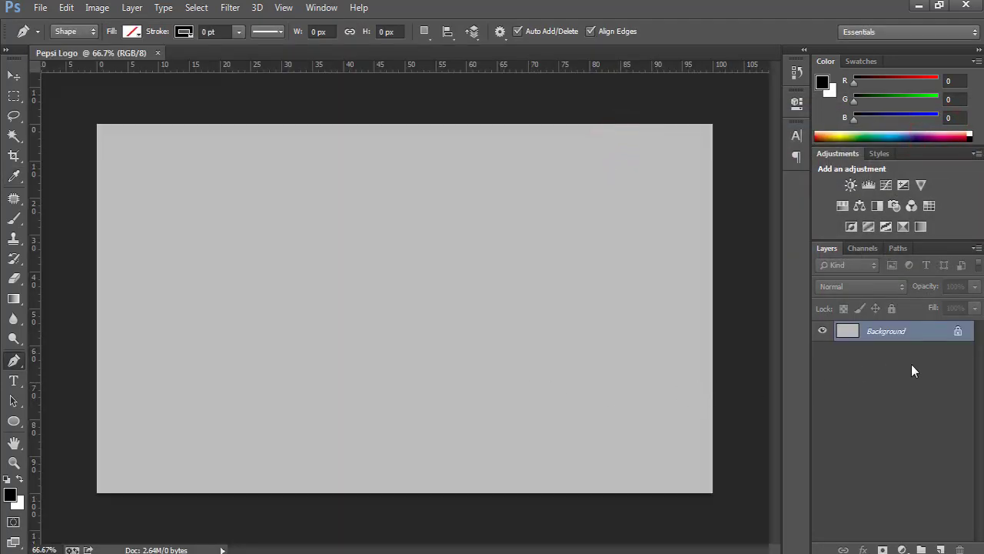
Step: Unlock the Background into Layer 0 and fit the canvas on screen
{"action": "double_click", "coordinate": [885, 331]}
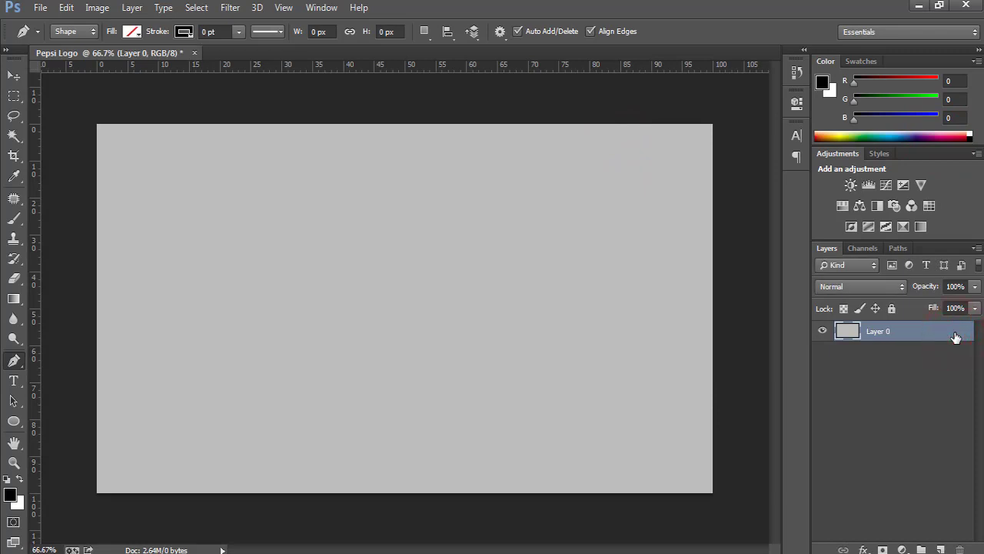
{"action": "key", "text": "ctrl+0"}
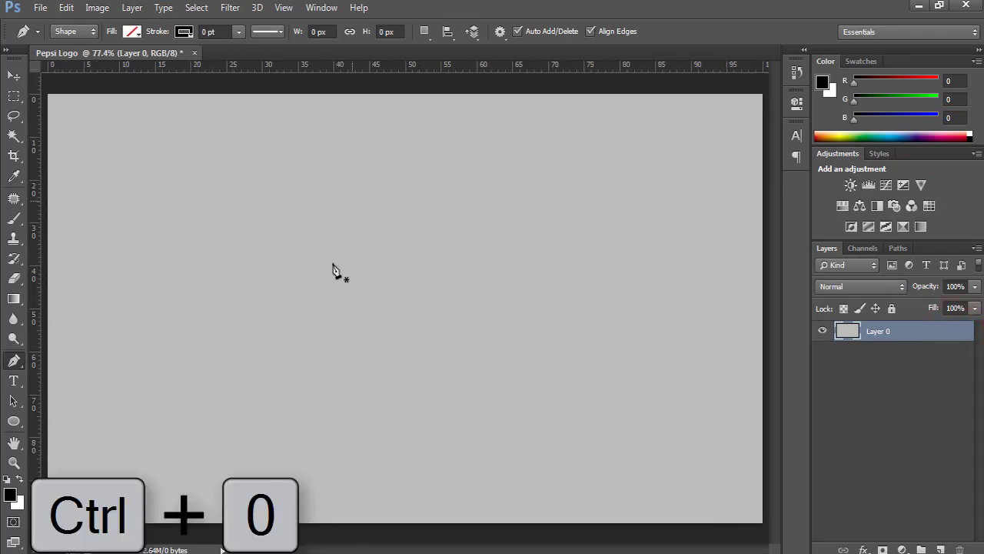
{"action": "key", "text": "ctrl+0"}
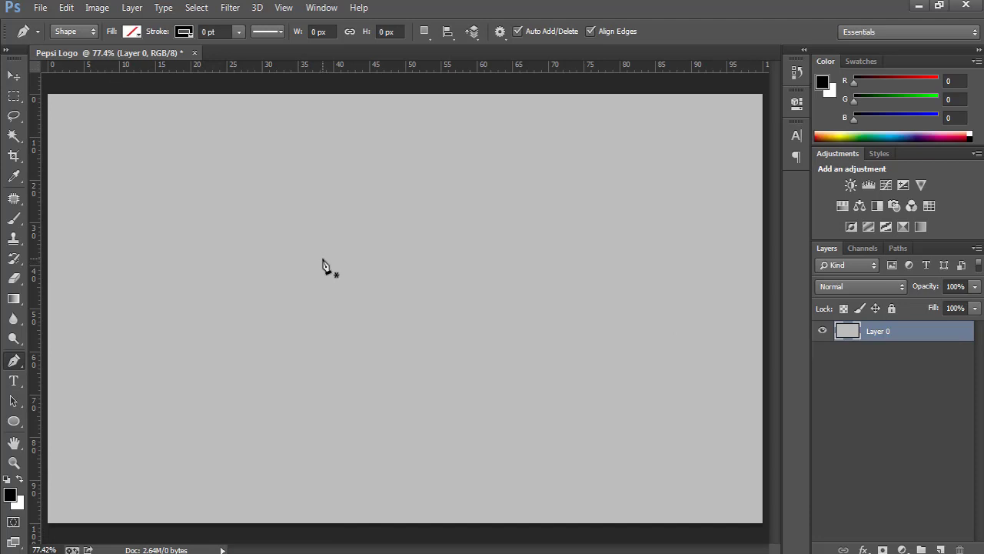
{"action": "mouse_move", "coordinate": [21, 427]}
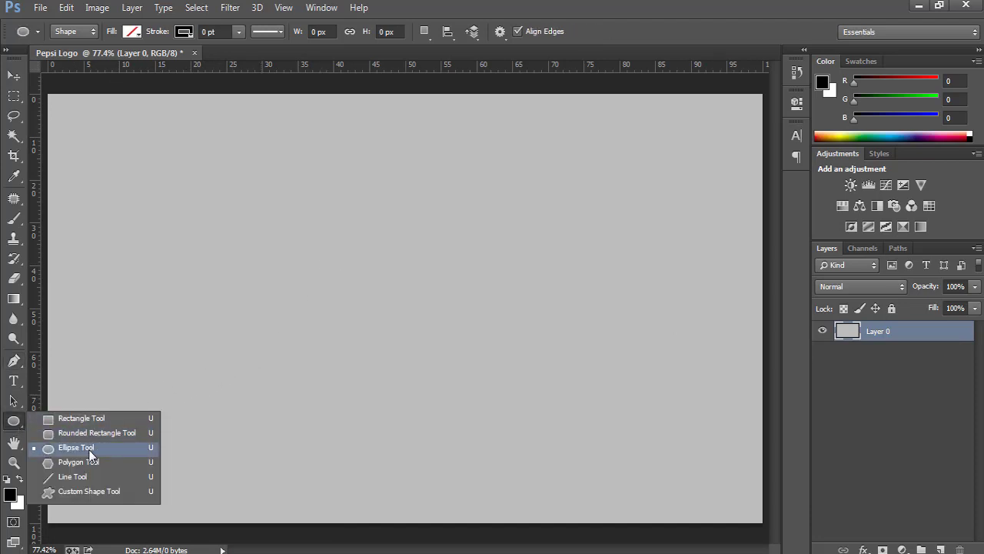
Step: Draw the Ellipse 1 circle, about 423 pixels wide, left of centre
{"action": "left_click", "coordinate": [76, 447]}
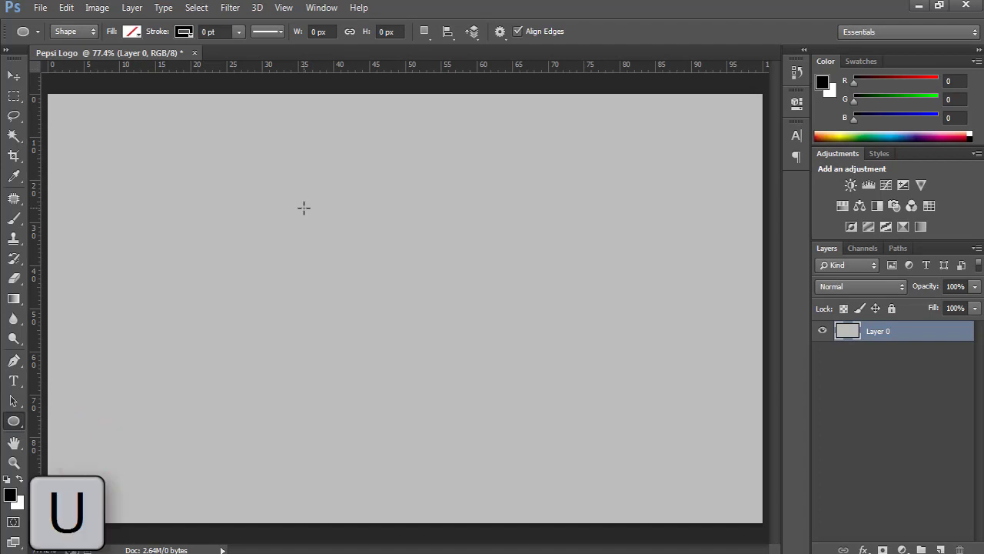
{"action": "left_click", "coordinate": [287, 209]}
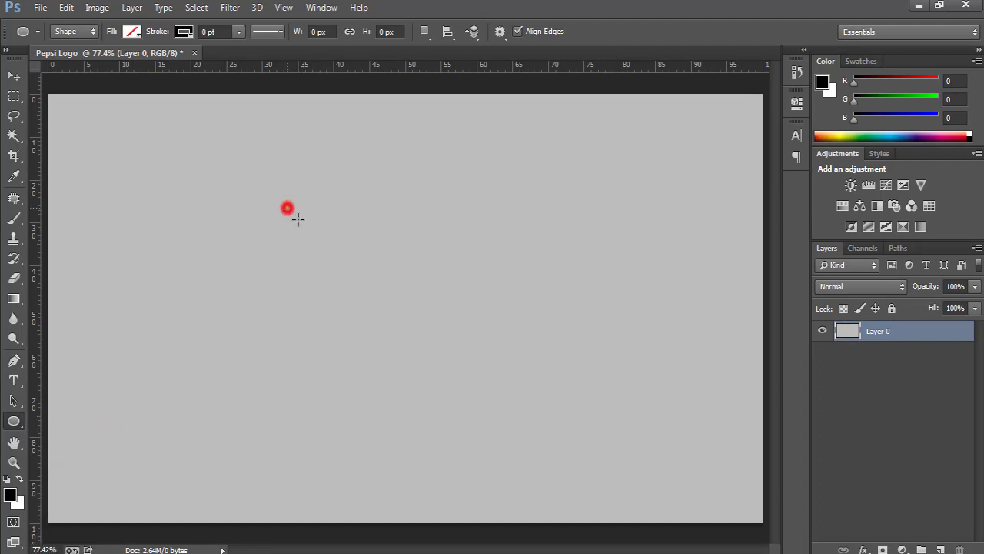
{"action": "left_click_drag", "start_coordinate": [286, 208], "coordinate": [479, 364]}
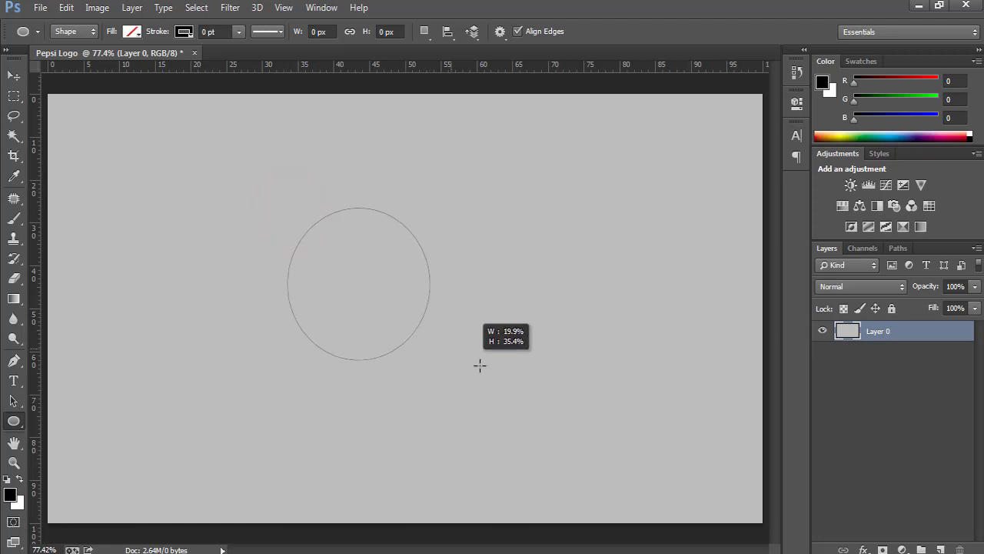
{"action": "left_click_drag", "start_coordinate": [479, 365], "coordinate": [566, 433]}
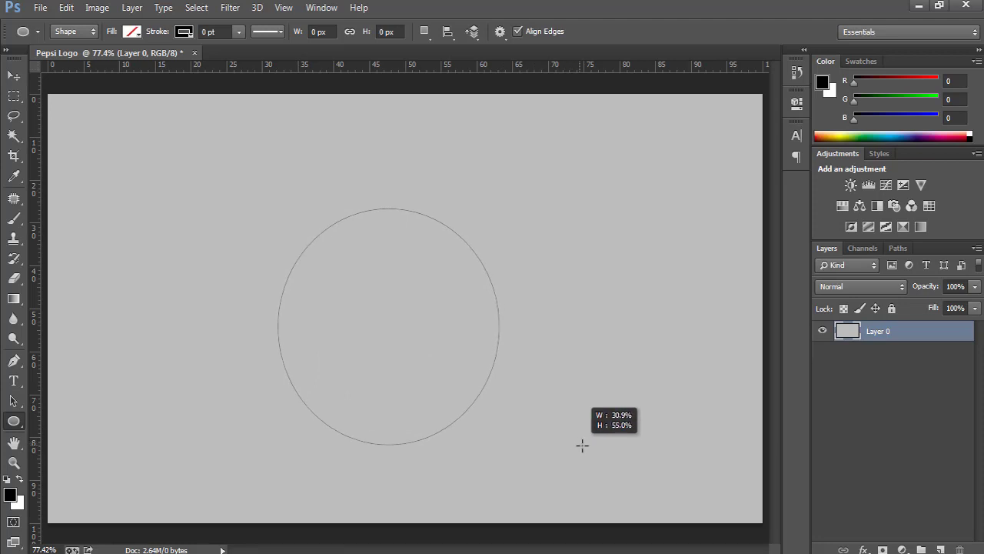
{"action": "left_click_drag", "start_coordinate": [582, 446], "coordinate": [613, 460]}
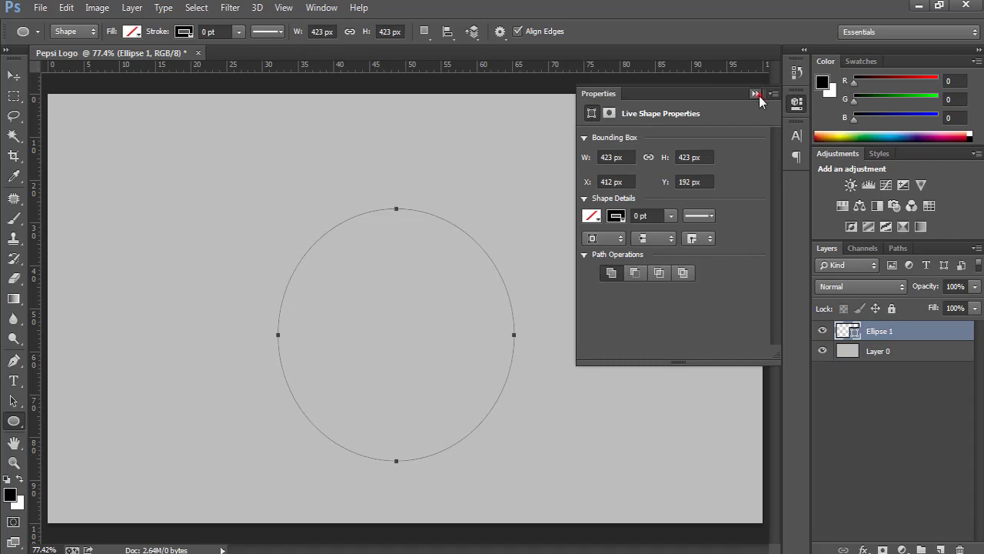
Step: Set the circle's fill to light sky blue from the swatches, with no stroke
{"action": "left_click", "coordinate": [132, 32]}
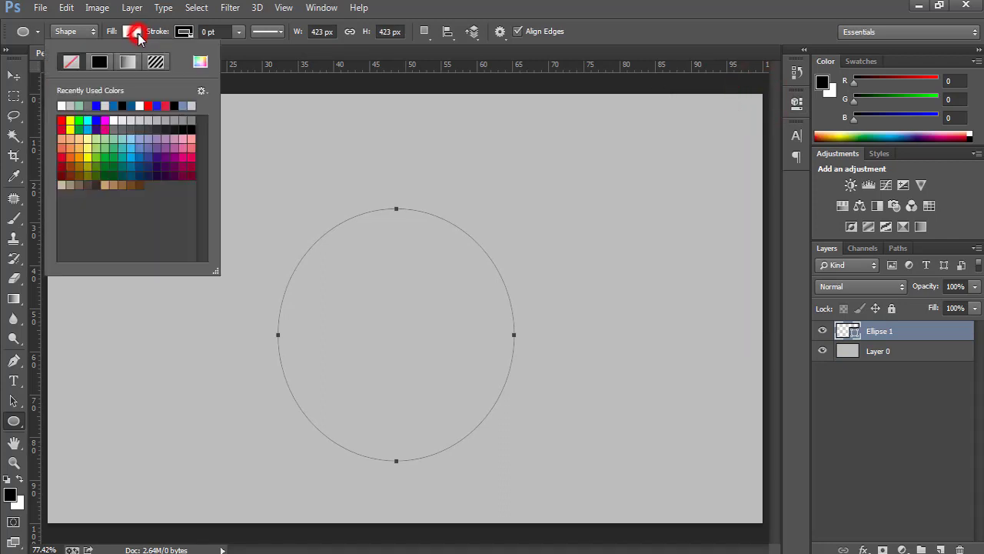
{"action": "left_click", "coordinate": [85, 125]}
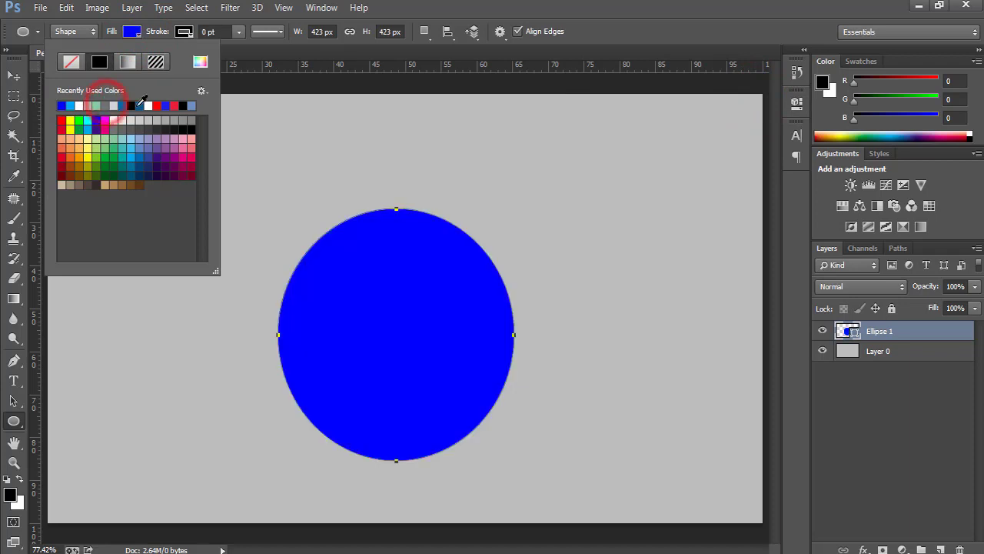
{"action": "left_click", "coordinate": [149, 151]}
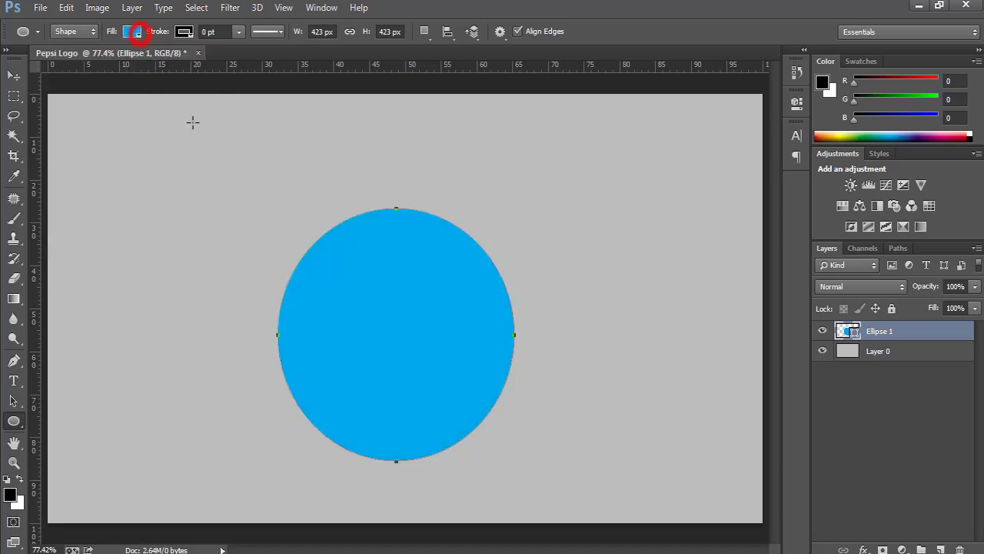
{"action": "left_click", "coordinate": [131, 32]}
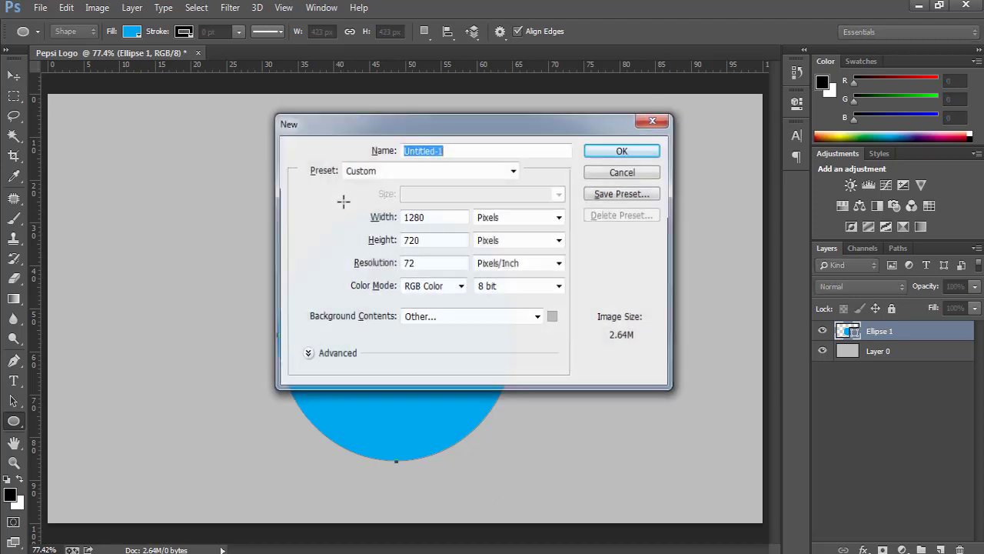
{"action": "left_click", "coordinate": [622, 171]}
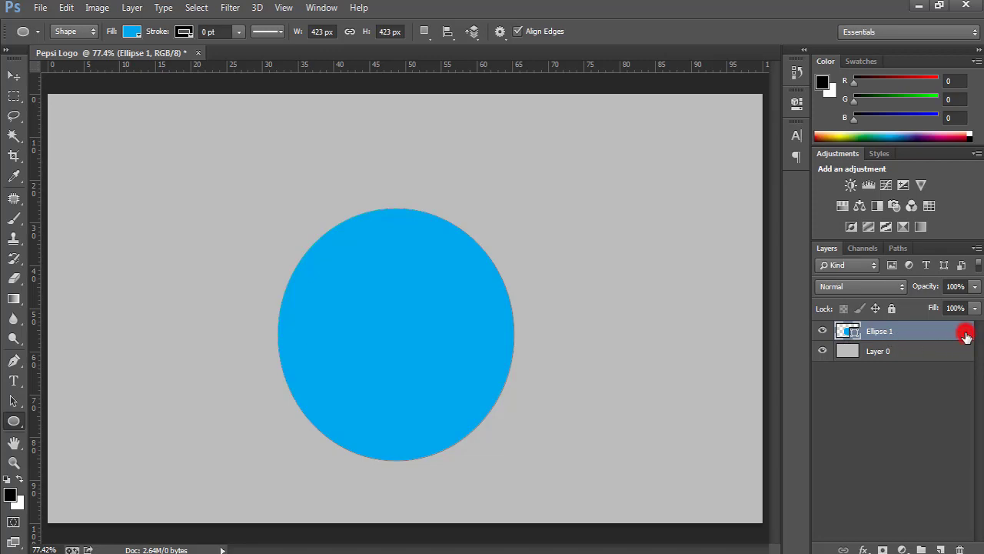
Step: Add an 18-pixel white outside Stroke layer style to Ellipse 1
{"action": "double_click", "coordinate": [878, 331]}
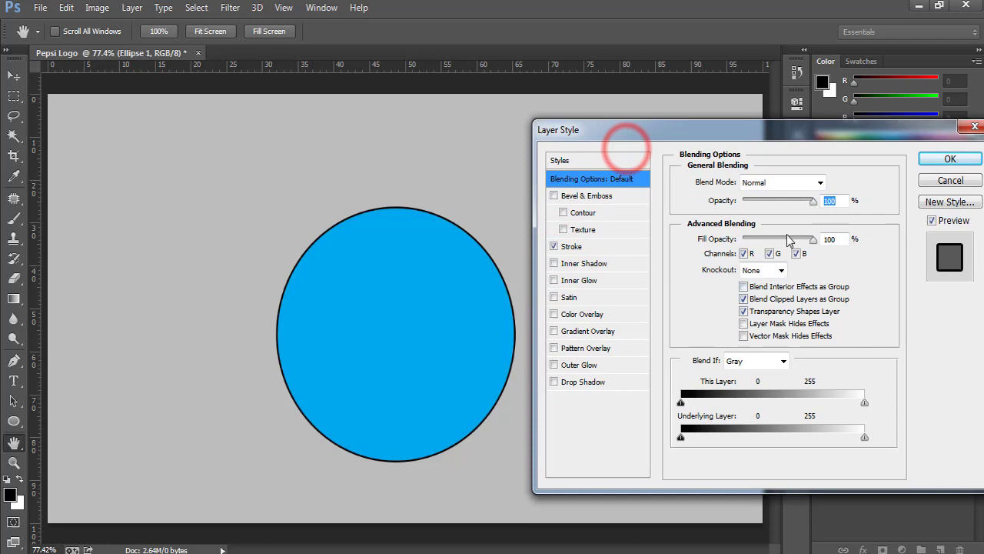
{"action": "left_click", "coordinate": [571, 246]}
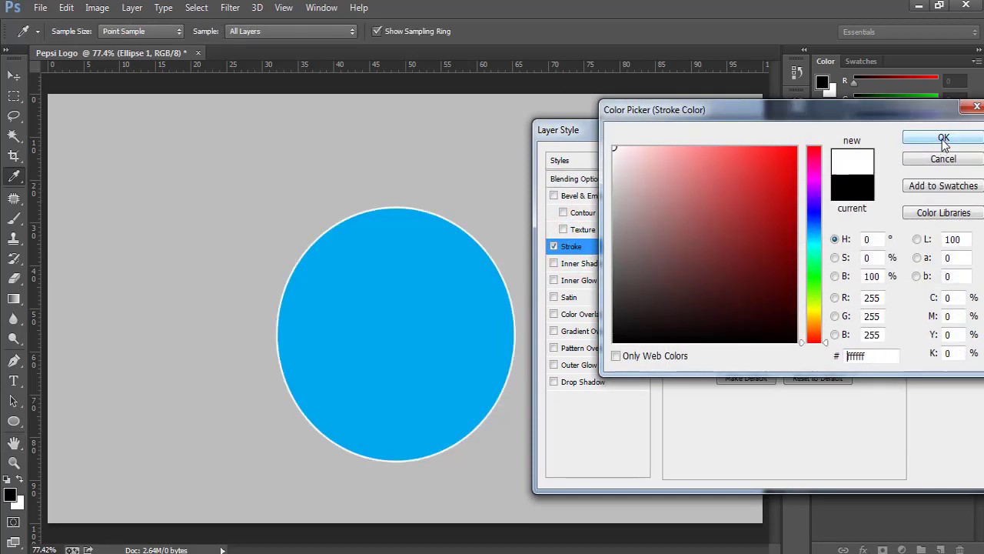
{"action": "left_click", "coordinate": [944, 139]}
{"action": "type", "text": "18"}
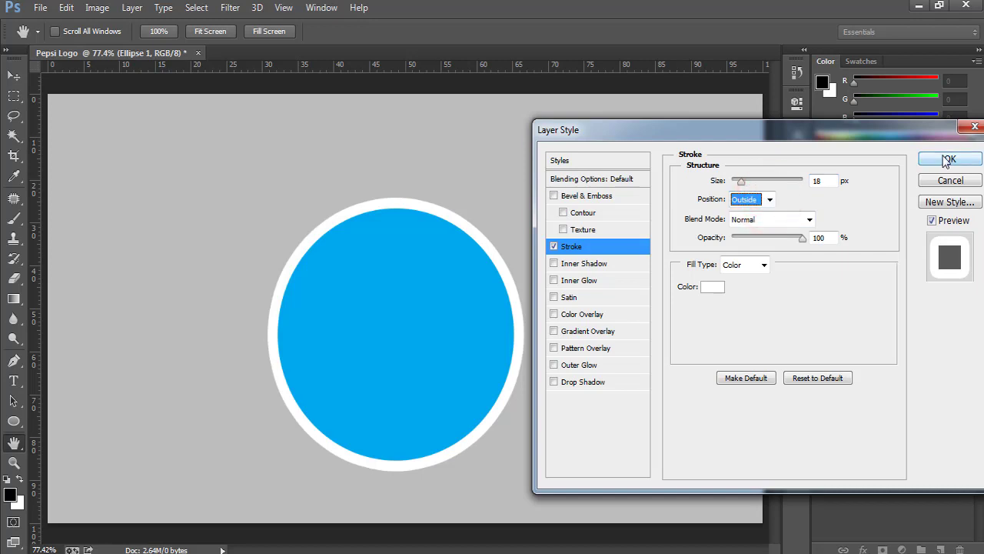
{"action": "left_click", "coordinate": [950, 159]}
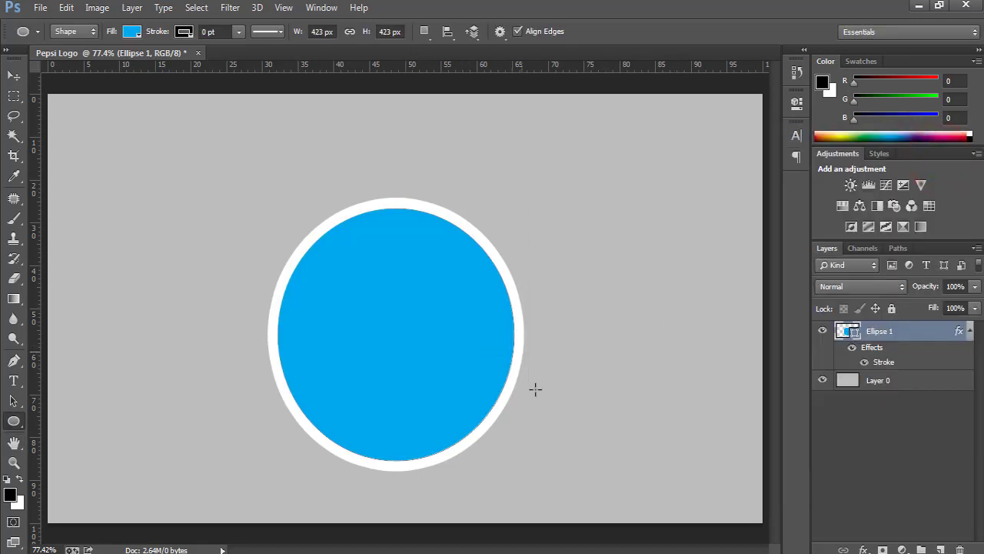
{"action": "mouse_move", "coordinate": [534, 389]}
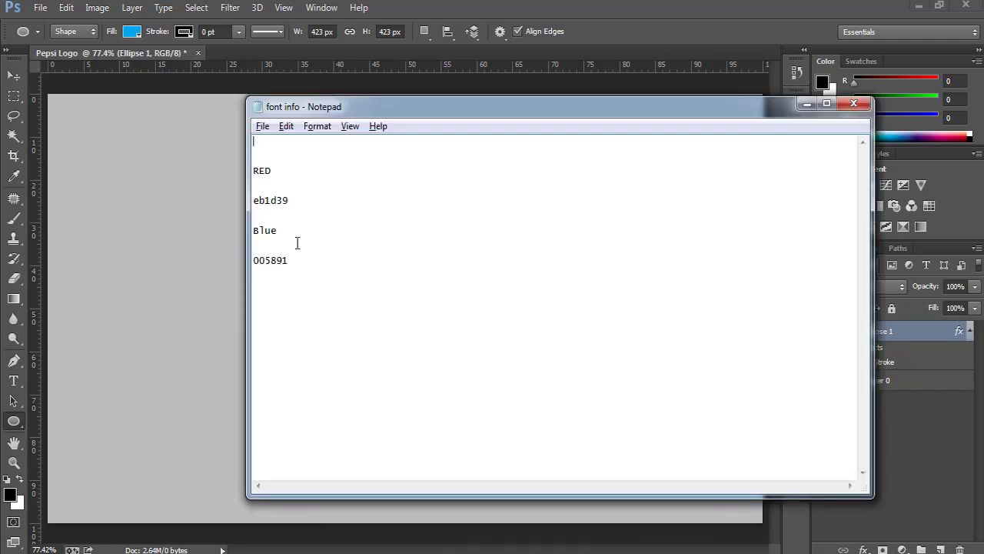
Step: Change the circle's fill to dark blue 005891 copied from Notepad
{"action": "double_click", "coordinate": [270, 259]}
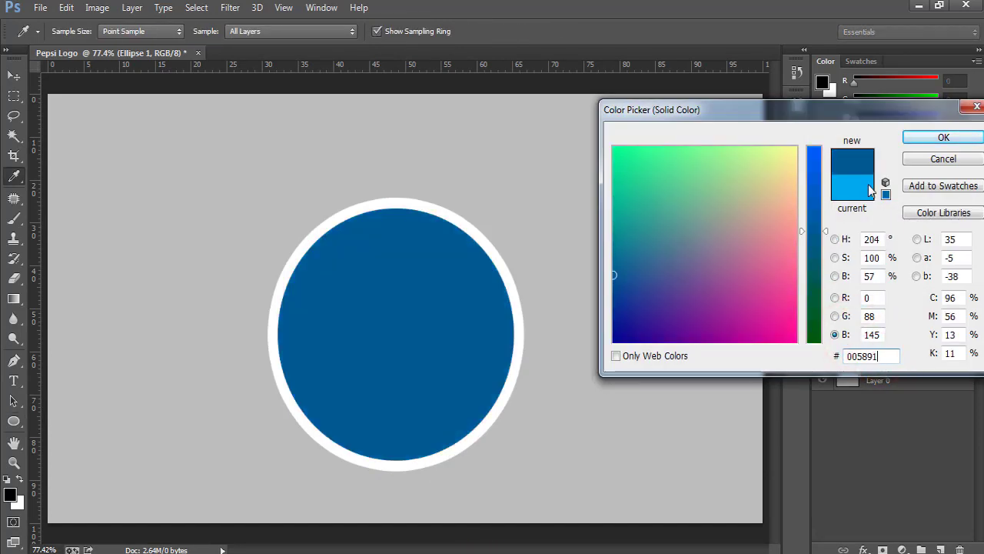
{"action": "left_click", "coordinate": [944, 137]}
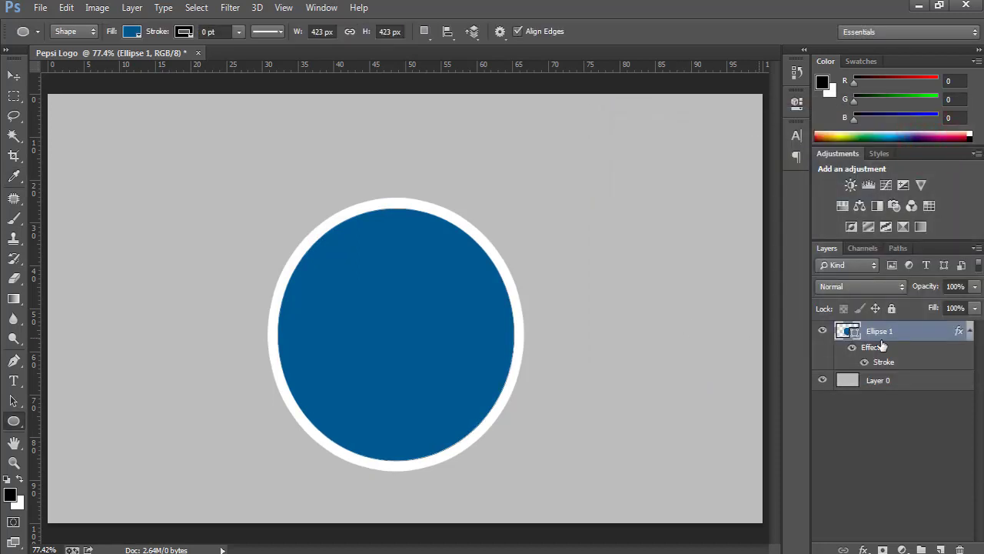
{"action": "left_click", "coordinate": [851, 331]}
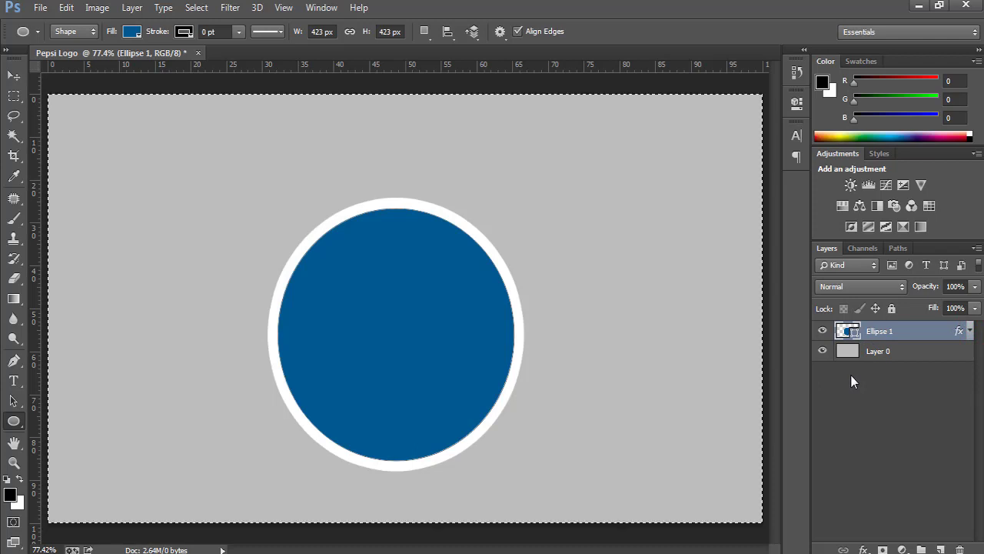
Step: Align the ringed circle to the canvas centre and clear the selection
{"action": "left_click", "coordinate": [13, 75]}
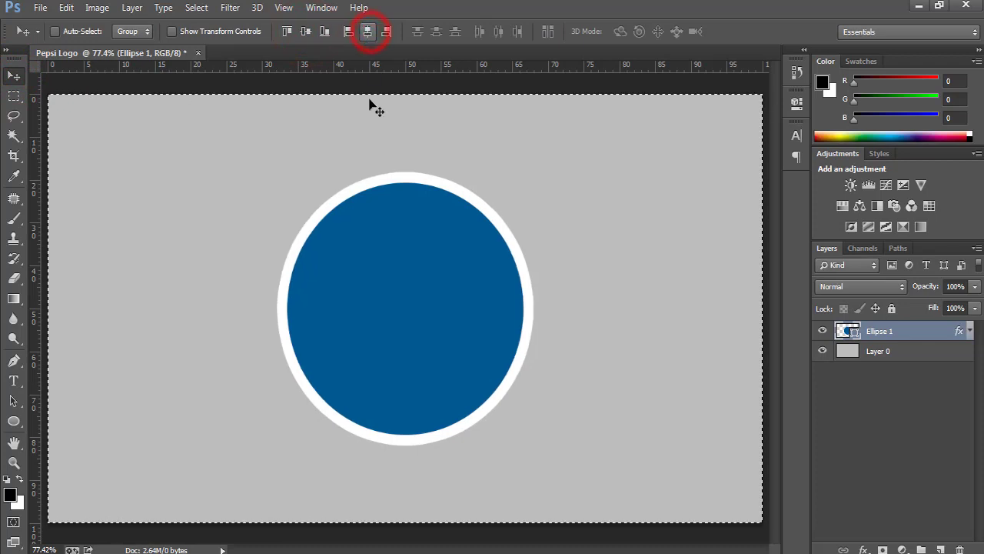
{"action": "key", "text": "ctrl+d"}
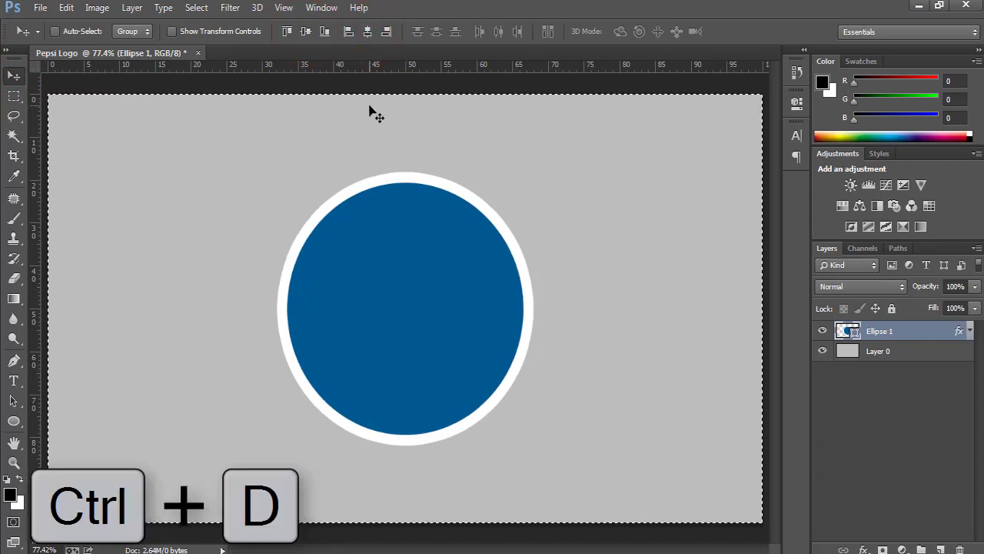
{"action": "key", "text": "ctrl+d"}
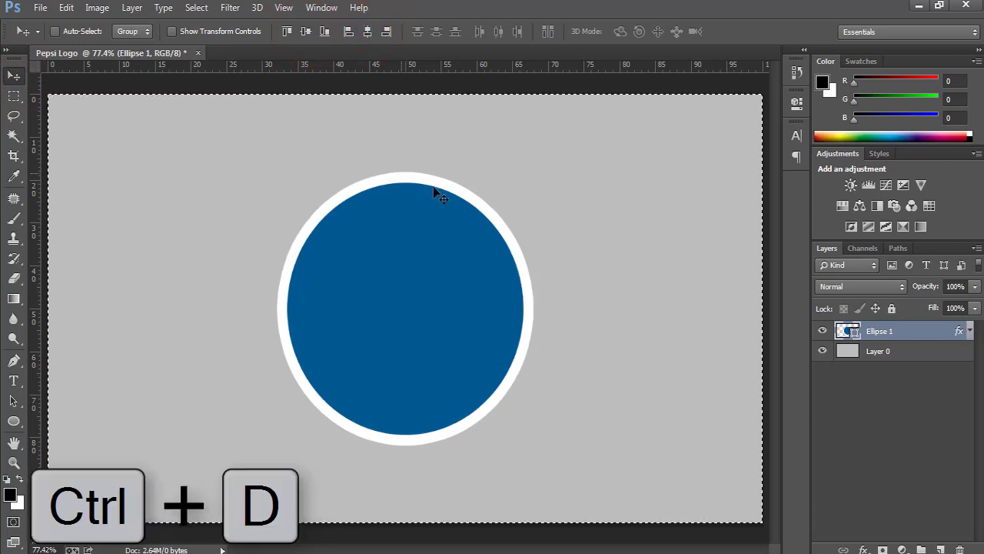
{"action": "key", "text": "ctrl+d"}
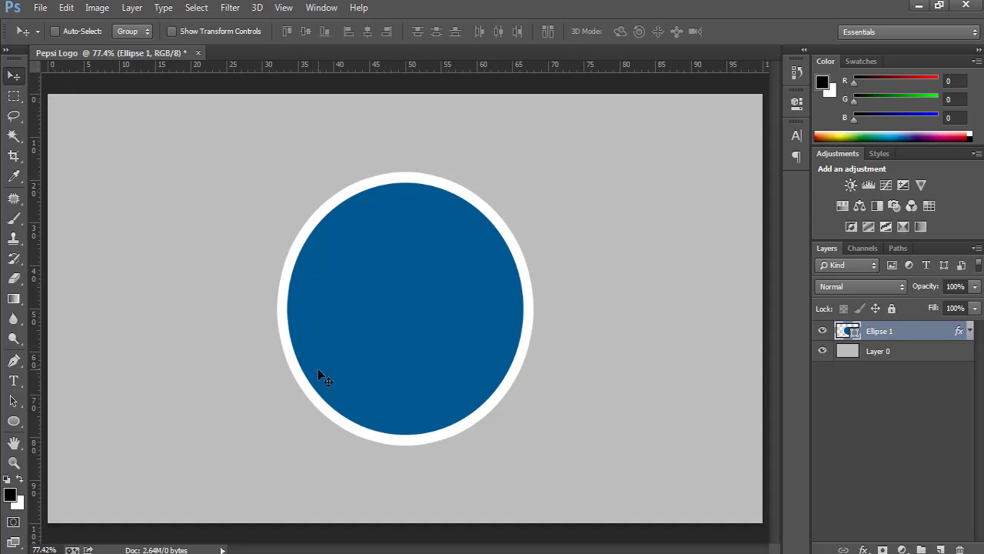
{"action": "mouse_move", "coordinate": [292, 384]}
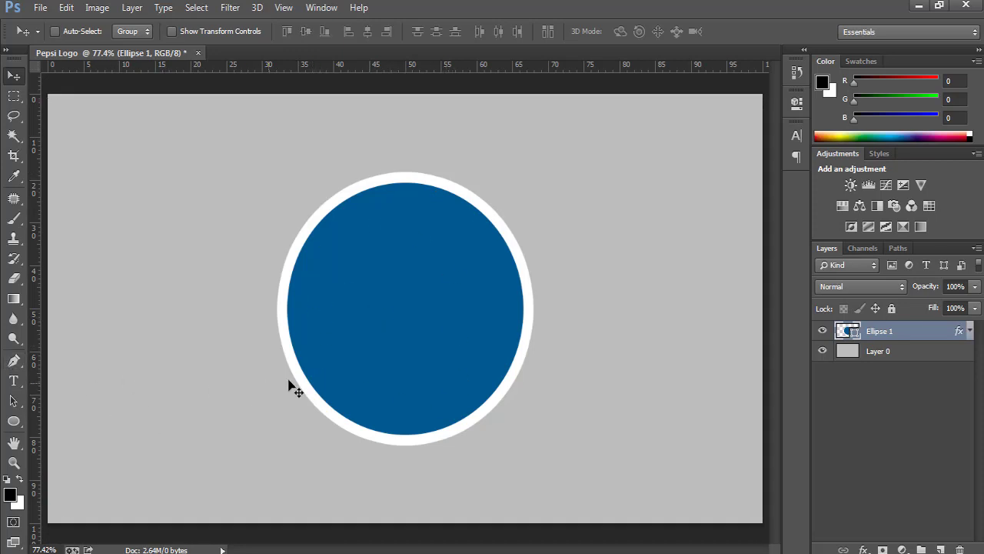
{"action": "mouse_move", "coordinate": [390, 386]}
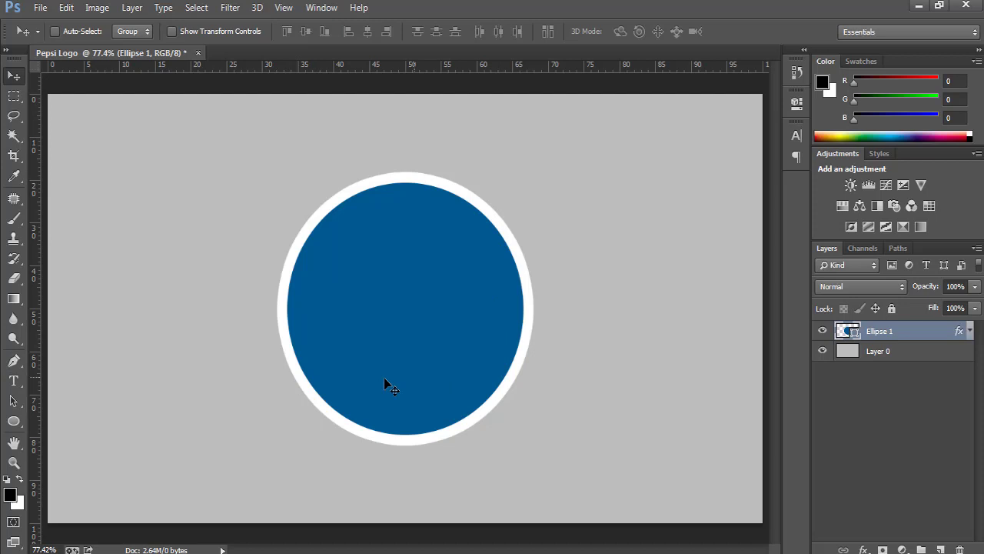
{"action": "mouse_move", "coordinate": [277, 396]}
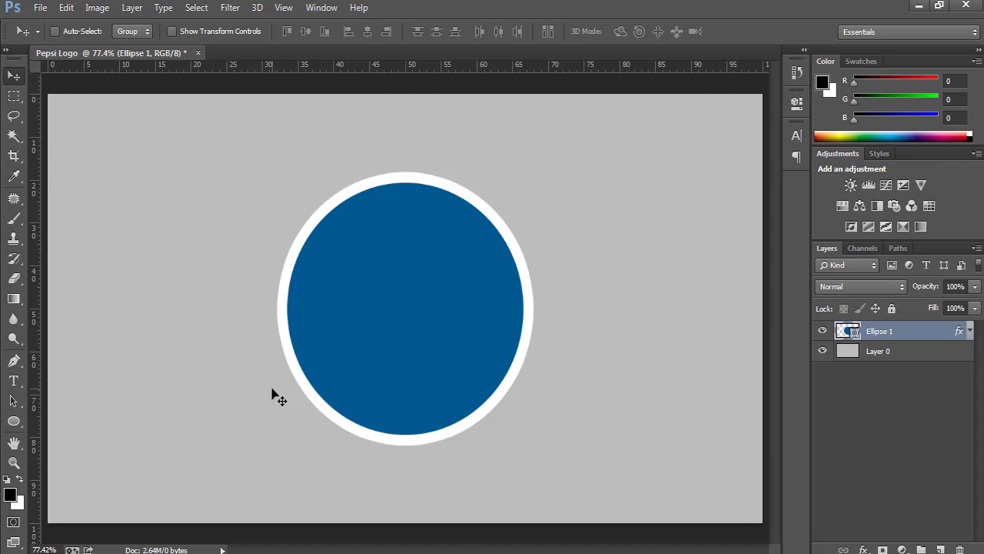
{"action": "mouse_move", "coordinate": [382, 396]}
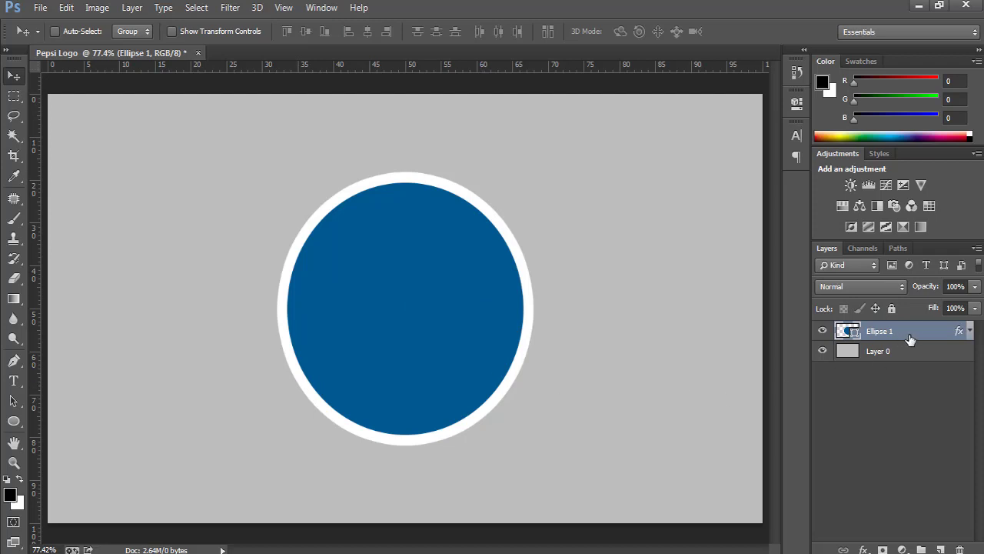
{"action": "mouse_move", "coordinate": [922, 337]}
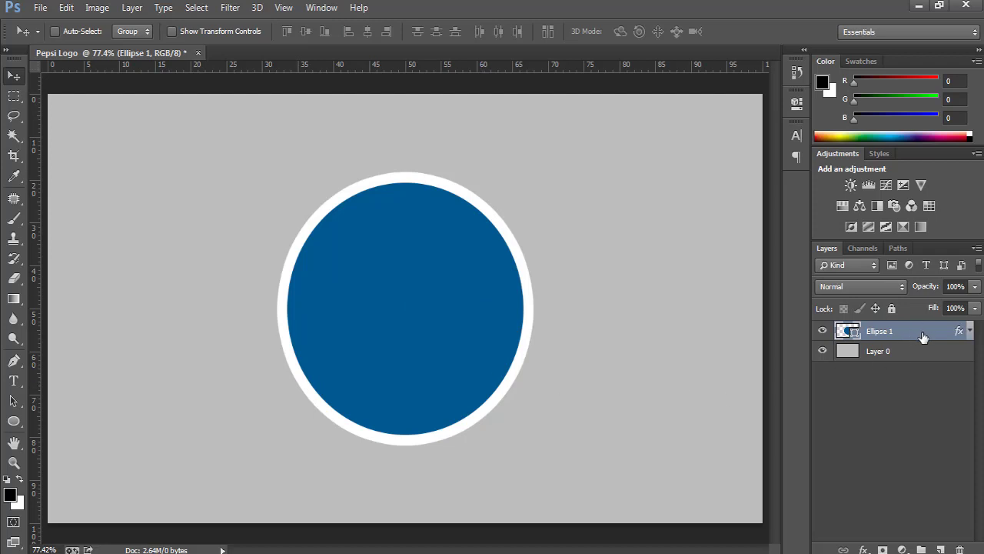
Step: Rasterize the white stroke style on the Ellipse 1 layer
{"action": "right_click", "coordinate": [878, 331]}
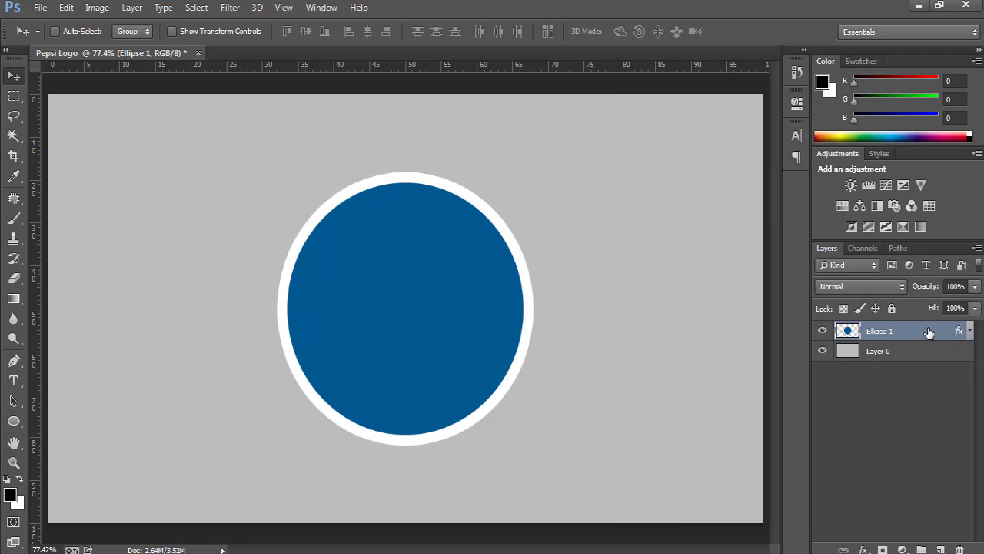
{"action": "right_click", "coordinate": [879, 331]}
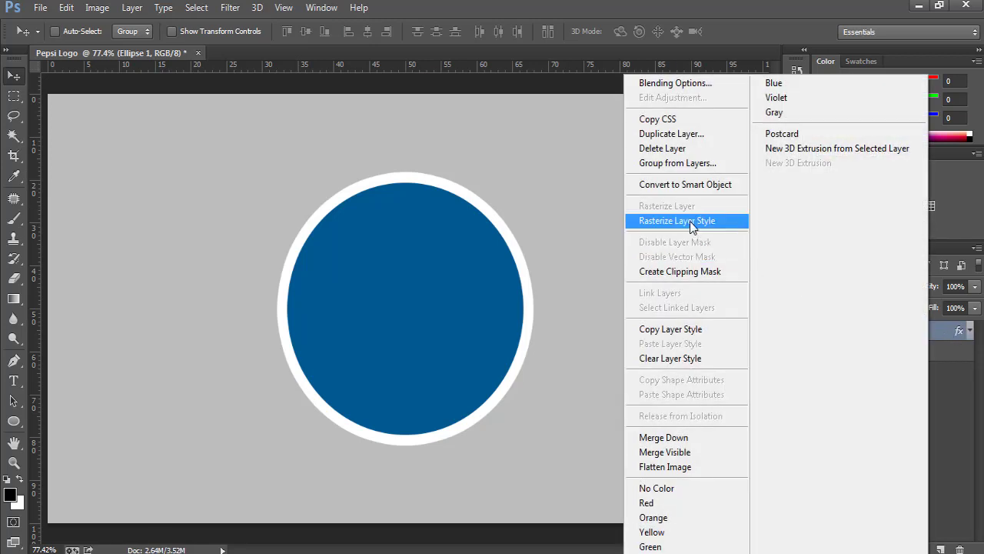
{"action": "left_click", "coordinate": [677, 221]}
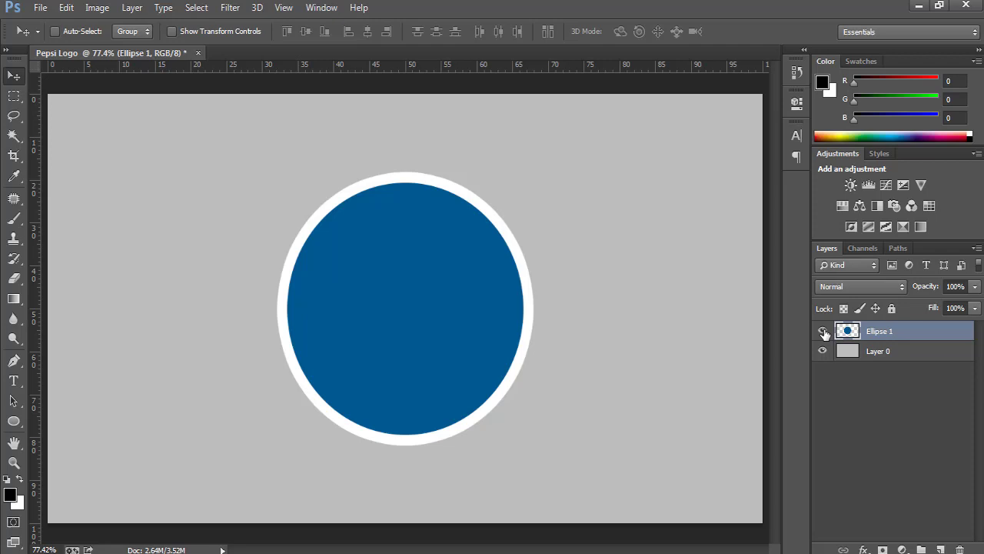
{"action": "mouse_move", "coordinate": [475, 337]}
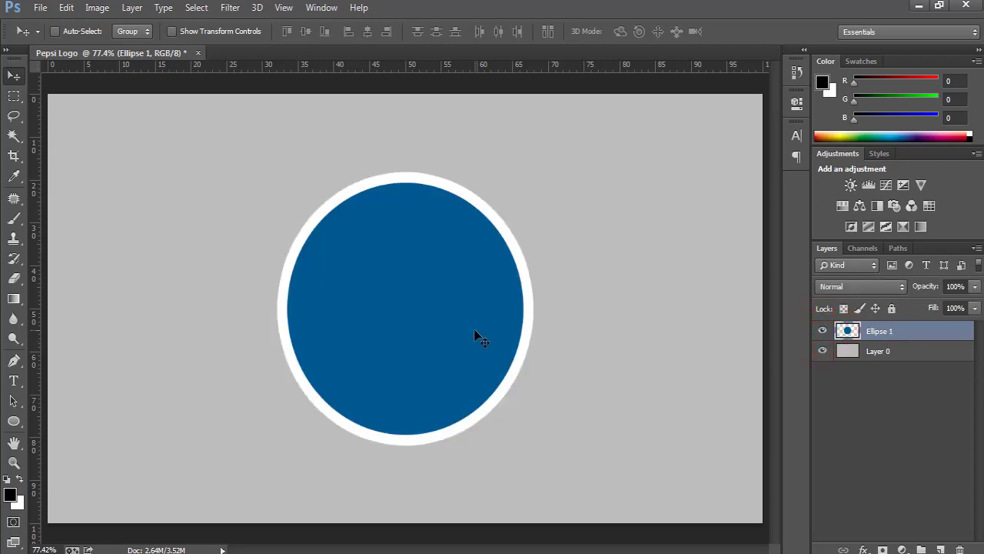
{"action": "mouse_move", "coordinate": [805, 332]}
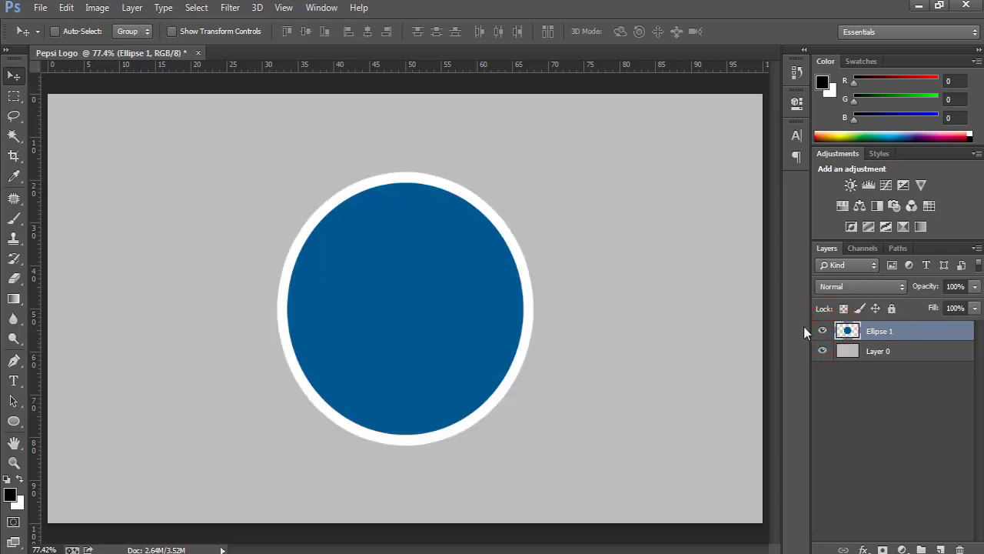
Step: Place two ruler guides at the circle's top and bottom edges
{"action": "left_click_drag", "start_coordinate": [408, 65], "coordinate": [408, 175]}
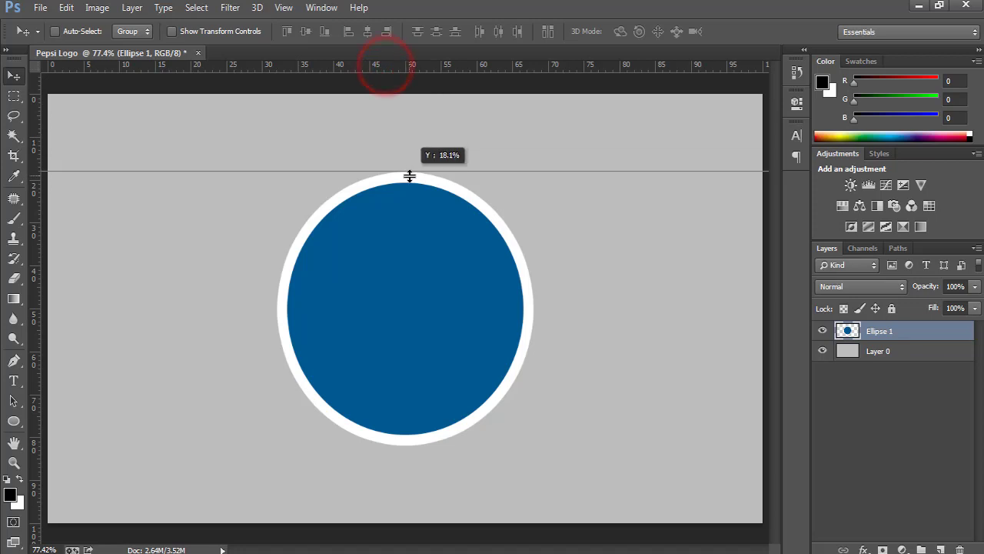
{"action": "left_click_drag", "start_coordinate": [410, 170], "coordinate": [446, 436]}
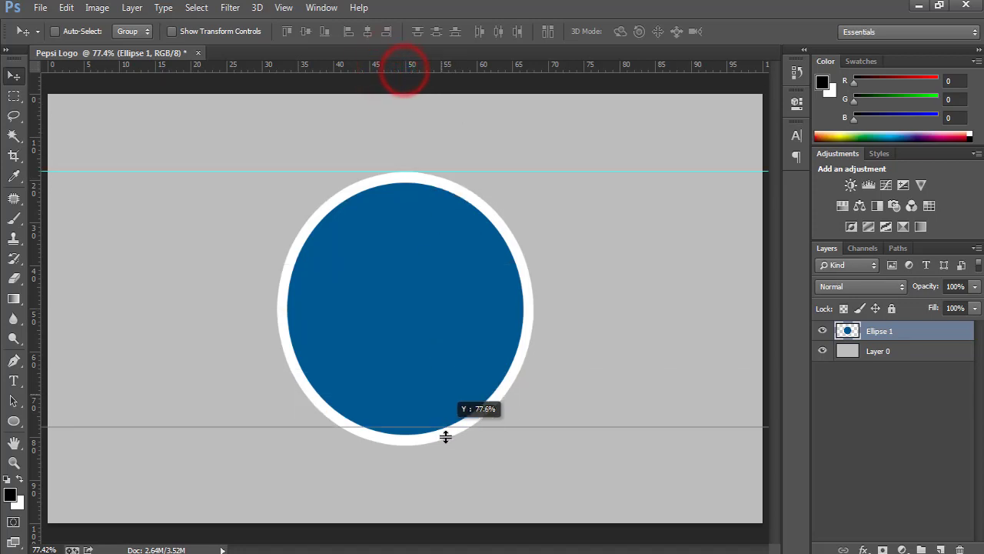
{"action": "left_click_drag", "start_coordinate": [445, 434], "coordinate": [445, 444]}
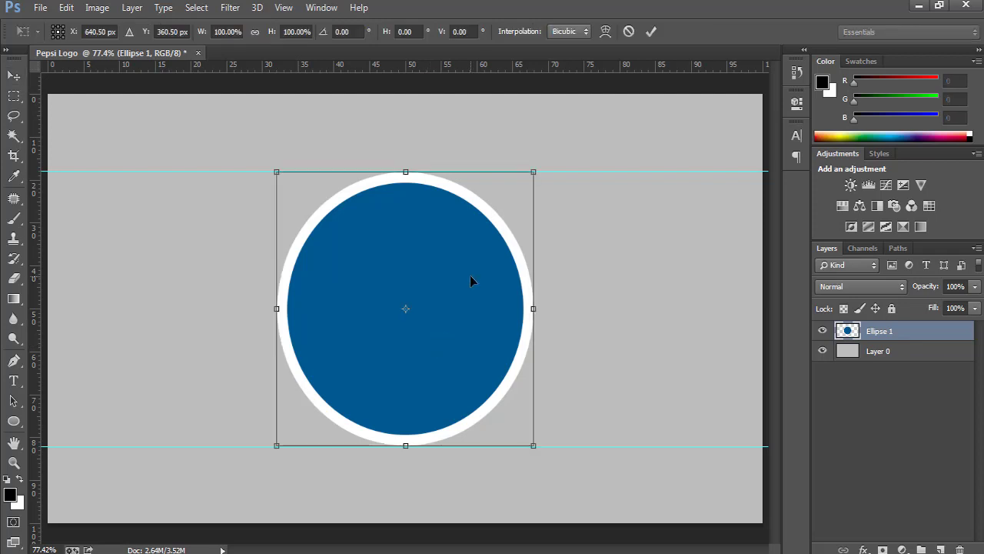
{"action": "mouse_move", "coordinate": [441, 309]}
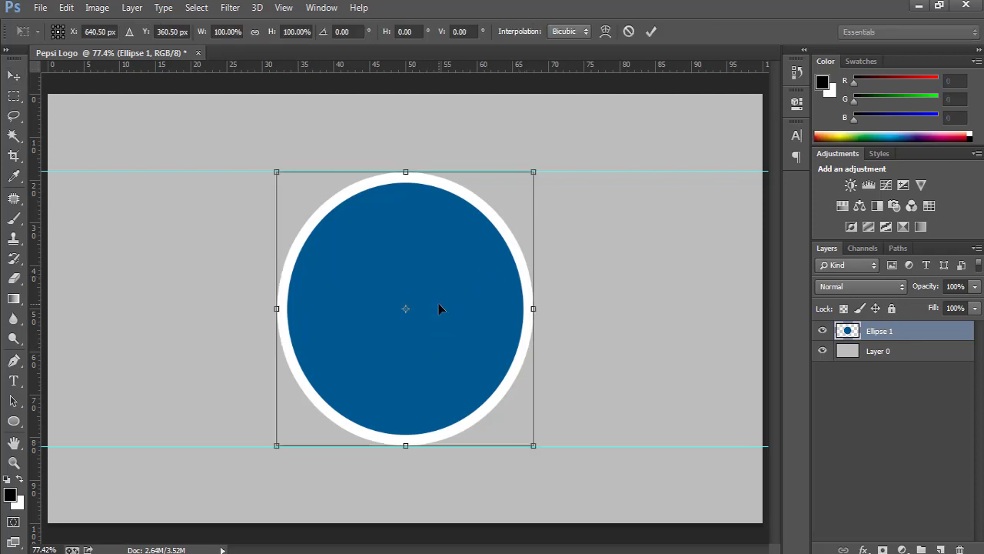
Step: Scale the ringed circle proportionally from its centre to about 107% and commit
{"action": "key", "text": "ctrl+t"}
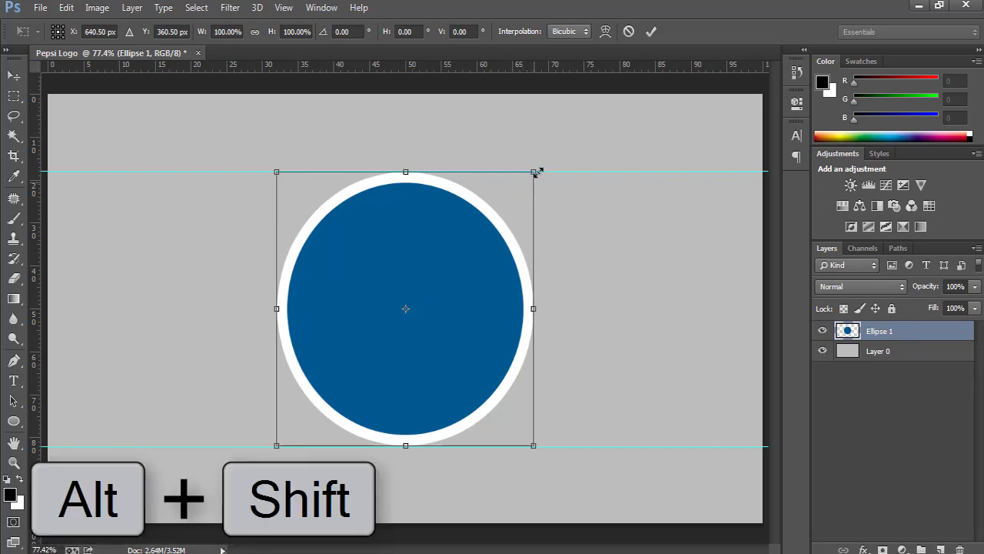
{"action": "left_click_drag", "start_coordinate": [534, 171], "coordinate": [544, 165]}
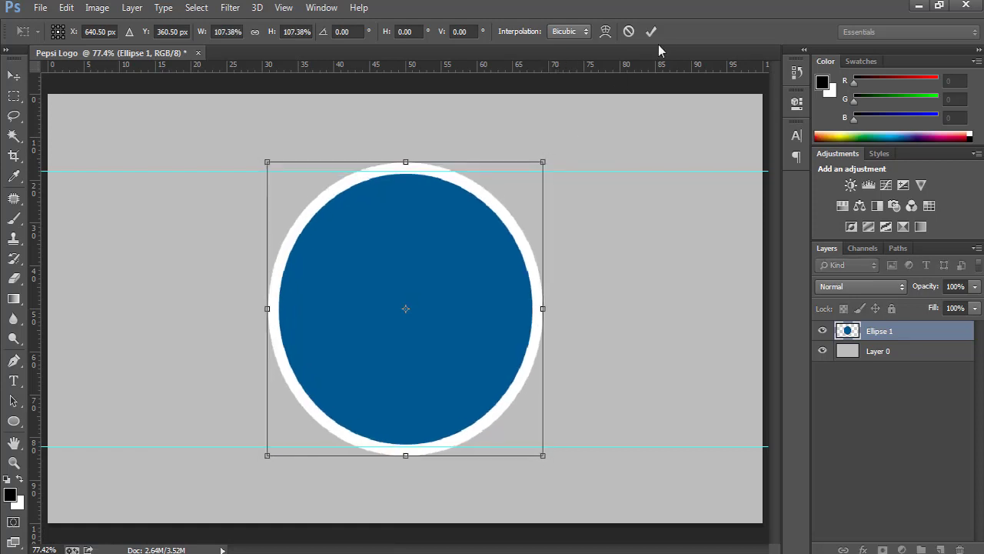
{"action": "left_click", "coordinate": [651, 31]}
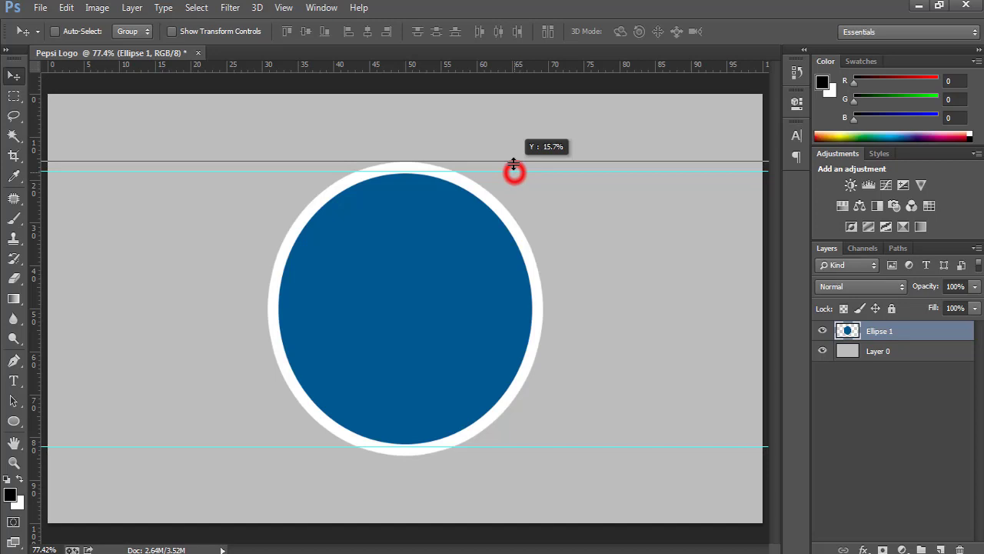
Step: Place guides at the circle's bottom edge and horizontal centre, with rulers in percent
{"action": "left_click_drag", "start_coordinate": [513, 168], "coordinate": [518, 448]}
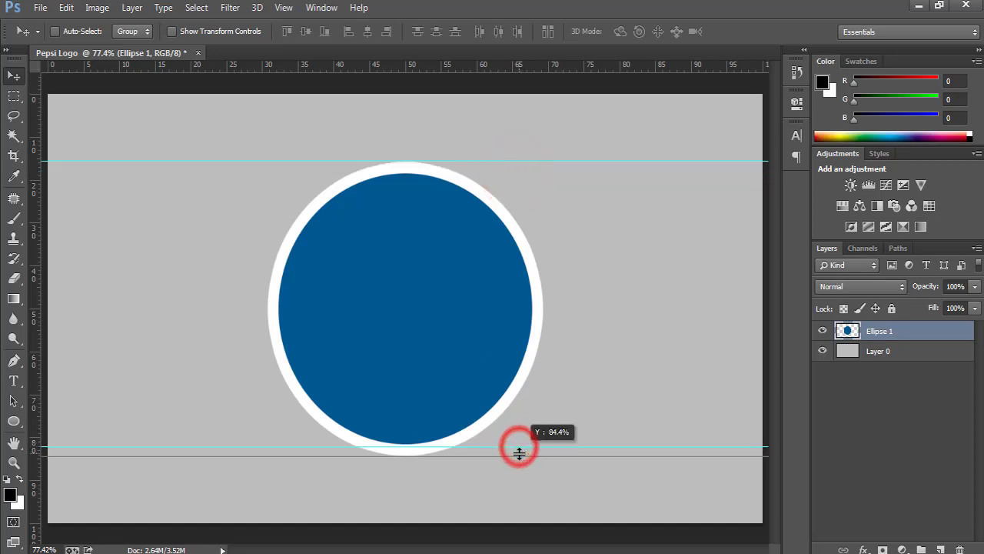
{"action": "left_click_drag", "start_coordinate": [519, 449], "coordinate": [519, 458]}
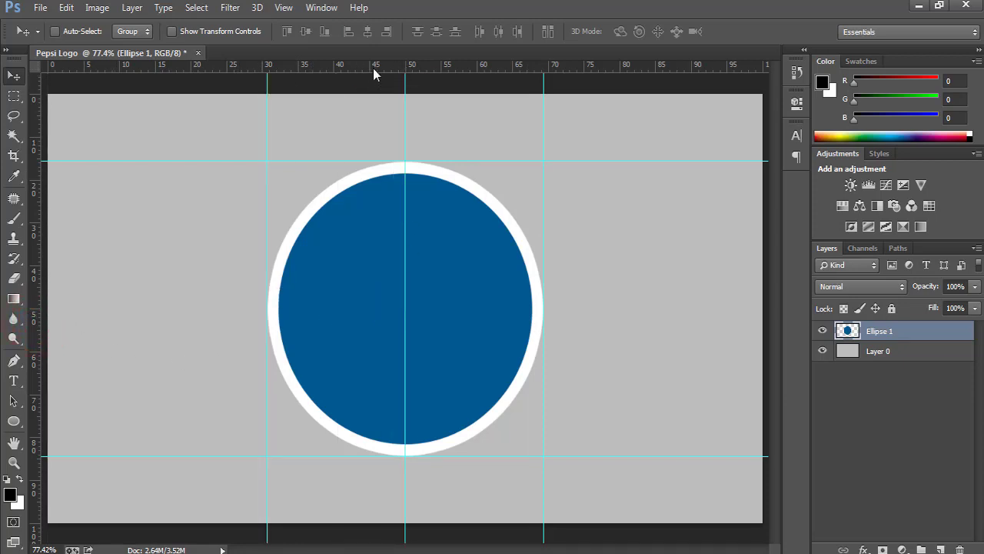
{"action": "right_click", "coordinate": [376, 73]}
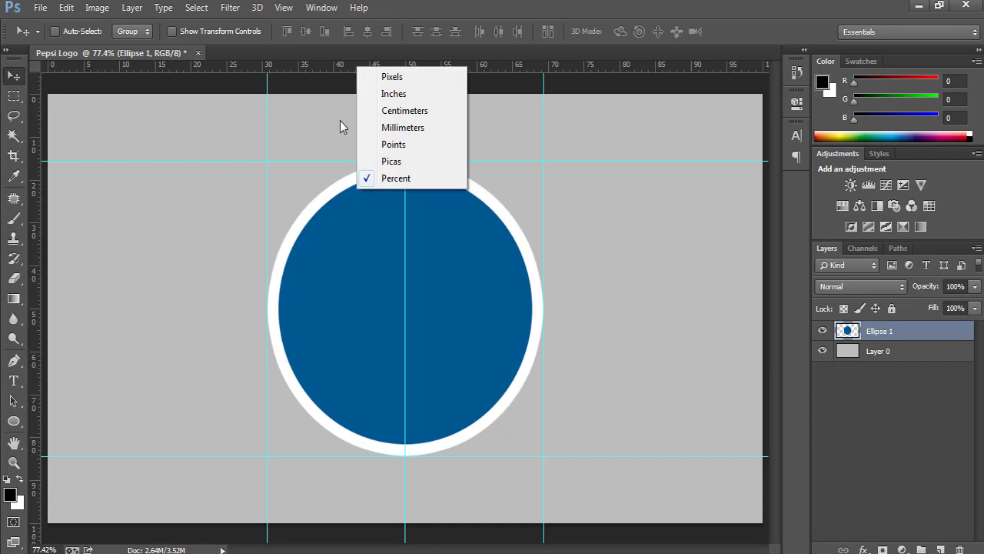
{"action": "left_click", "coordinate": [311, 63]}
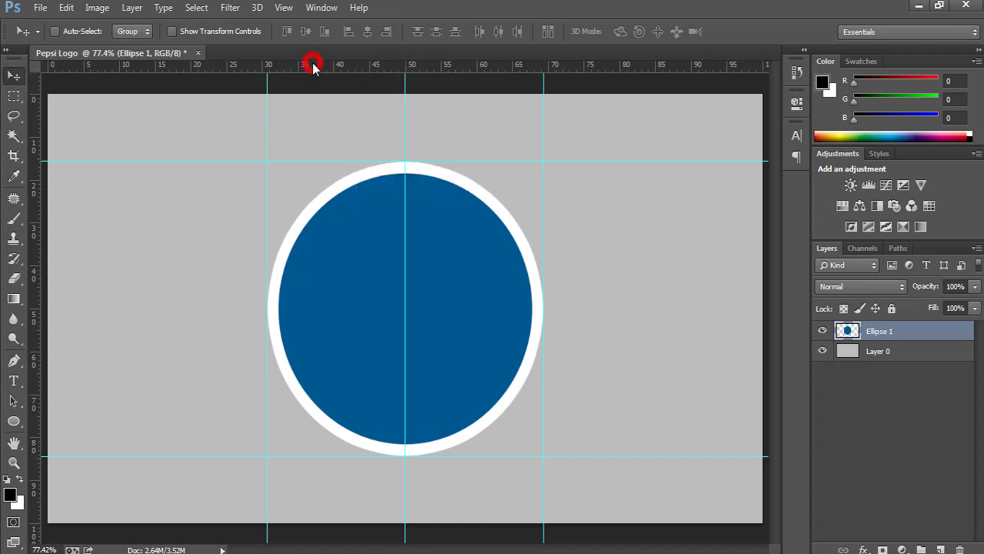
{"action": "mouse_move", "coordinate": [415, 77]}
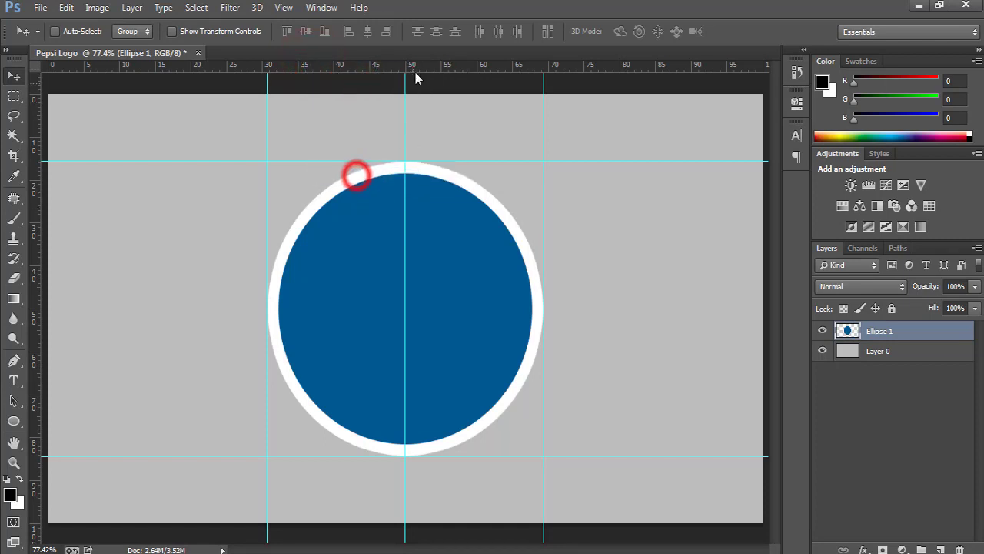
{"action": "left_click_drag", "start_coordinate": [436, 169], "coordinate": [436, 310]}
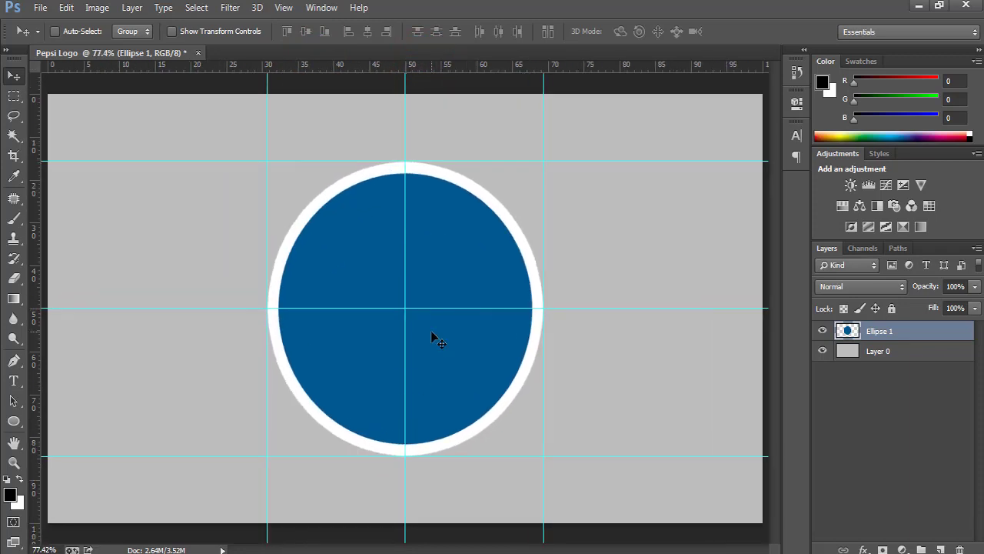
{"action": "key", "text": "p"}
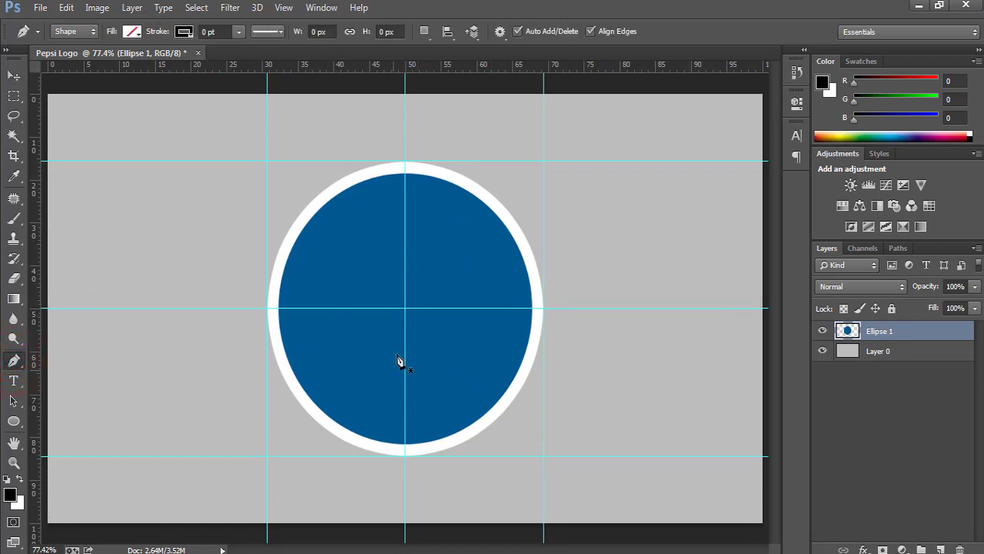
{"action": "mouse_move", "coordinate": [452, 308]}
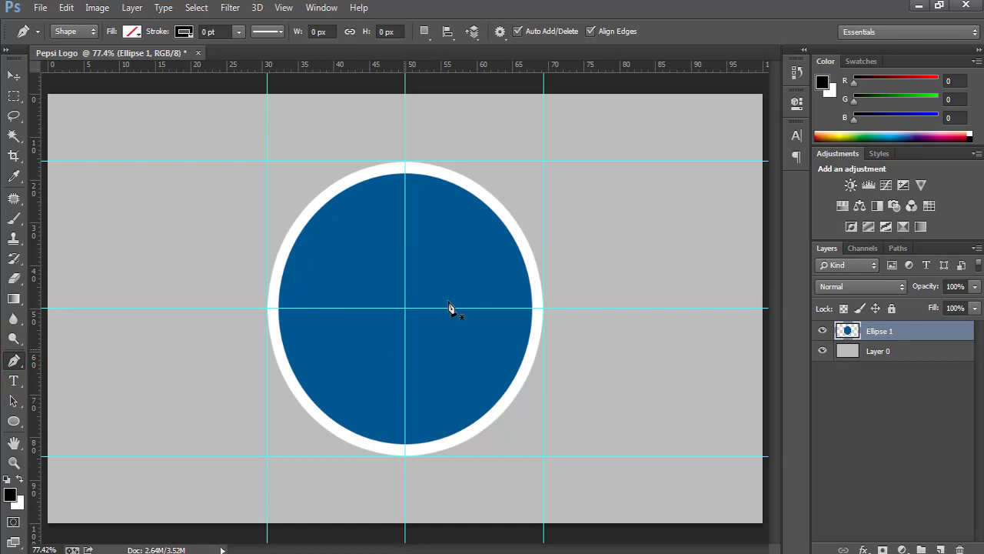
{"action": "mouse_move", "coordinate": [473, 261]}
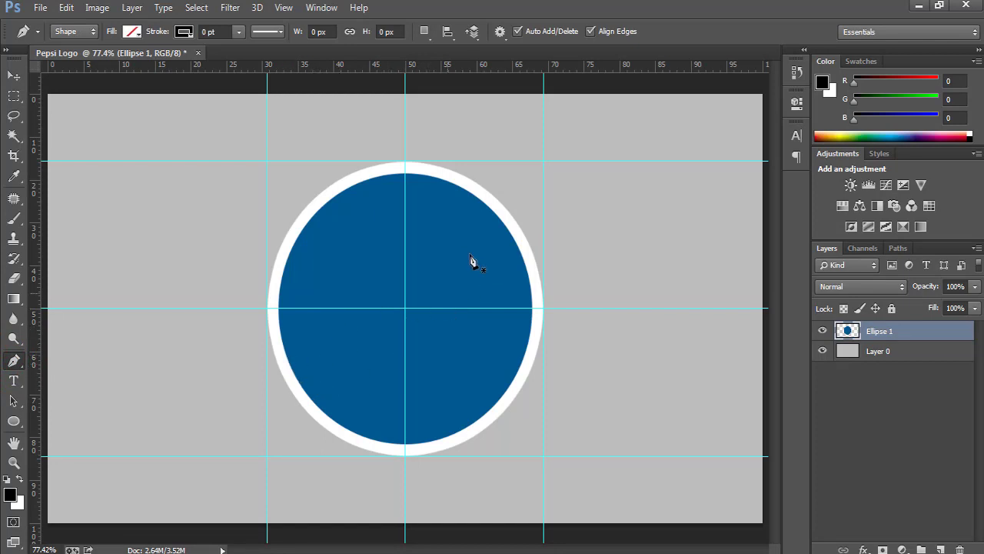
{"action": "mouse_move", "coordinate": [285, 369]}
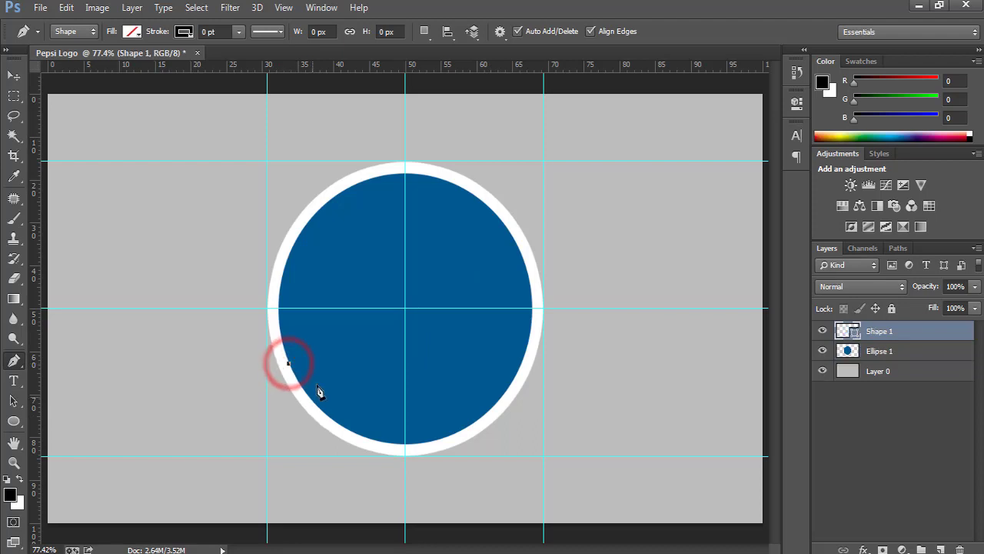
{"action": "mouse_move", "coordinate": [463, 198]}
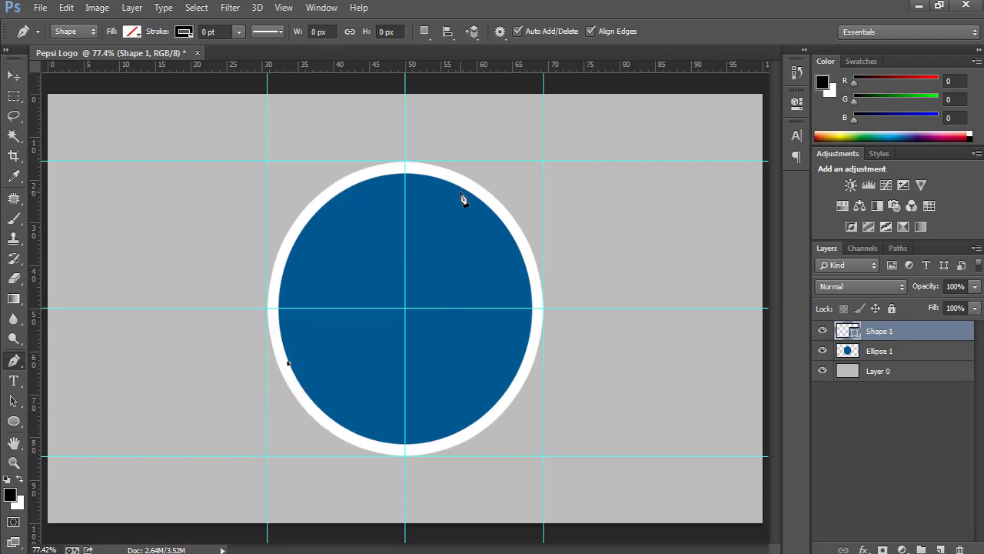
{"action": "mouse_move", "coordinate": [486, 211]}
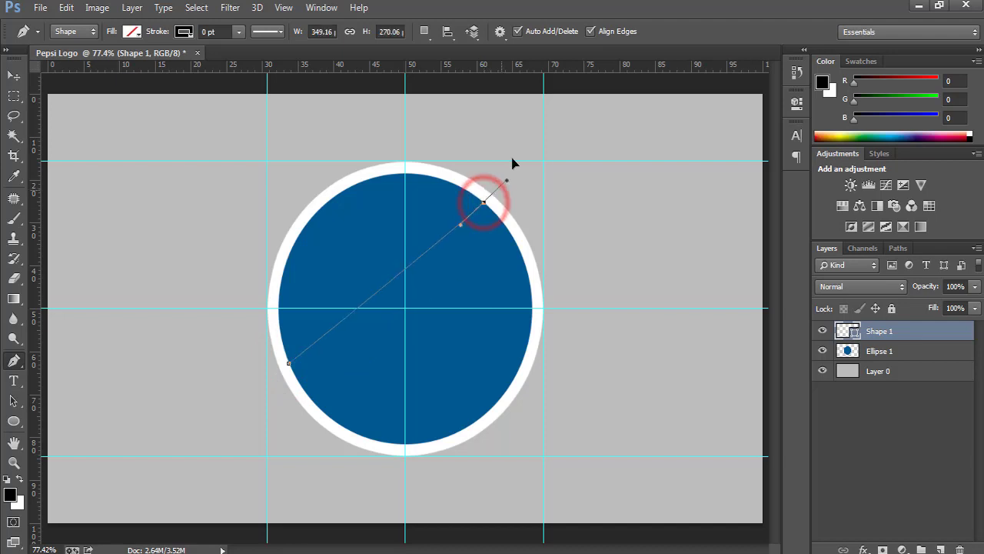
Step: Draw the curved swoosh path across the circle, closing it at its starting anchor
{"action": "left_click_drag", "start_coordinate": [484, 200], "coordinate": [423, 371]}
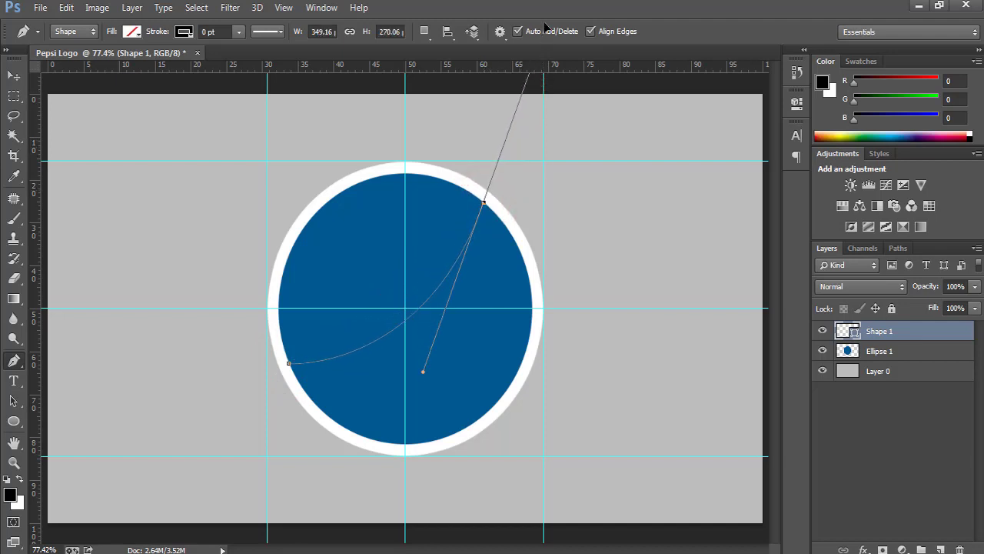
{"action": "left_click_drag", "start_coordinate": [422, 372], "coordinate": [429, 398]}
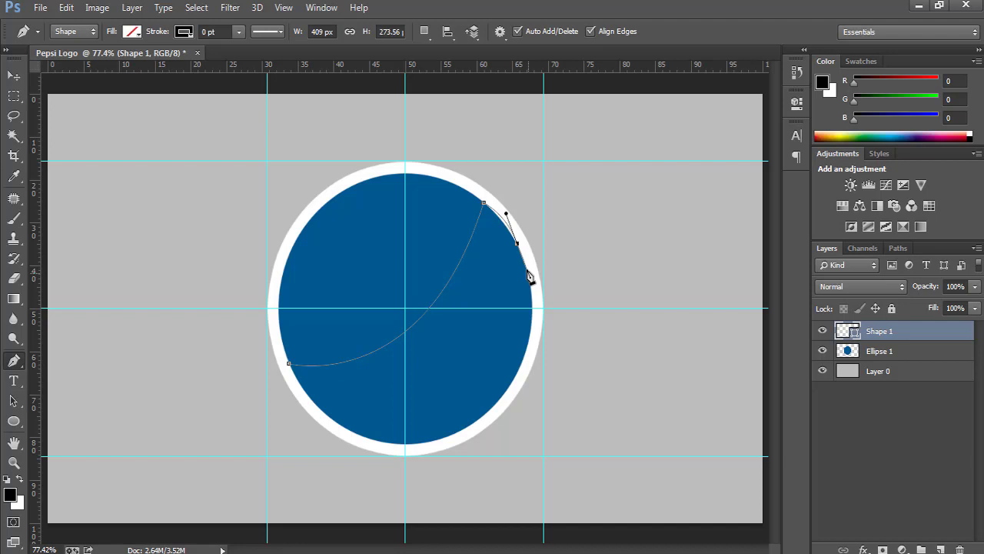
{"action": "key", "text": "alt"}
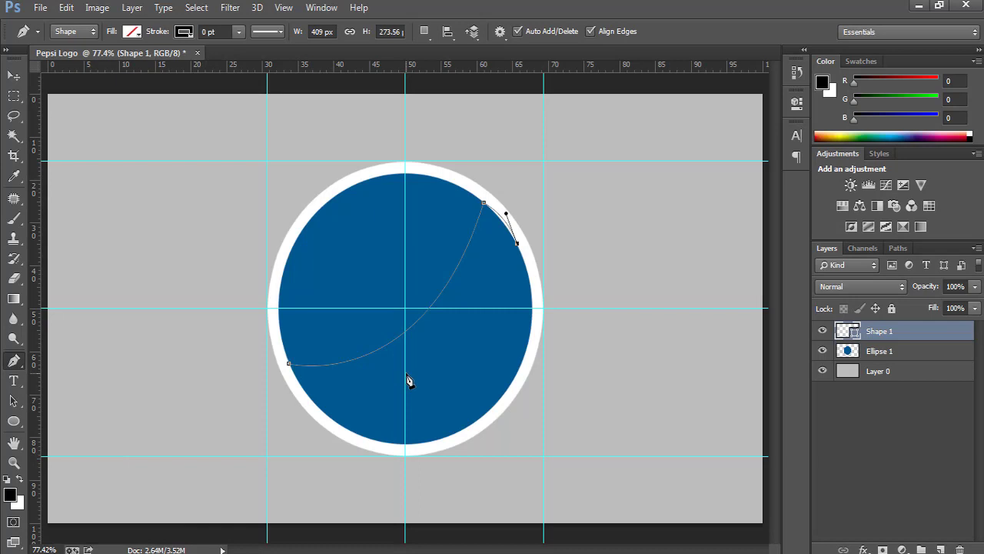
{"action": "left_click", "coordinate": [406, 376]}
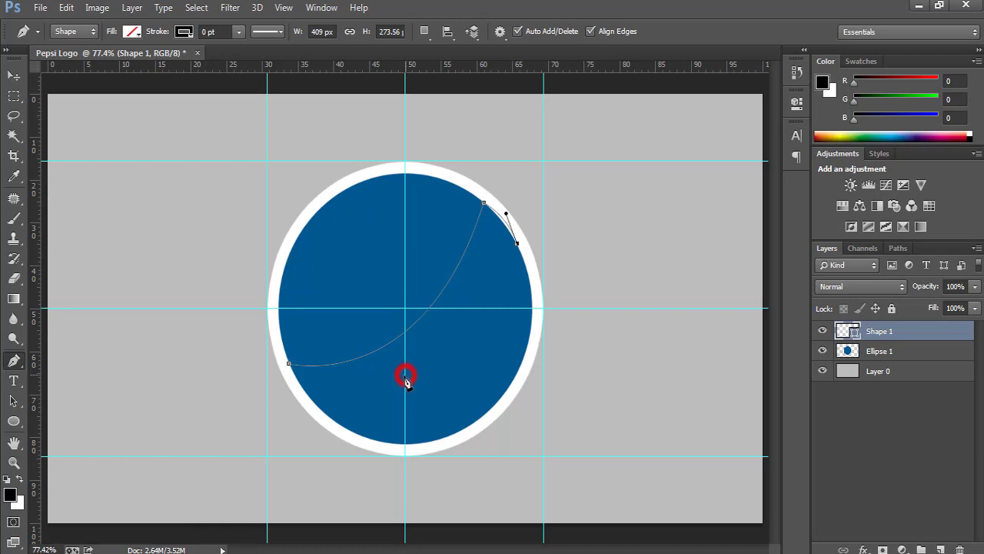
{"action": "left_click_drag", "start_coordinate": [406, 375], "coordinate": [316, 398]}
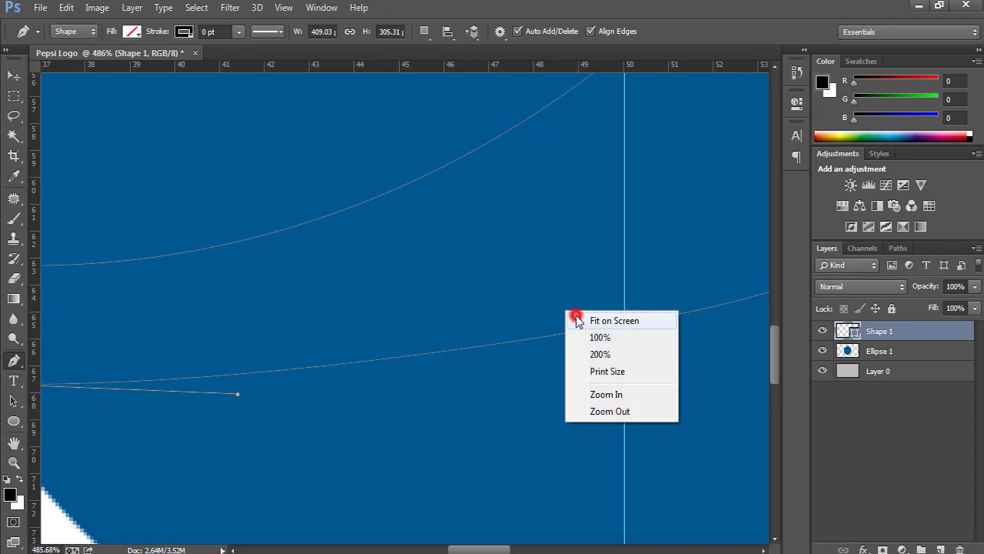
{"action": "left_click", "coordinate": [614, 320]}
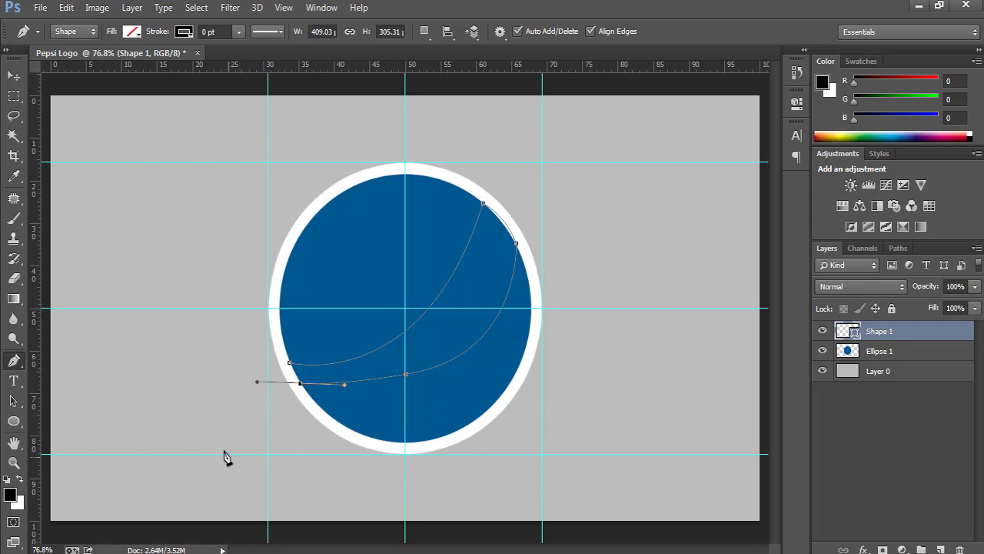
{"action": "mouse_move", "coordinate": [310, 370]}
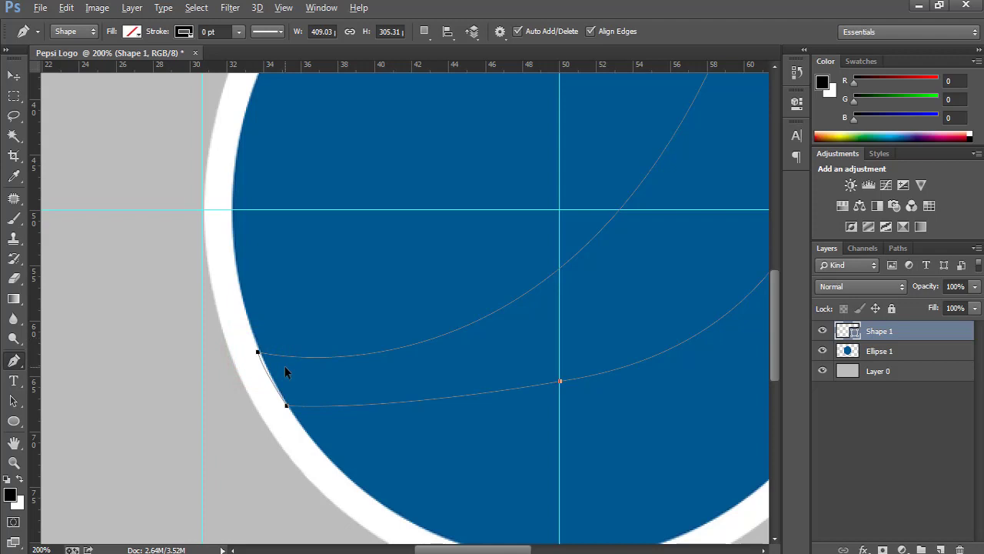
{"action": "left_click", "coordinate": [259, 354]}
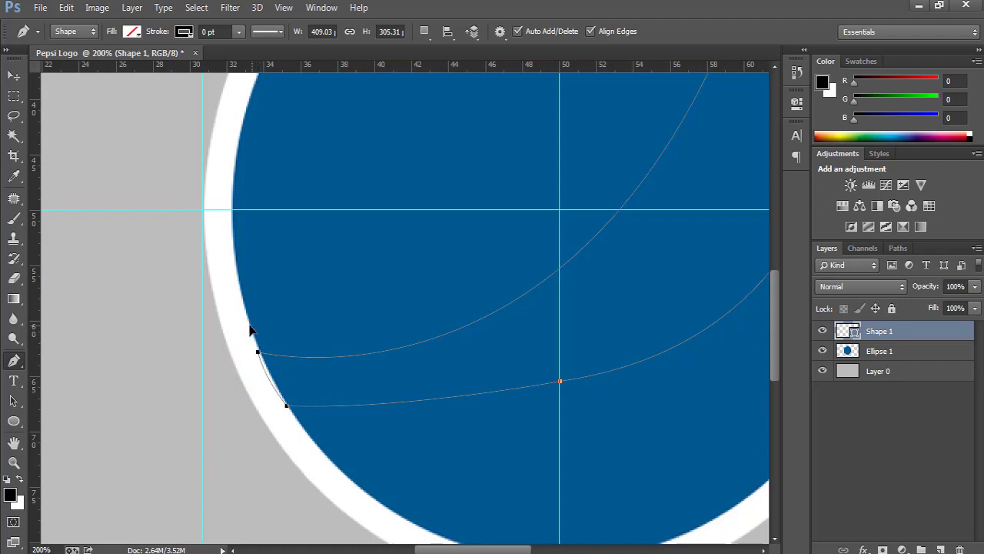
{"action": "mouse_move", "coordinate": [457, 389]}
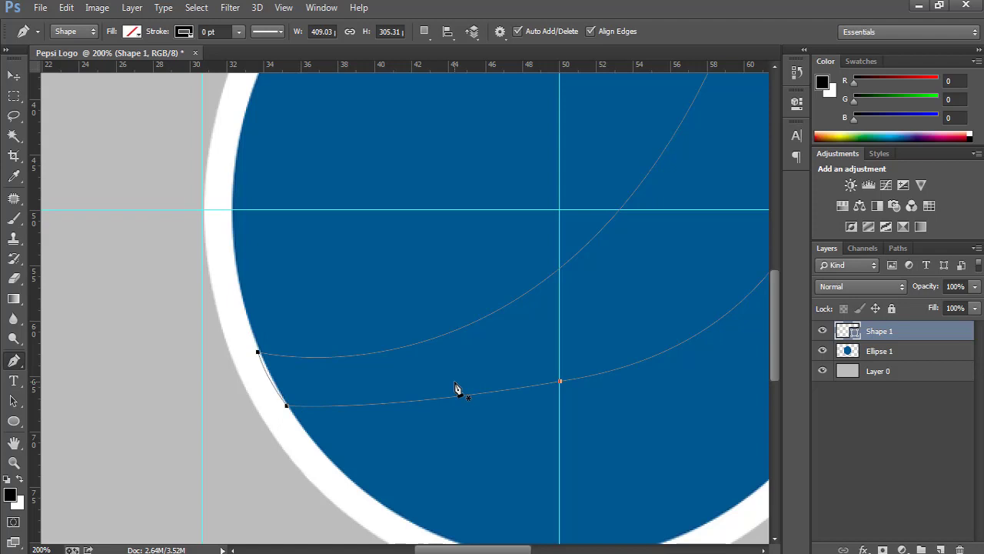
{"action": "key", "text": "ctrl+0"}
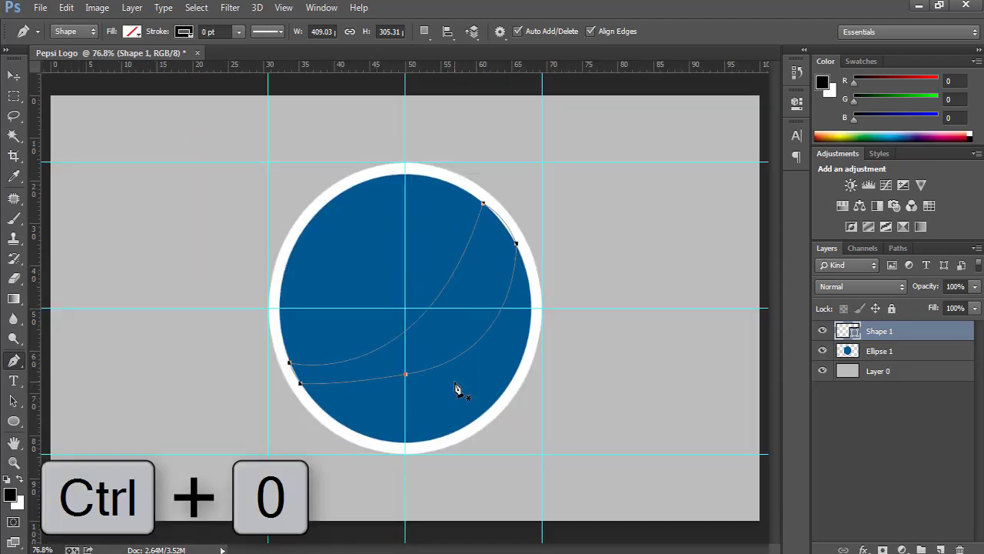
{"action": "mouse_move", "coordinate": [480, 266]}
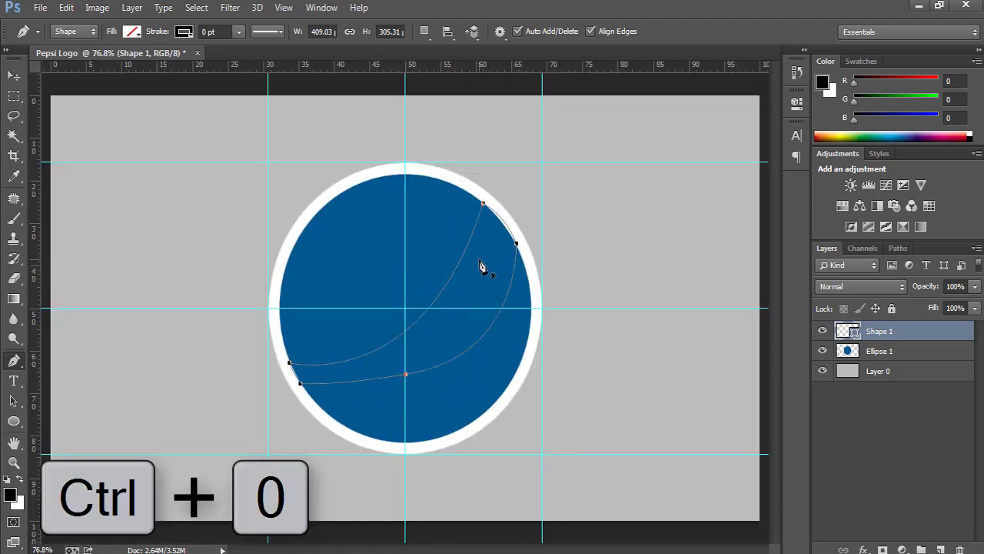
Step: Turn the swoosh path into a selection and delete it from the Ellipse 1 layer
{"action": "right_click", "coordinate": [481, 265]}
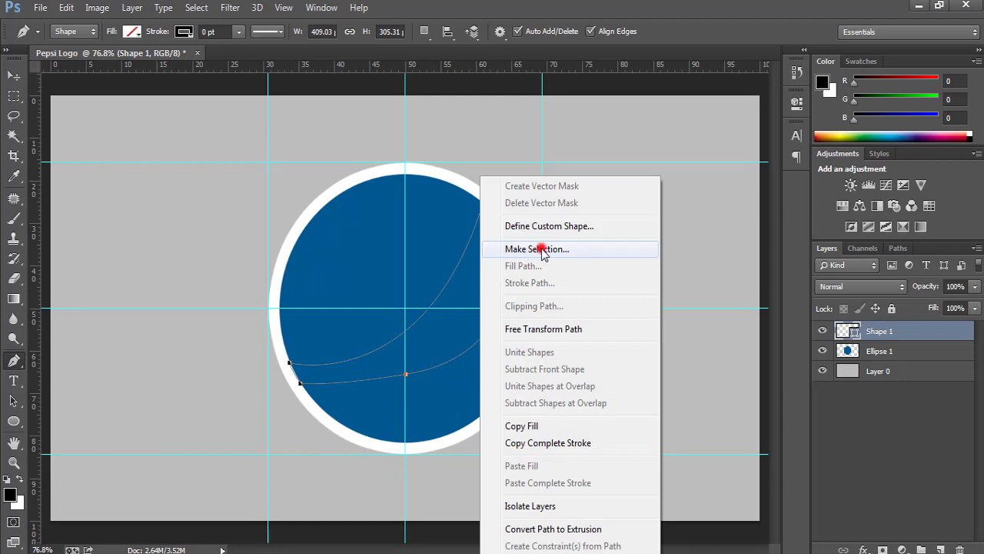
{"action": "left_click", "coordinate": [536, 248]}
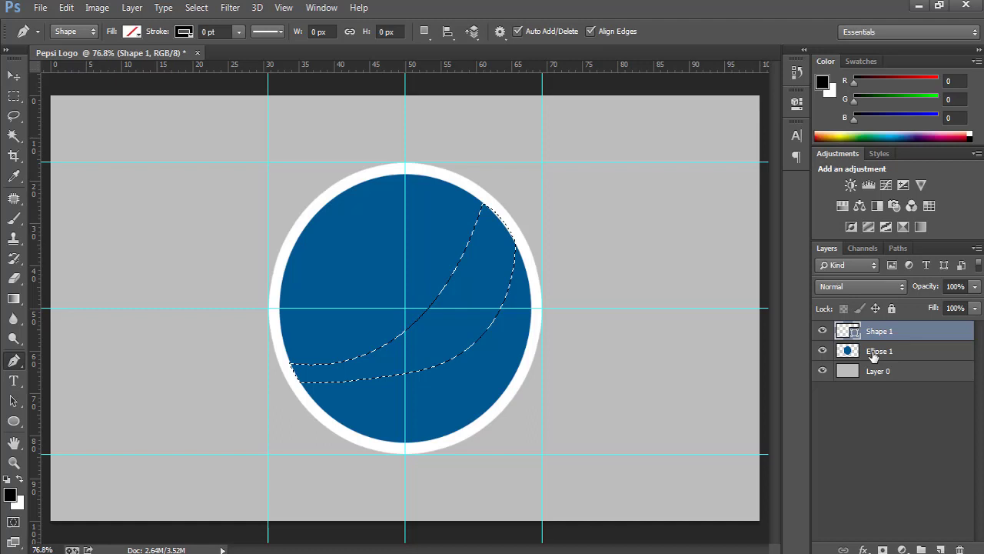
{"action": "left_click", "coordinate": [879, 350]}
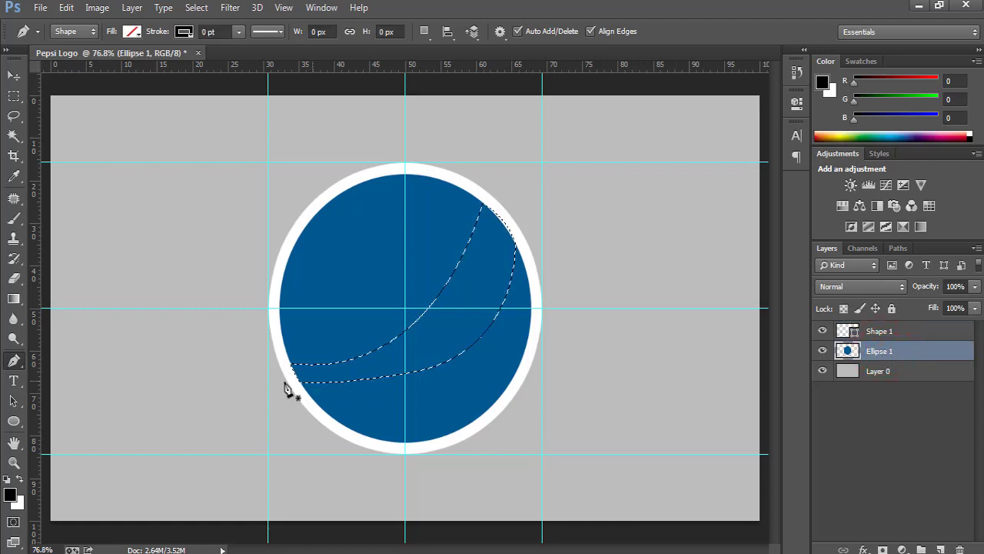
{"action": "key", "text": "Delete"}
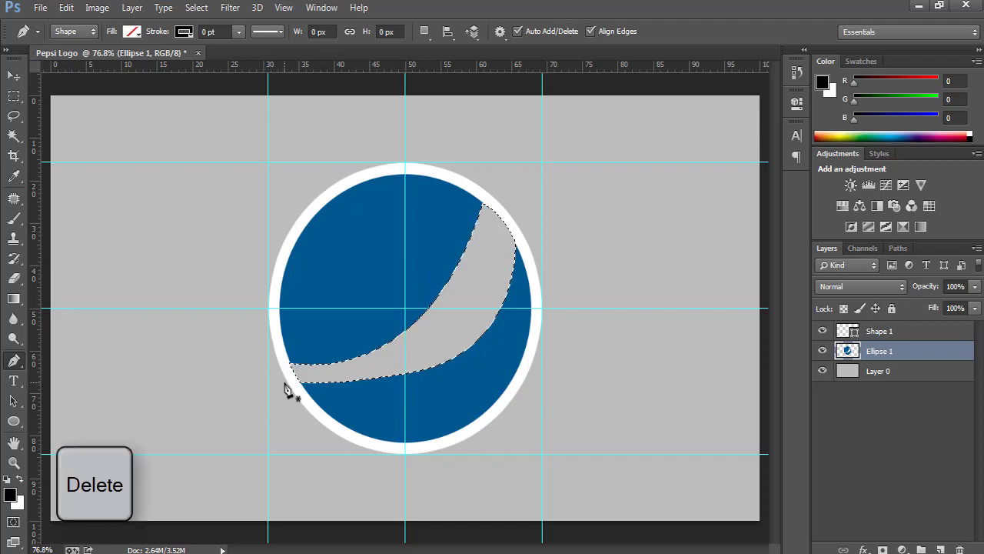
{"action": "key", "text": "Delete"}
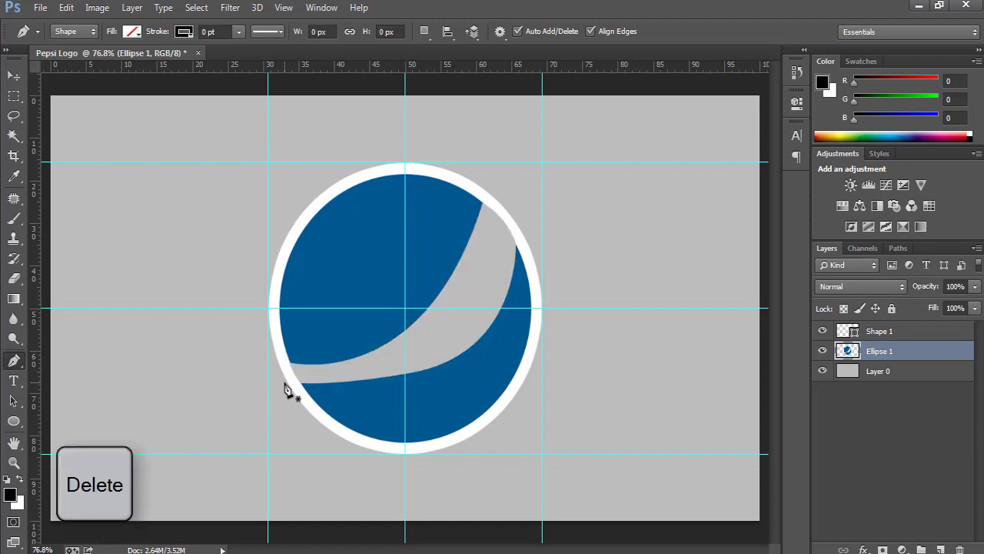
{"action": "key", "text": "Delete"}
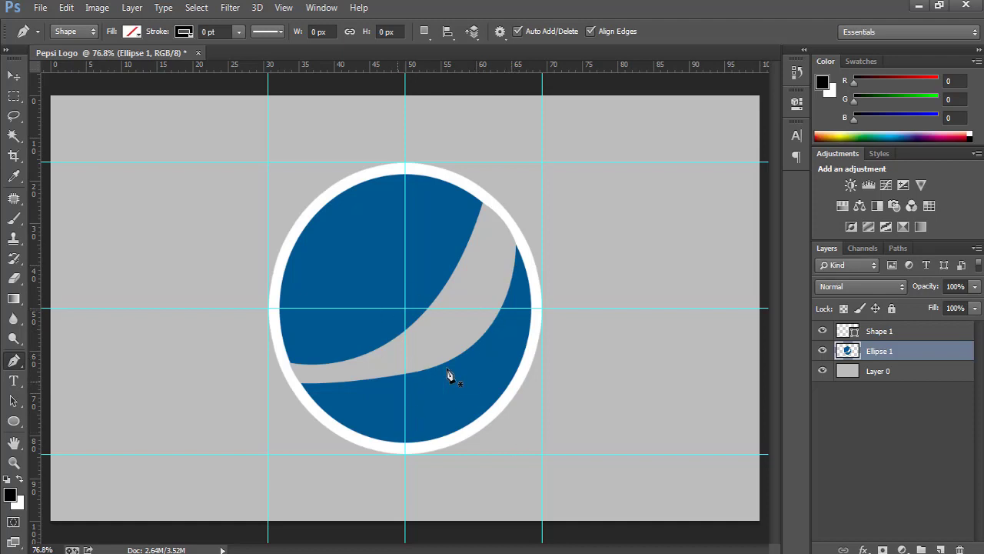
{"action": "mouse_move", "coordinate": [805, 385]}
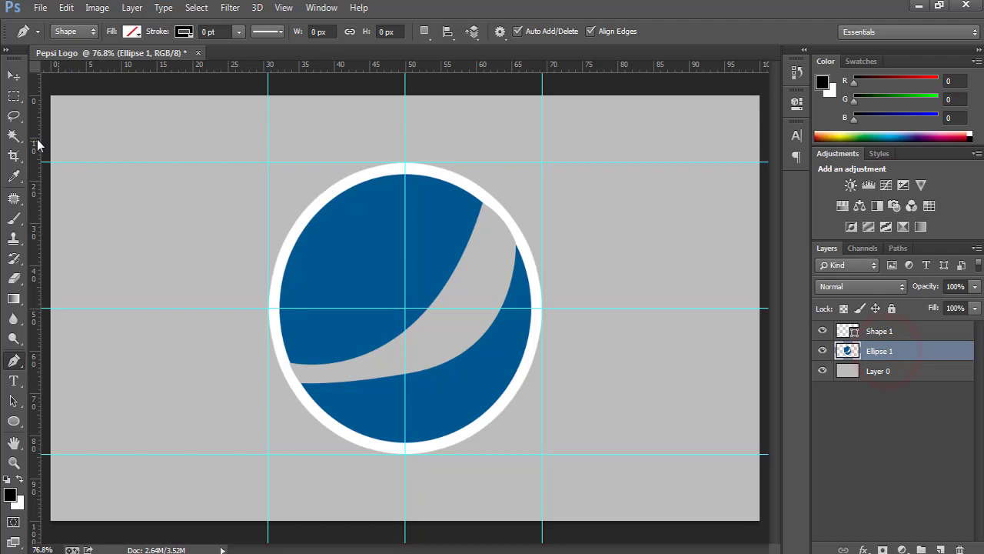
Step: Magic-wand the upper blue region of the circle above the swoosh
{"action": "left_click", "coordinate": [14, 135]}
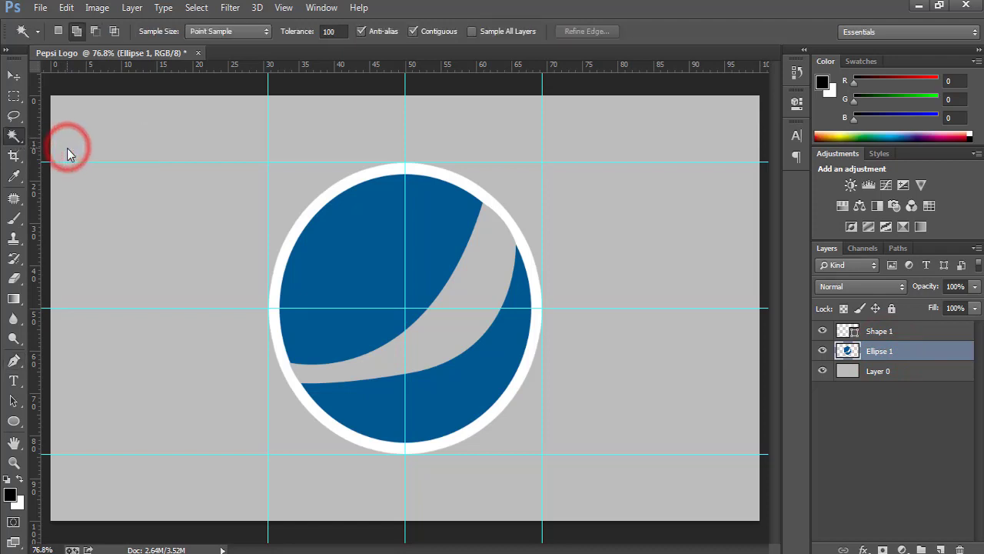
{"action": "left_click", "coordinate": [429, 239]}
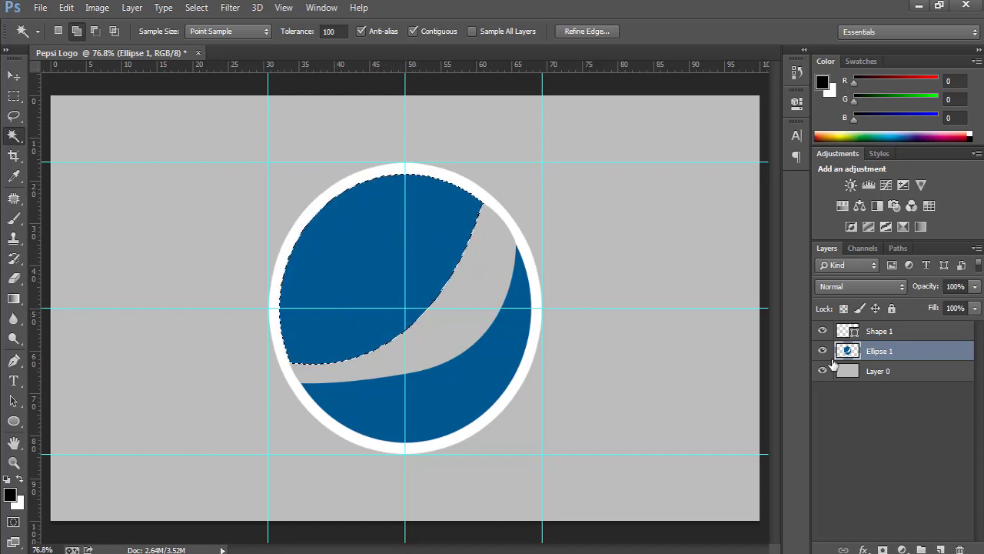
{"action": "left_click", "coordinate": [11, 495]}
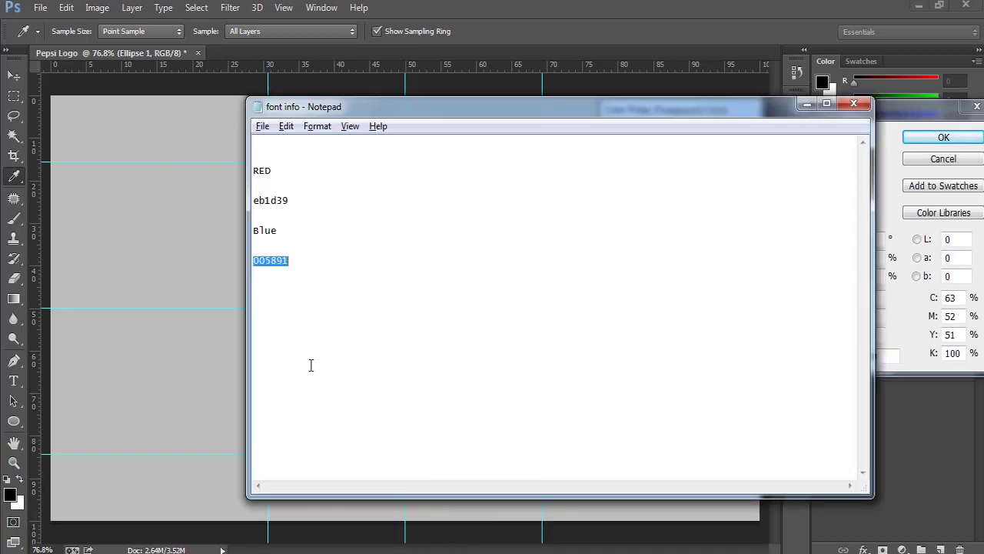
Step: Fill the selected top area with red eb1d39, then select the swoosh band
{"action": "double_click", "coordinate": [269, 200]}
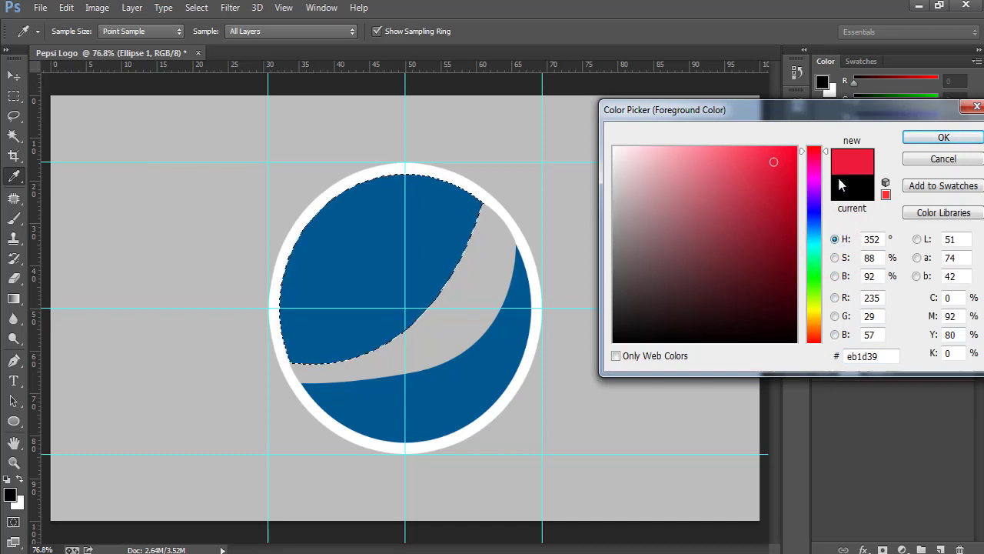
{"action": "left_click", "coordinate": [943, 137]}
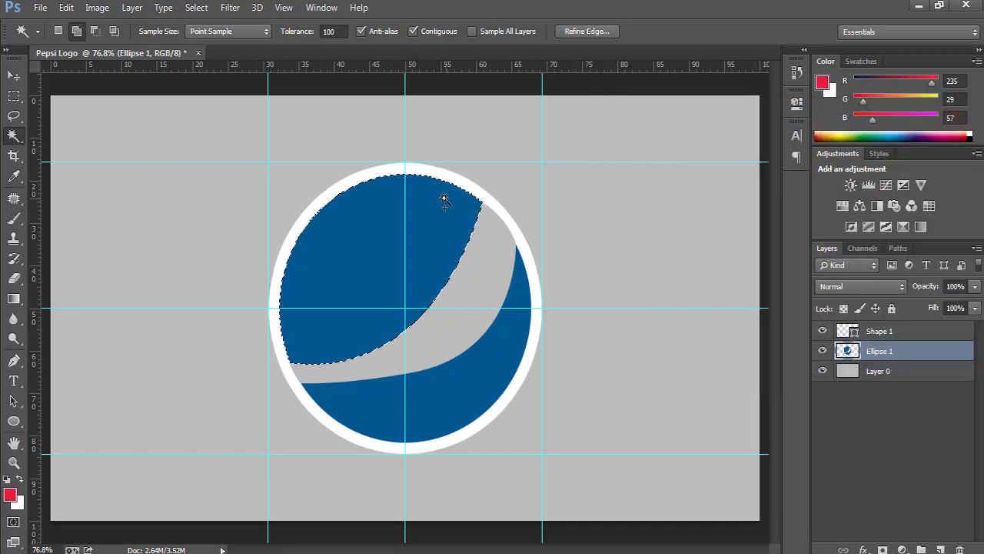
{"action": "key", "text": "alt+space"}
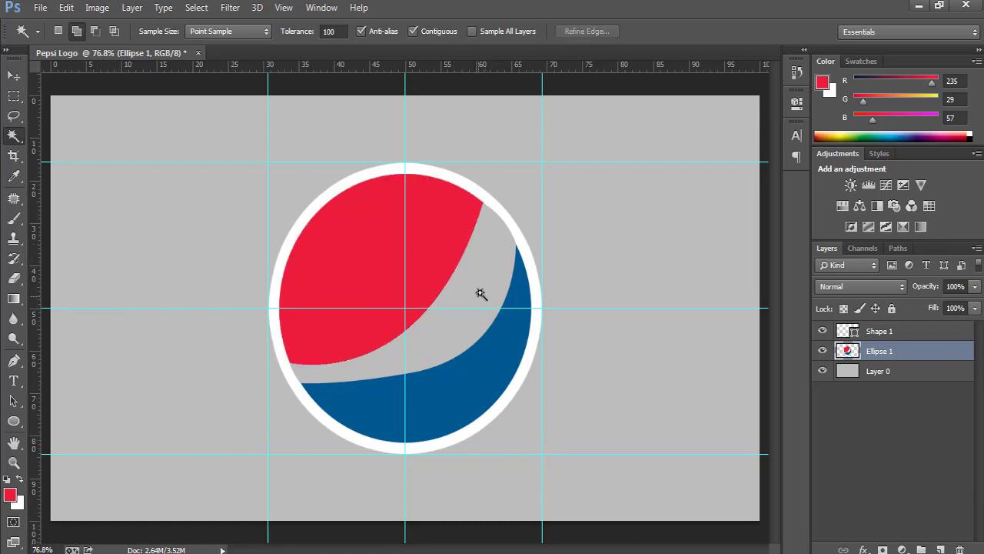
{"action": "left_click", "coordinate": [475, 279]}
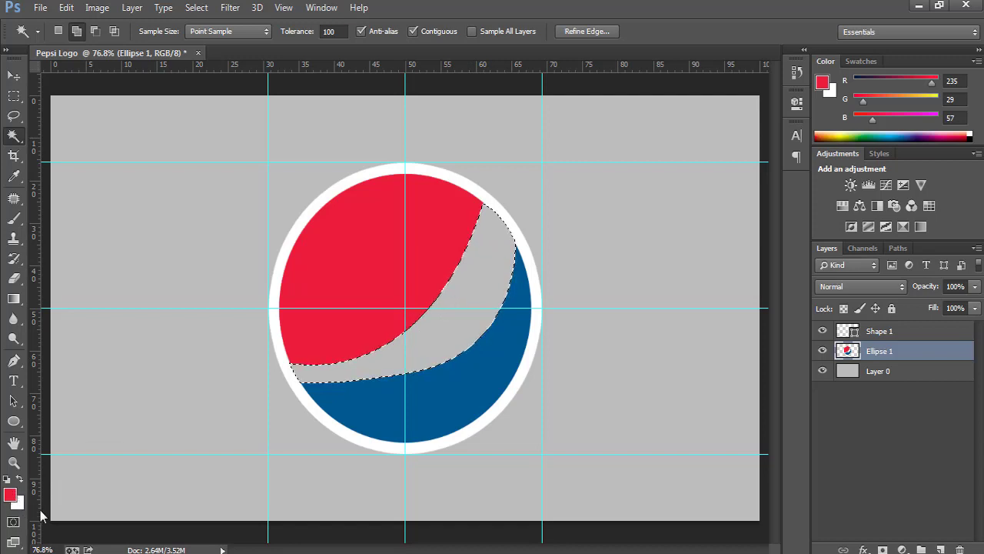
{"action": "key", "text": "x"}
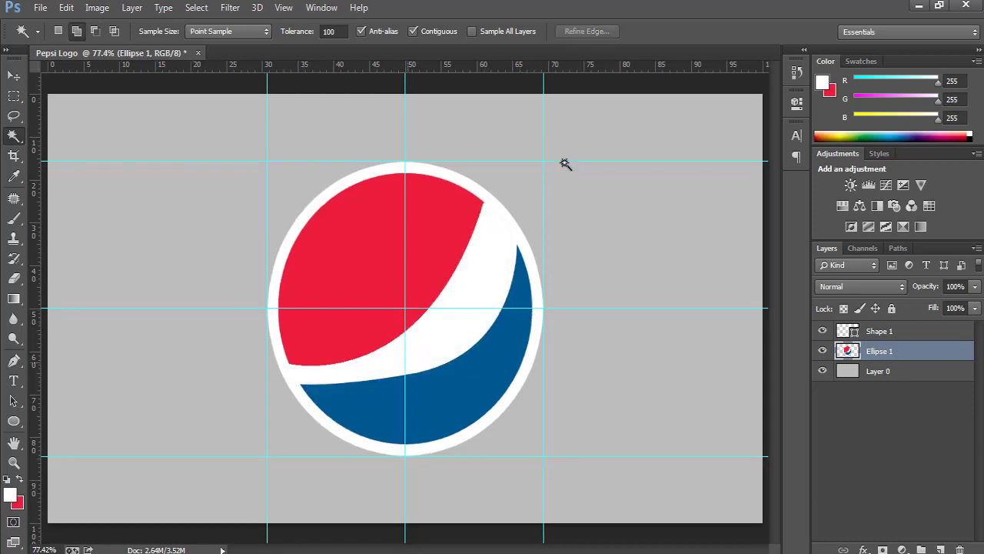
{"action": "mouse_move", "coordinate": [556, 302]}
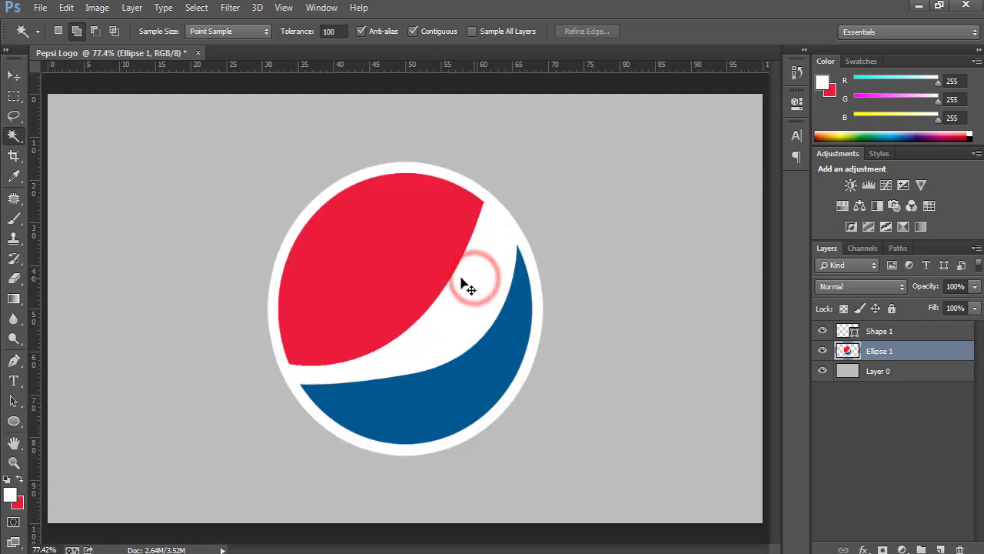
Step: Fit the image back on screen and make the grey background layer active
{"action": "right_click", "coordinate": [469, 284]}
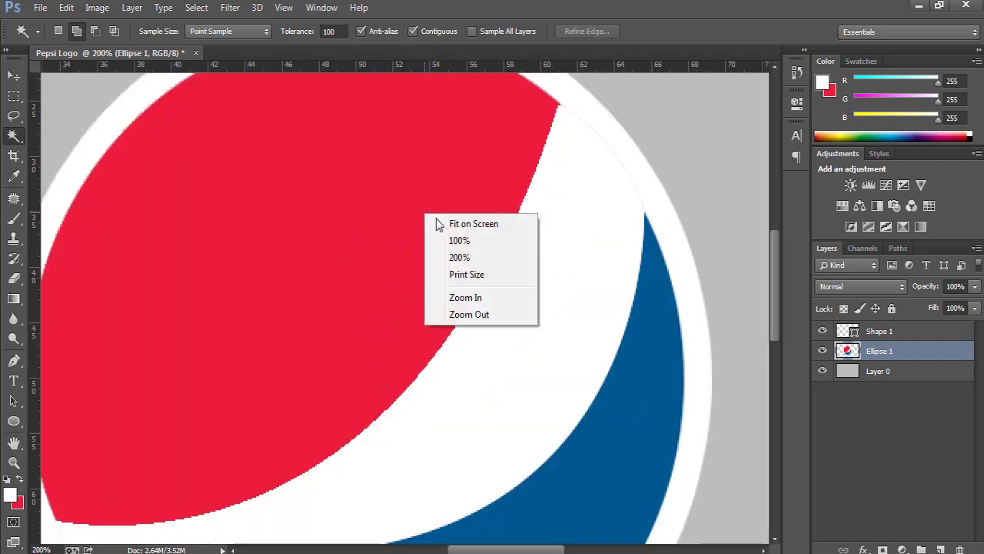
{"action": "left_click", "coordinate": [472, 224]}
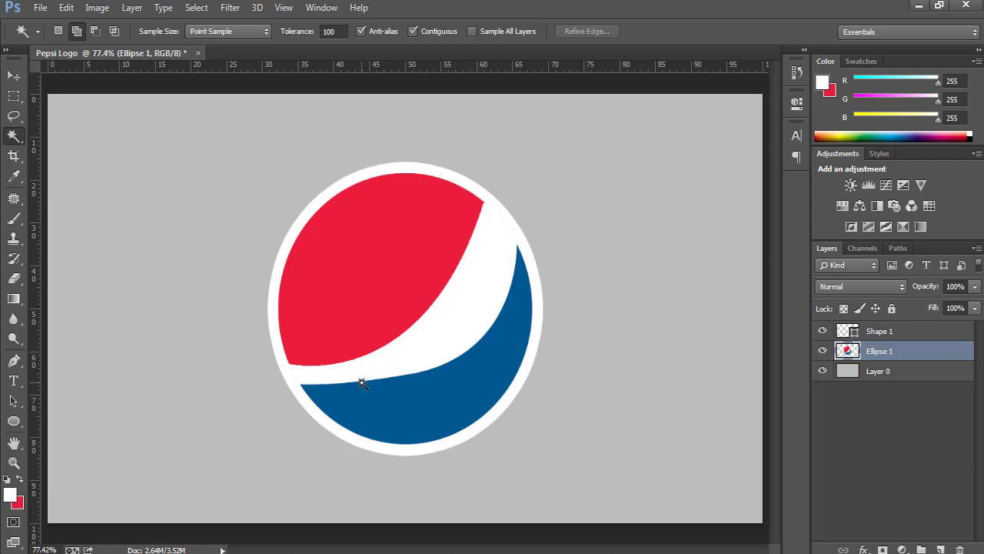
{"action": "mouse_move", "coordinate": [216, 272]}
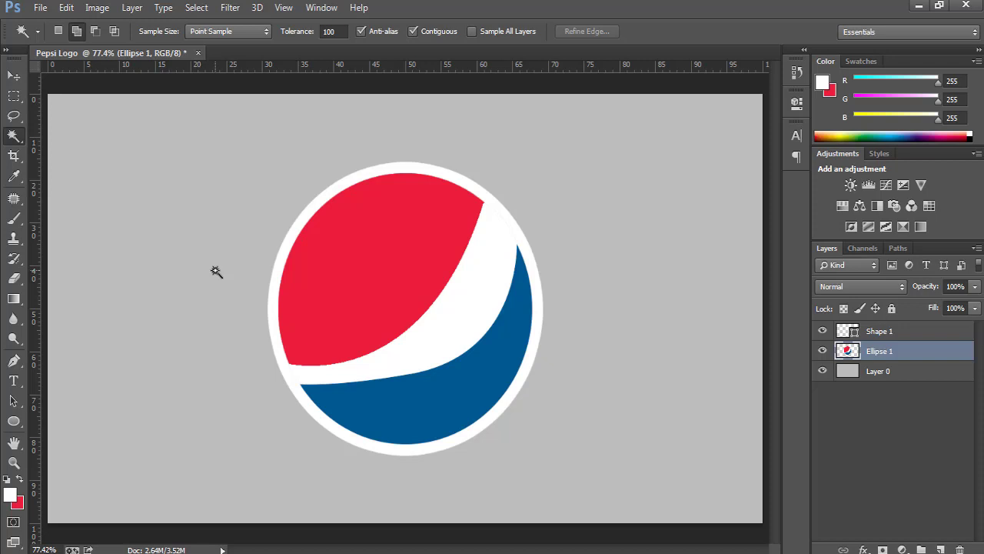
{"action": "mouse_move", "coordinate": [878, 375]}
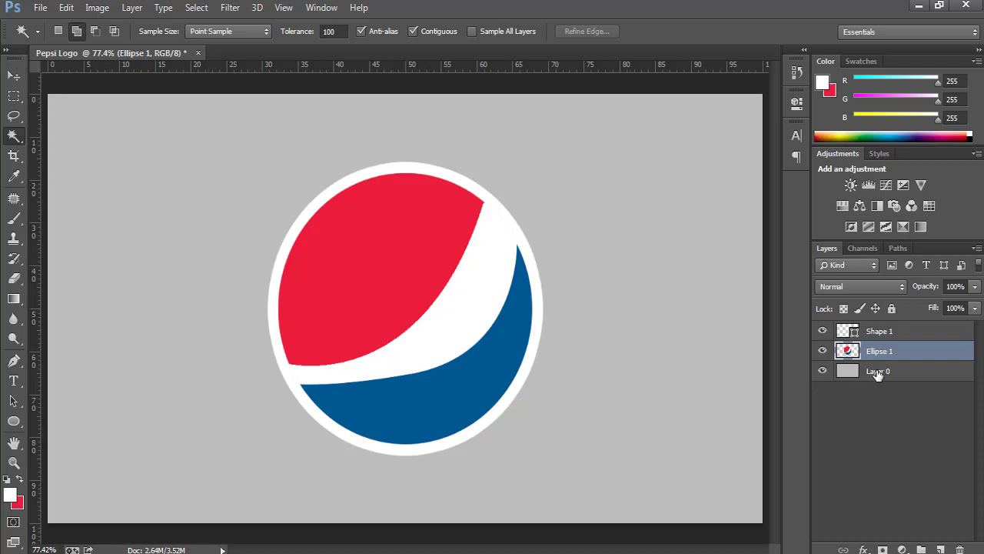
{"action": "left_click", "coordinate": [878, 370]}
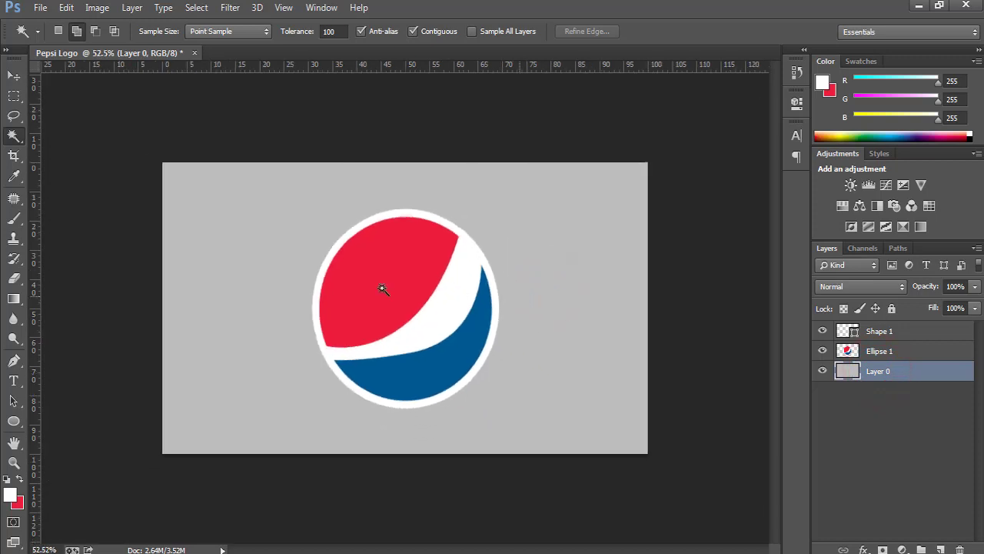
{"action": "left_click", "coordinate": [13, 156]}
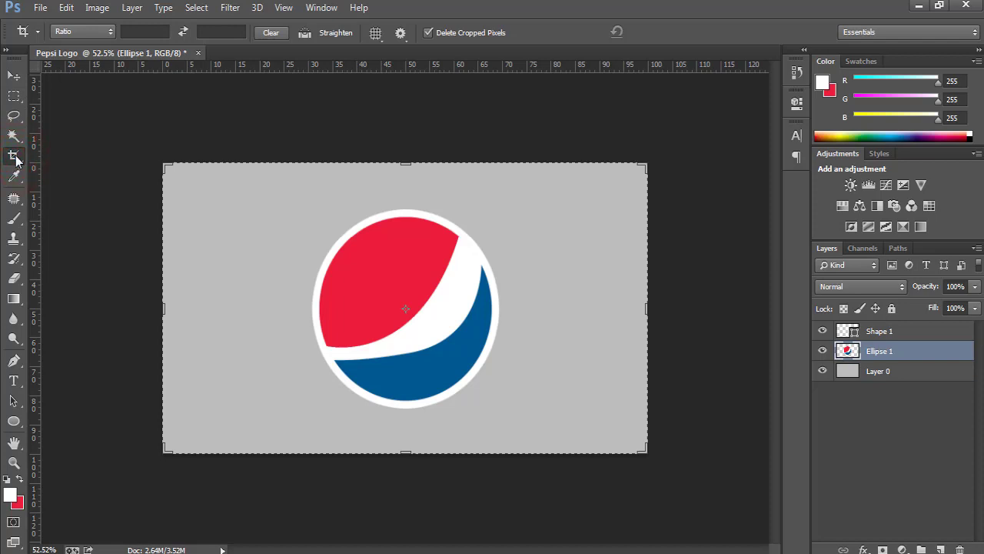
{"action": "mouse_move", "coordinate": [355, 341]}
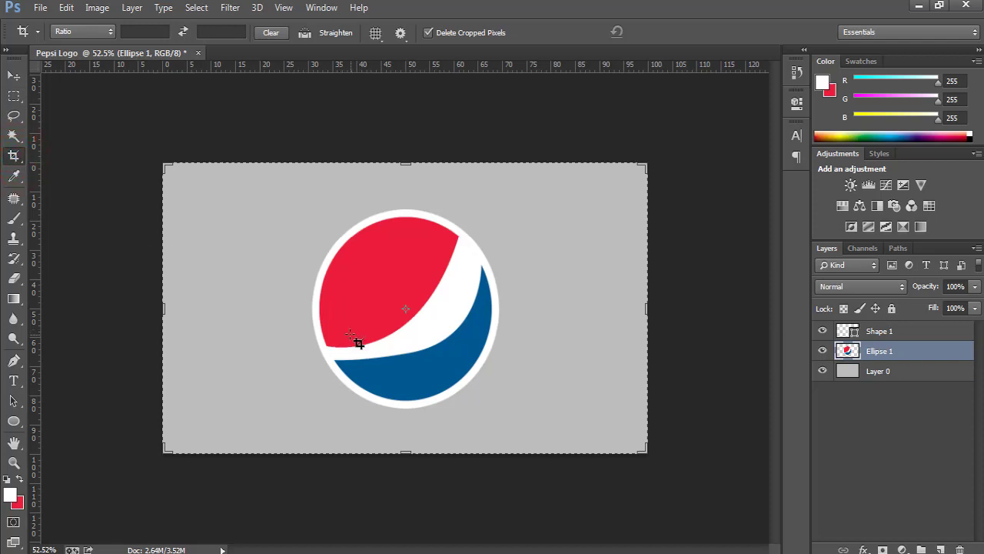
Step: Extend the crop past the canvas edges on all sides and commit the larger canvas
{"action": "key", "text": "c"}
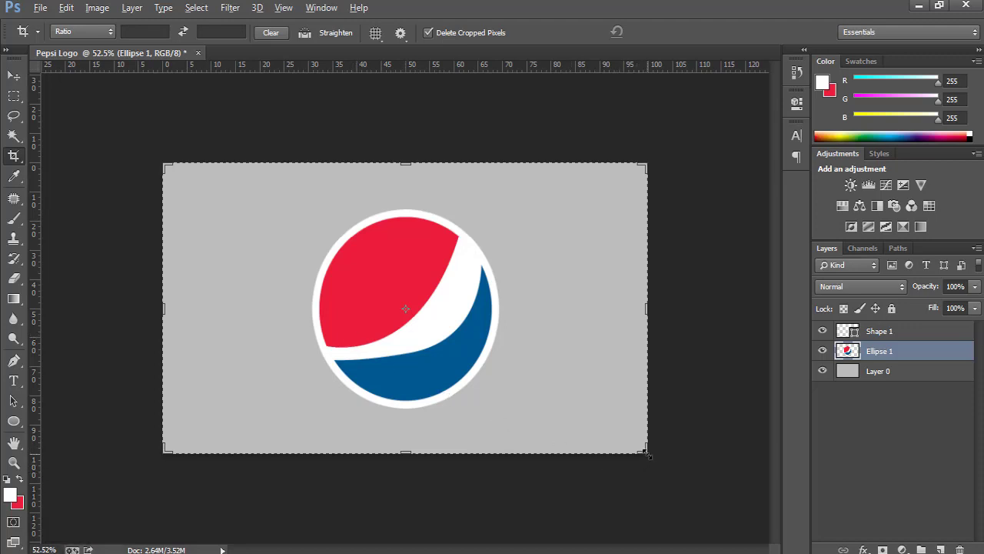
{"action": "left_click_drag", "start_coordinate": [650, 455], "coordinate": [680, 496]}
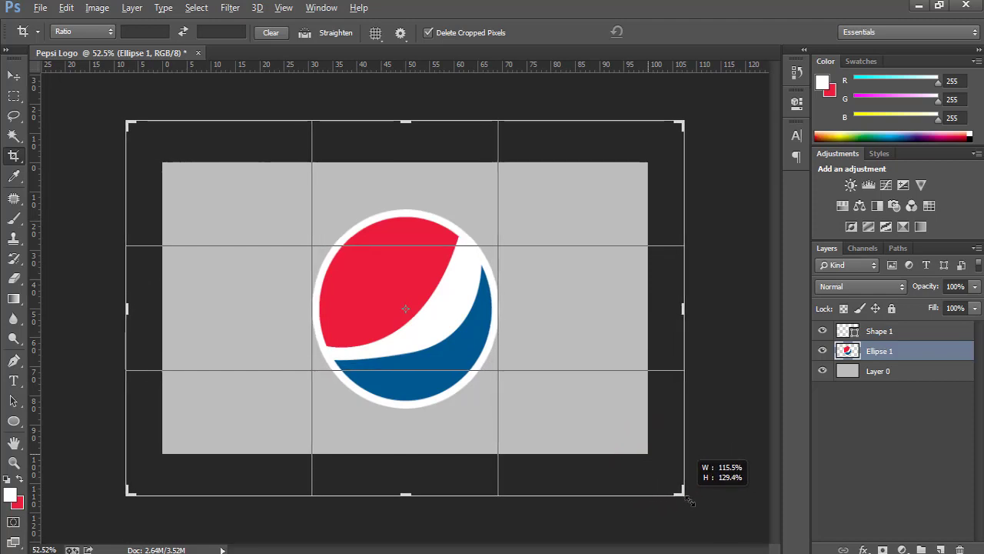
{"action": "left_click_drag", "start_coordinate": [686, 497], "coordinate": [709, 514]}
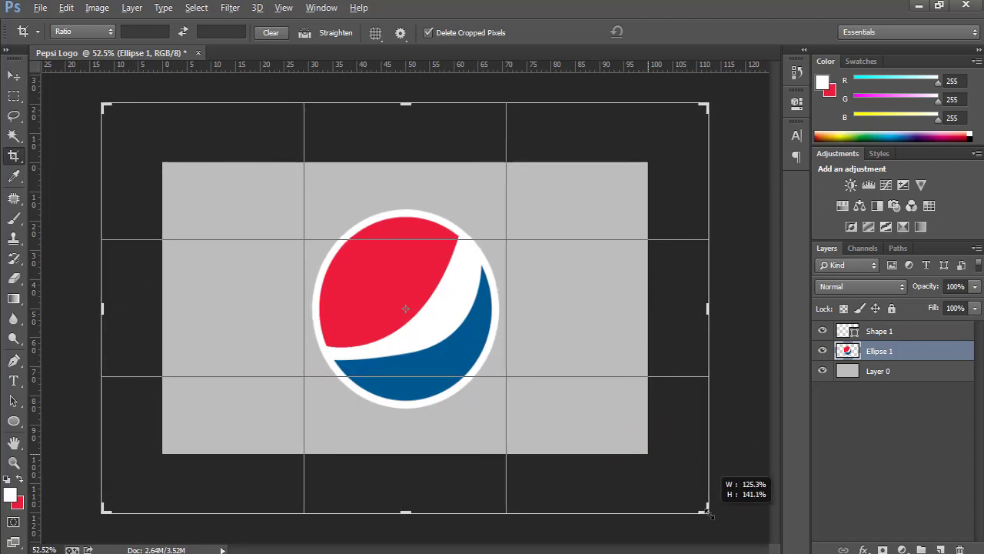
{"action": "left_click", "coordinate": [665, 32]}
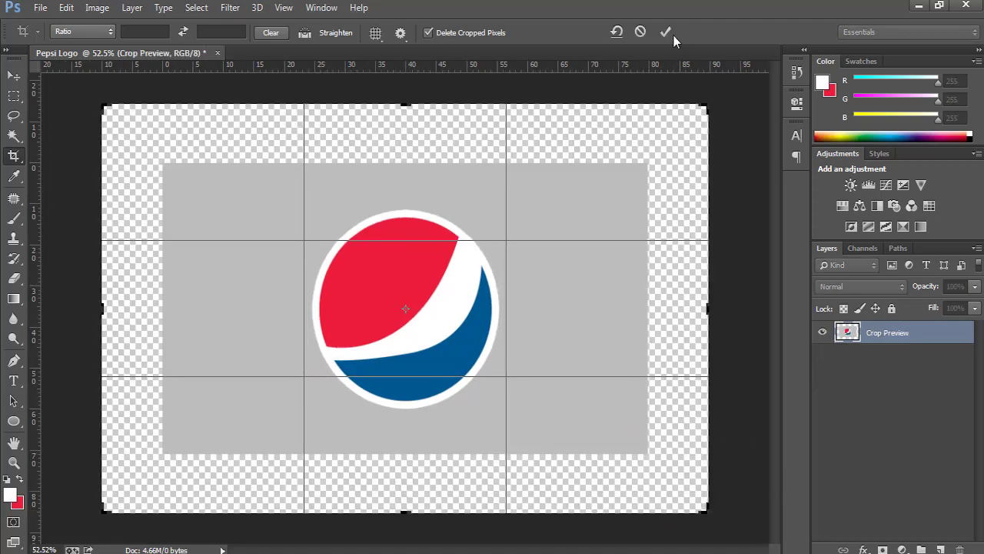
{"action": "left_click", "coordinate": [666, 32]}
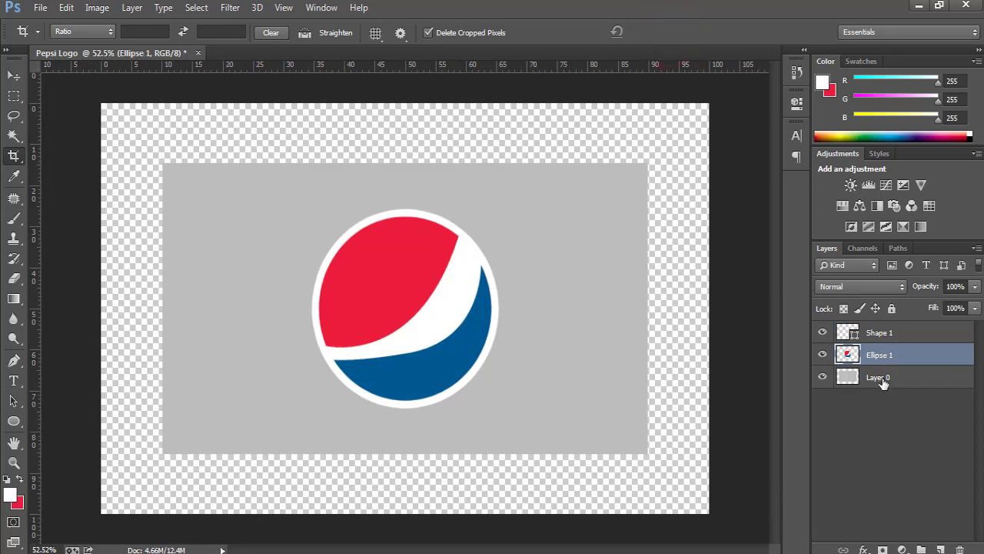
{"action": "left_click", "coordinate": [877, 377]}
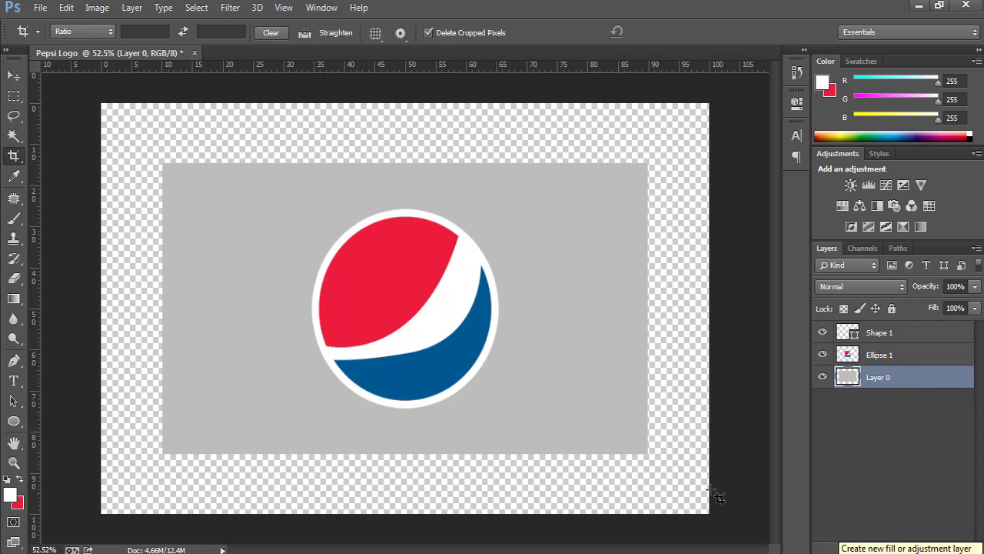
{"action": "mouse_move", "coordinate": [707, 468]}
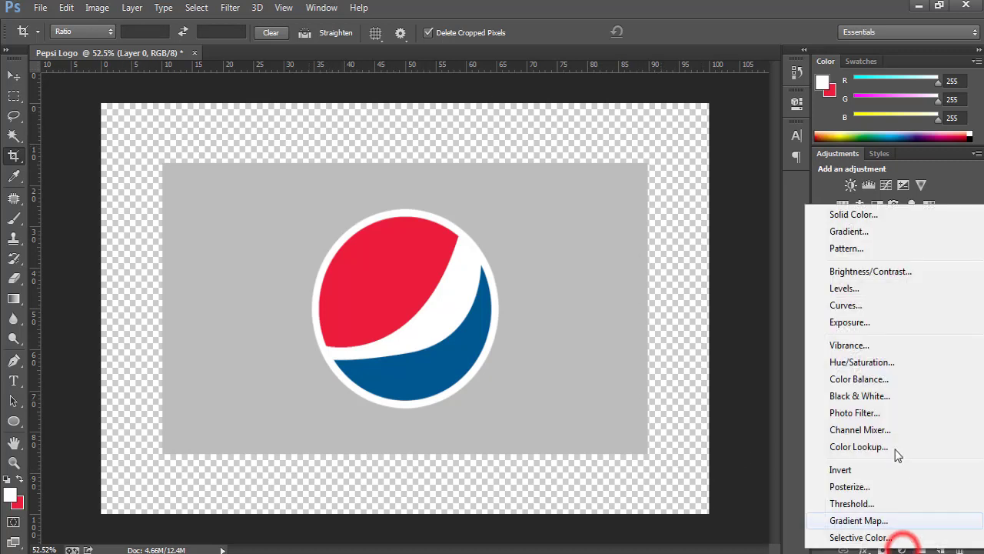
Step: Add a Solid Color fill layer set to the sampled grey
{"action": "left_click", "coordinate": [853, 215]}
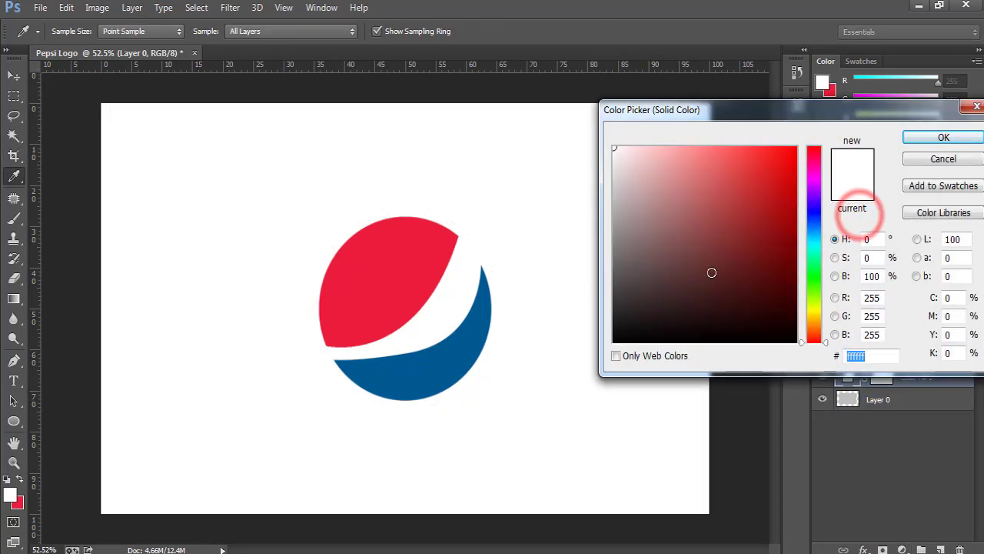
{"action": "left_click", "coordinate": [943, 137]}
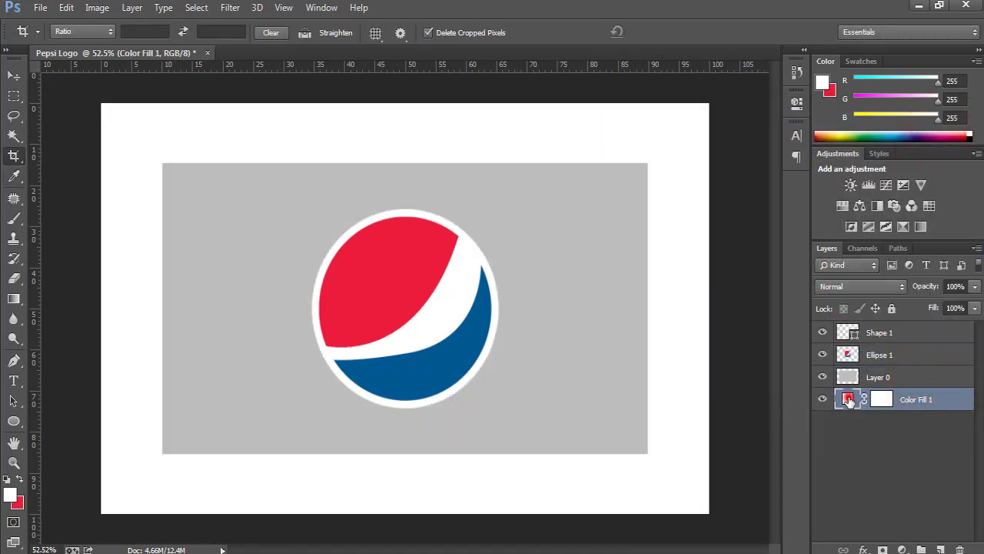
{"action": "double_click", "coordinate": [848, 398]}
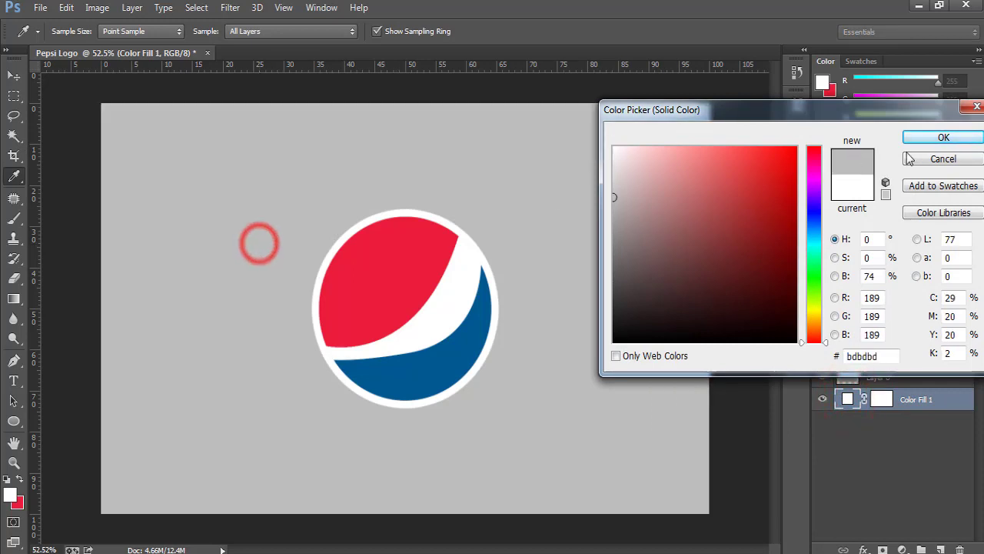
{"action": "left_click", "coordinate": [943, 158]}
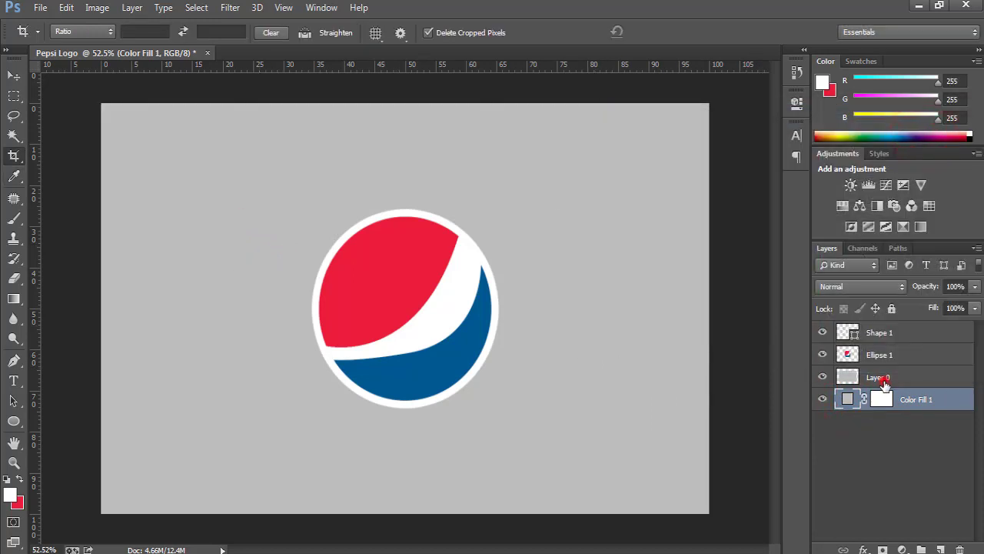
Step: Merge the grey fill into Layer 0 and start a text layer left of the logo
{"action": "left_click", "coordinate": [878, 377]}
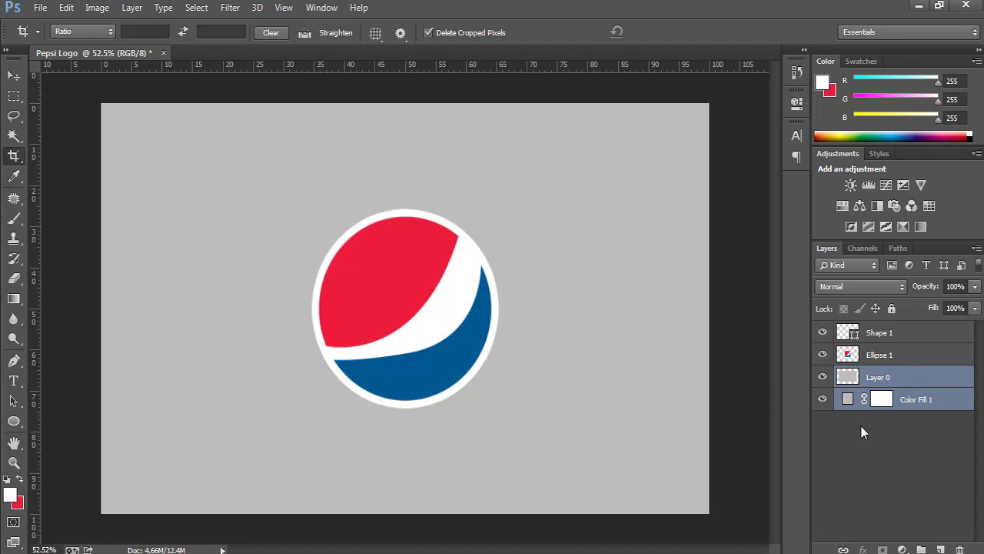
{"action": "key", "text": "ctrl+e"}
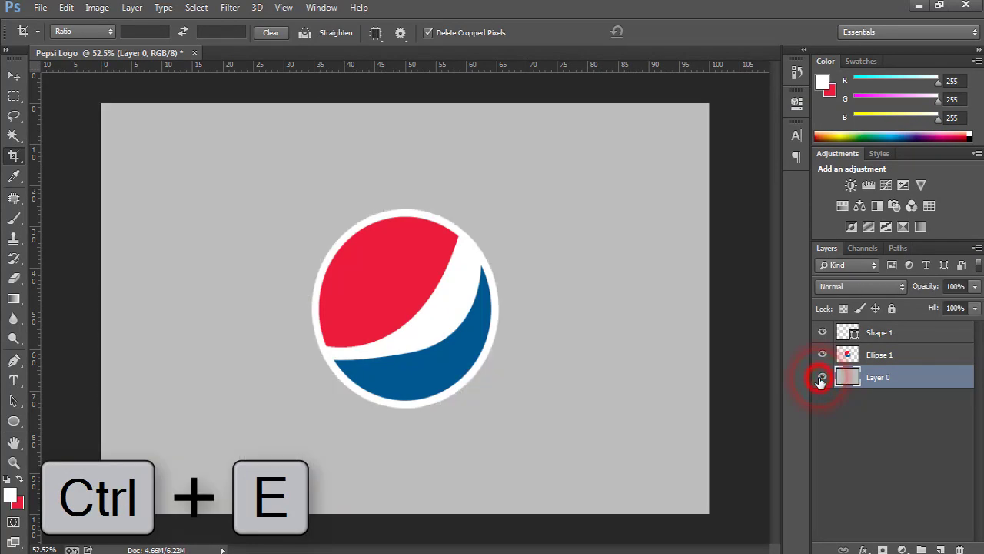
{"action": "key", "text": "ctrl+e"}
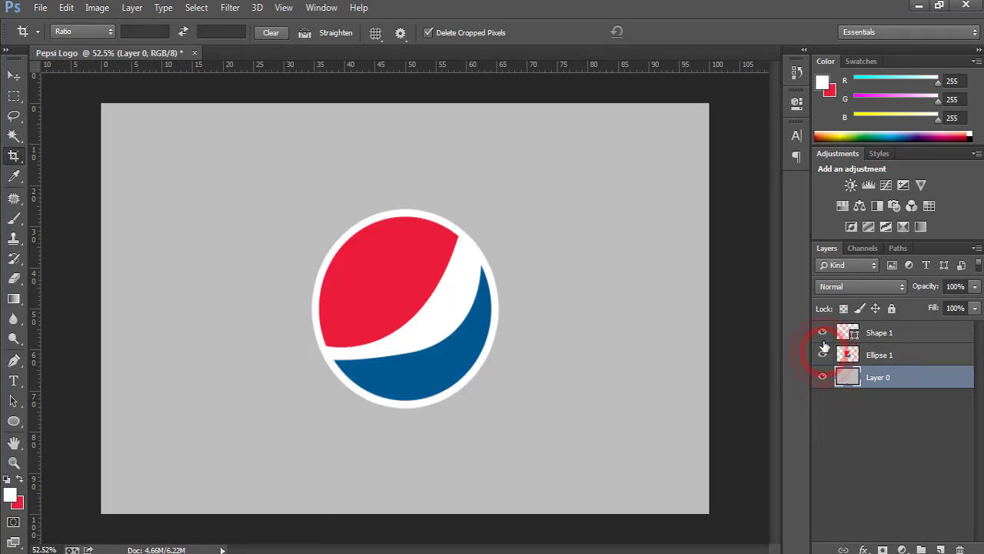
{"action": "left_click", "coordinate": [879, 355]}
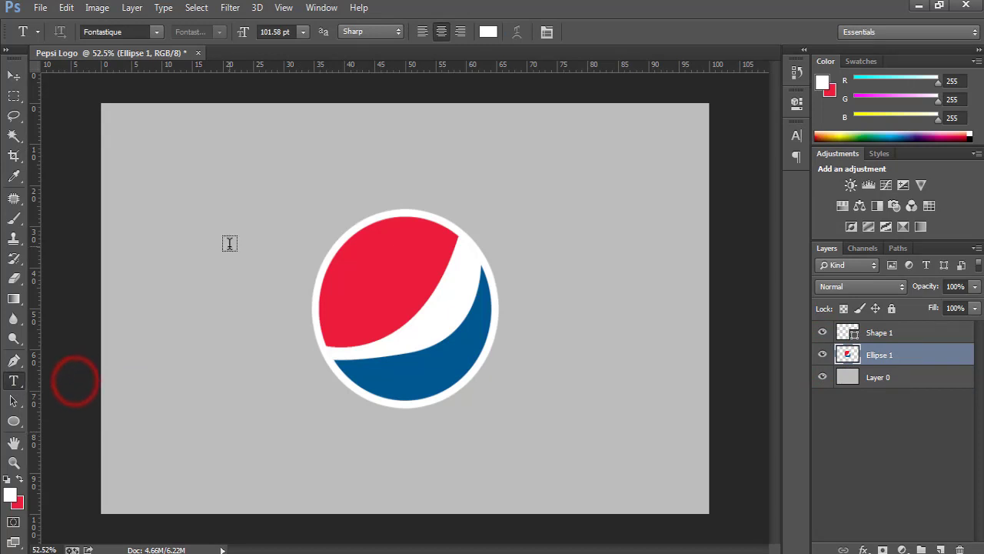
{"action": "left_click", "coordinate": [229, 242]}
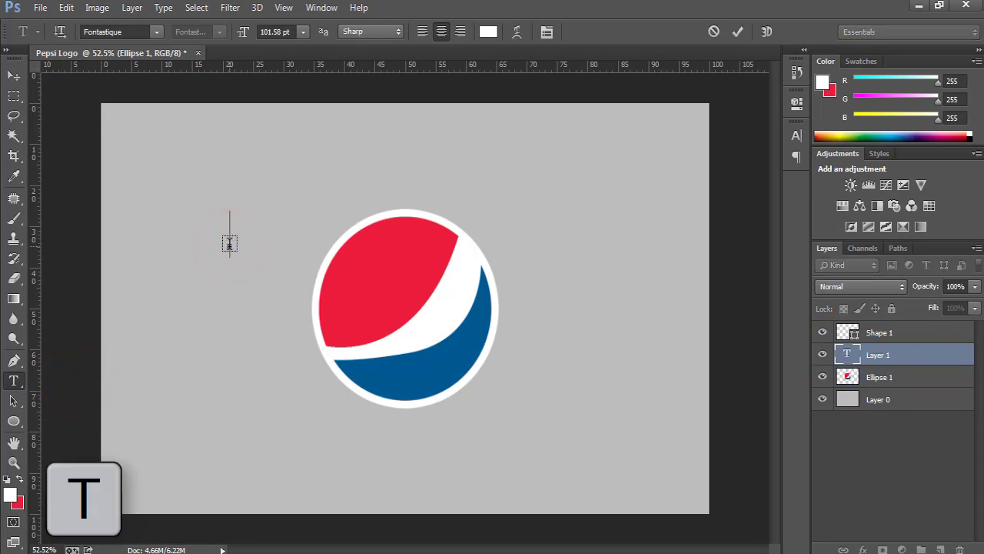
Step: Type PEPSI beside the logo, colour it blue, and nudge it slightly
{"action": "type", "text": "PEPSI"}
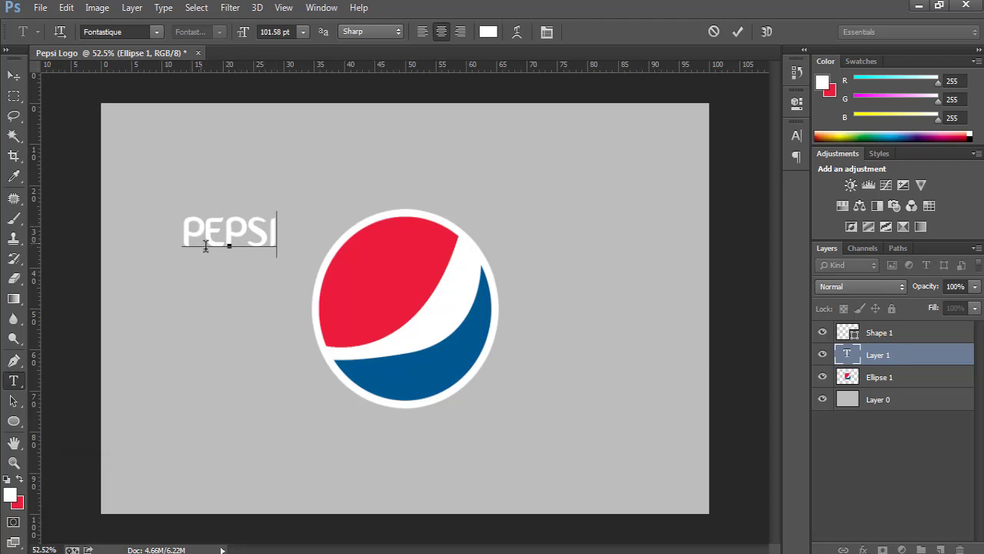
{"action": "mouse_move", "coordinate": [732, 63]}
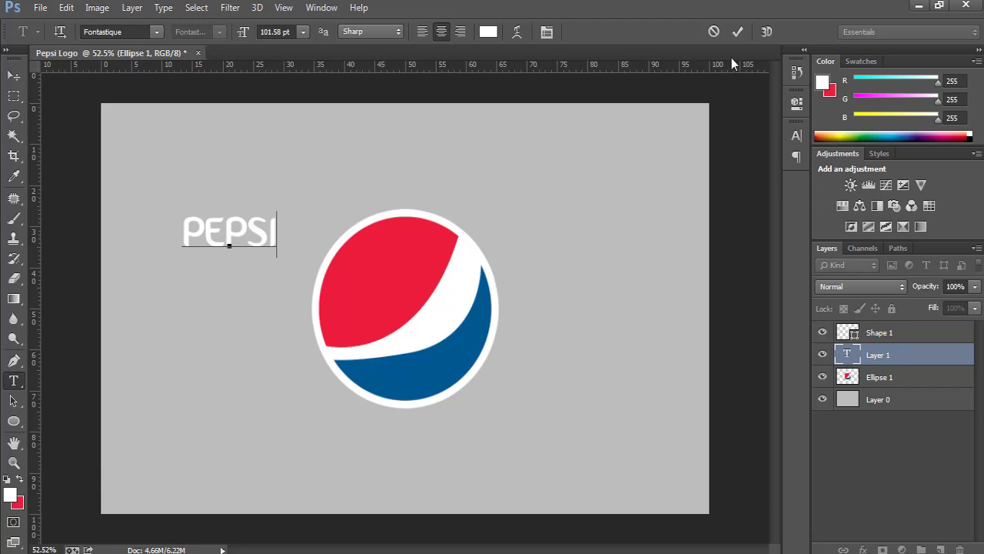
{"action": "left_click", "coordinate": [737, 32]}
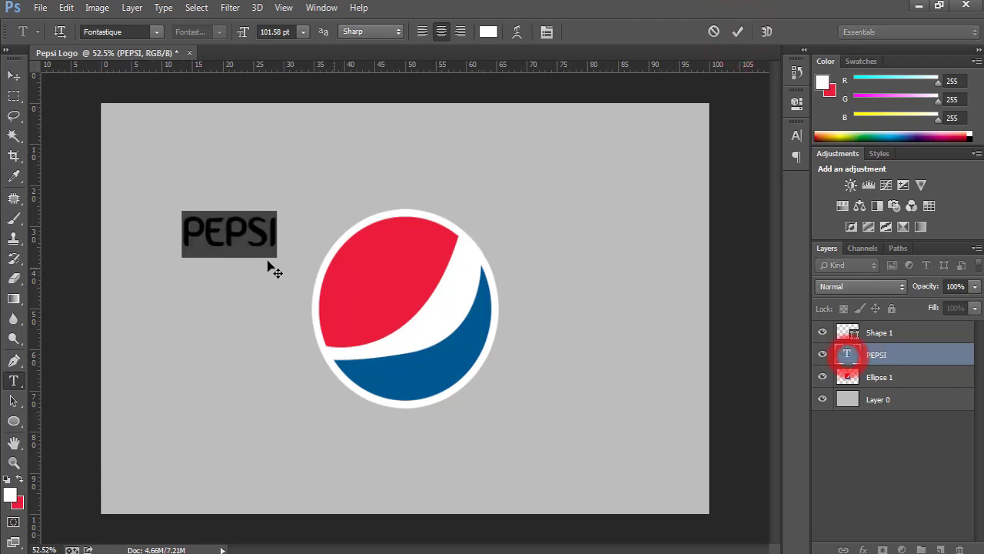
{"action": "left_click", "coordinate": [488, 32]}
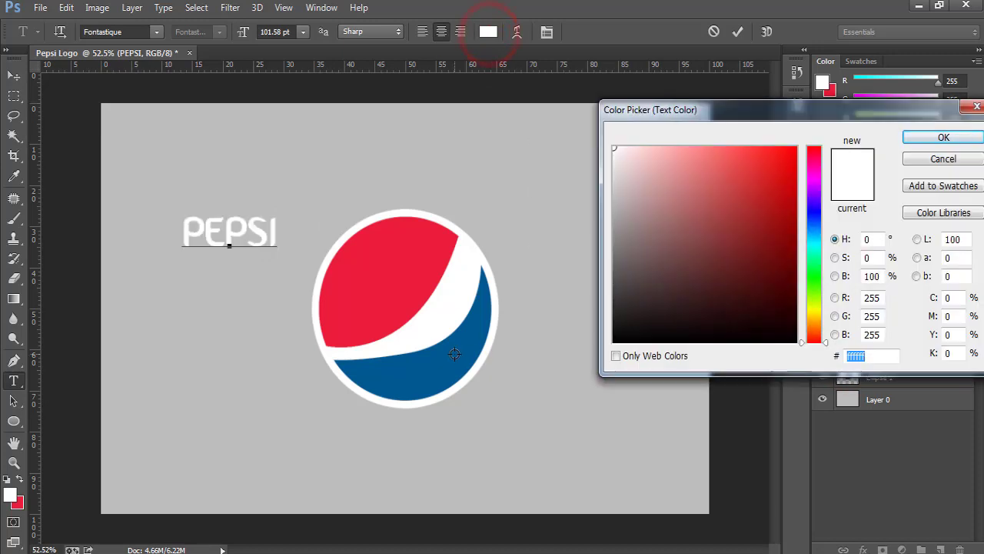
{"action": "mouse_move", "coordinate": [460, 367]}
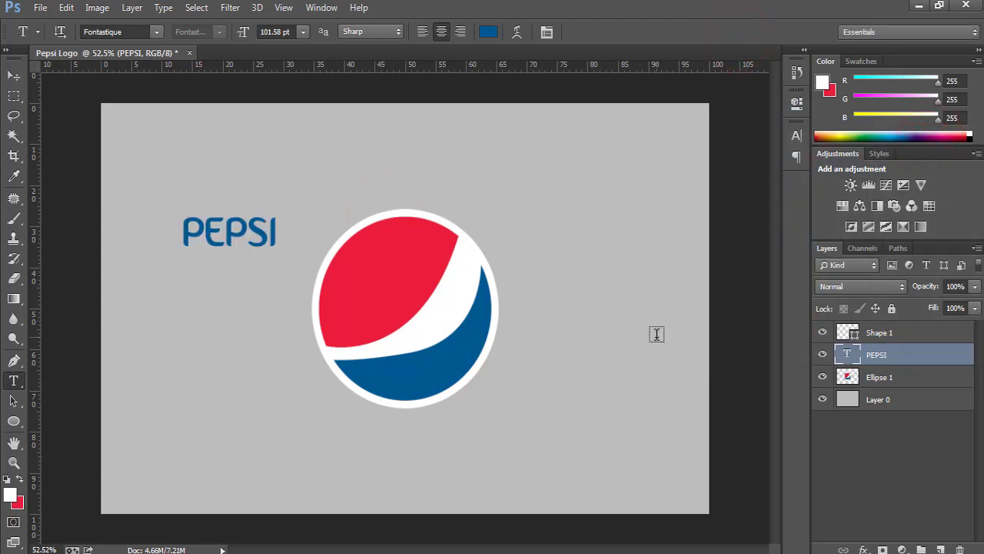
{"action": "left_click_drag", "start_coordinate": [229, 231], "coordinate": [371, 440]}
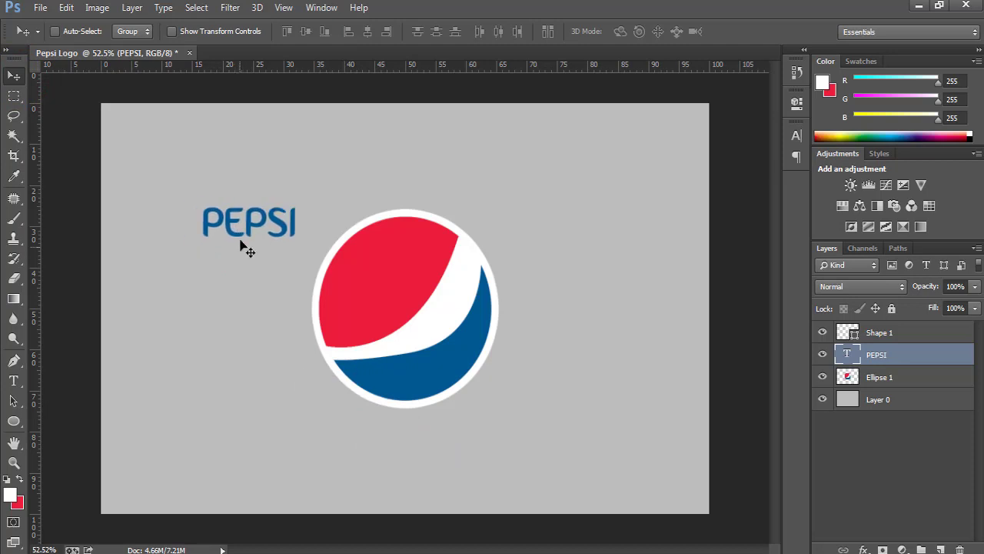
Step: Drag the PEPSI text beneath the circle and set its size to 130 pt
{"action": "left_click_drag", "start_coordinate": [247, 223], "coordinate": [404, 458]}
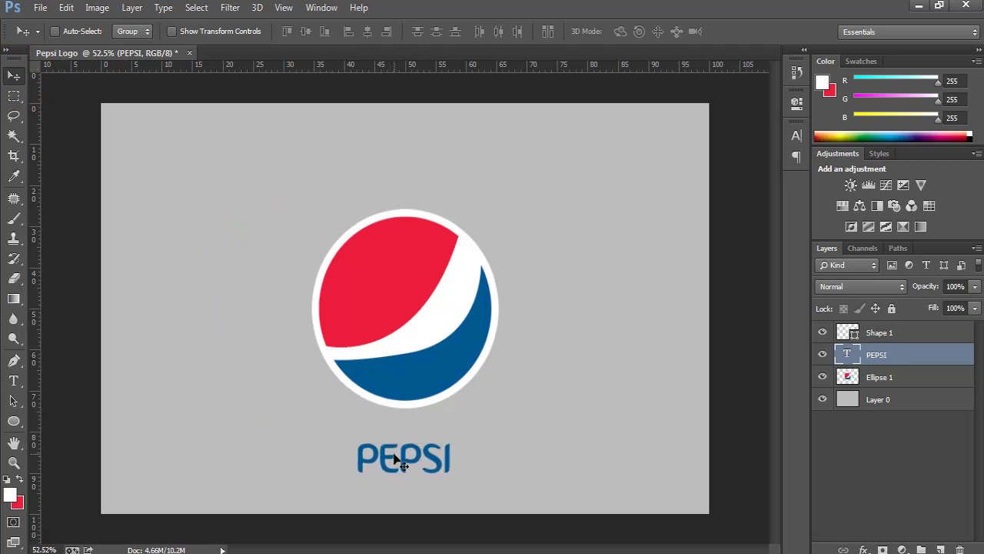
{"action": "left_click", "coordinate": [879, 377]}
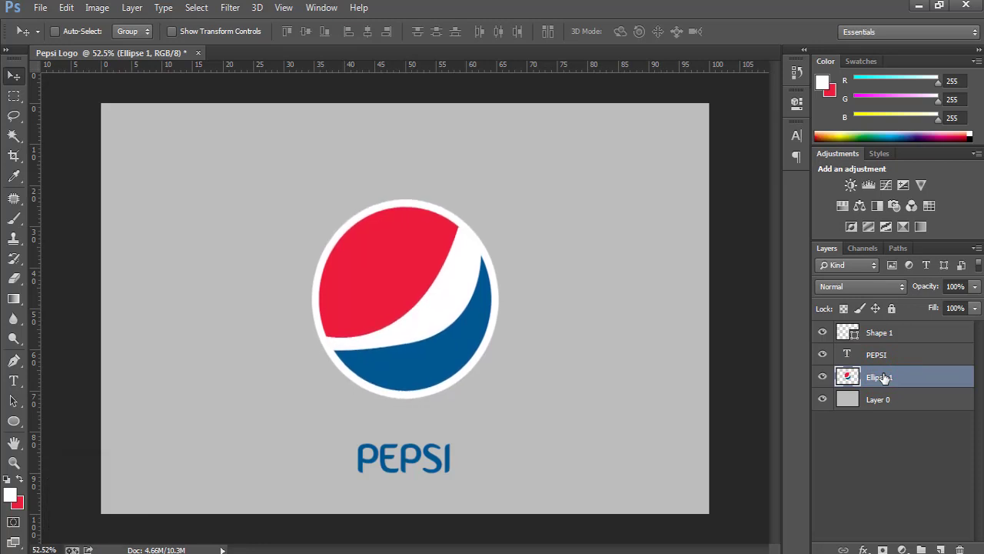
{"action": "left_click", "coordinate": [877, 355]}
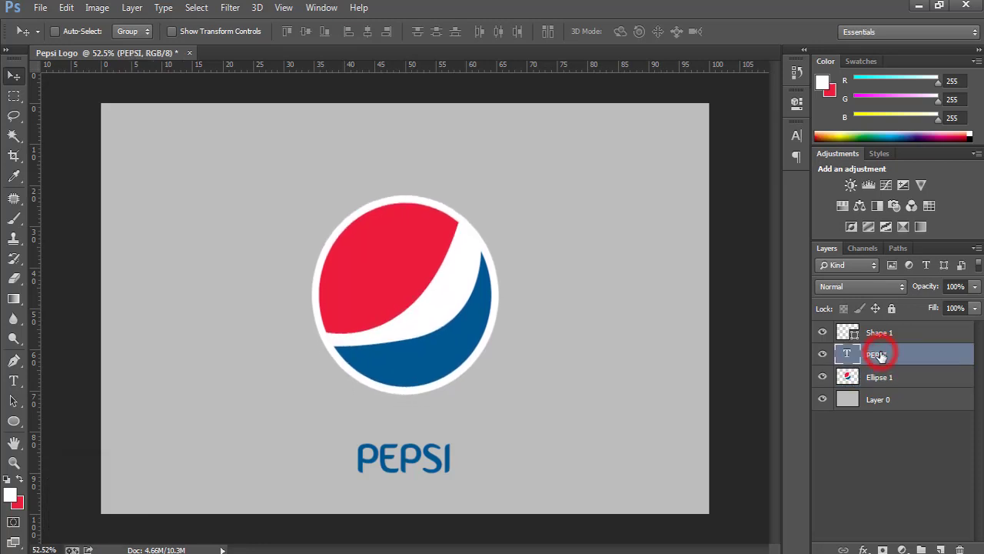
{"action": "left_click", "coordinate": [876, 353]}
{"action": "type", "text": "130"}
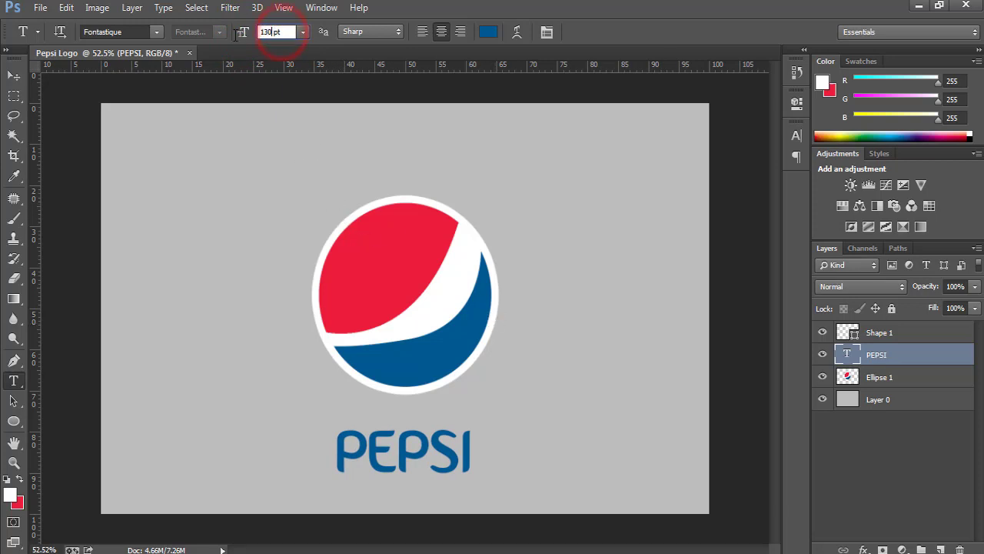
{"action": "left_click", "coordinate": [13, 75]}
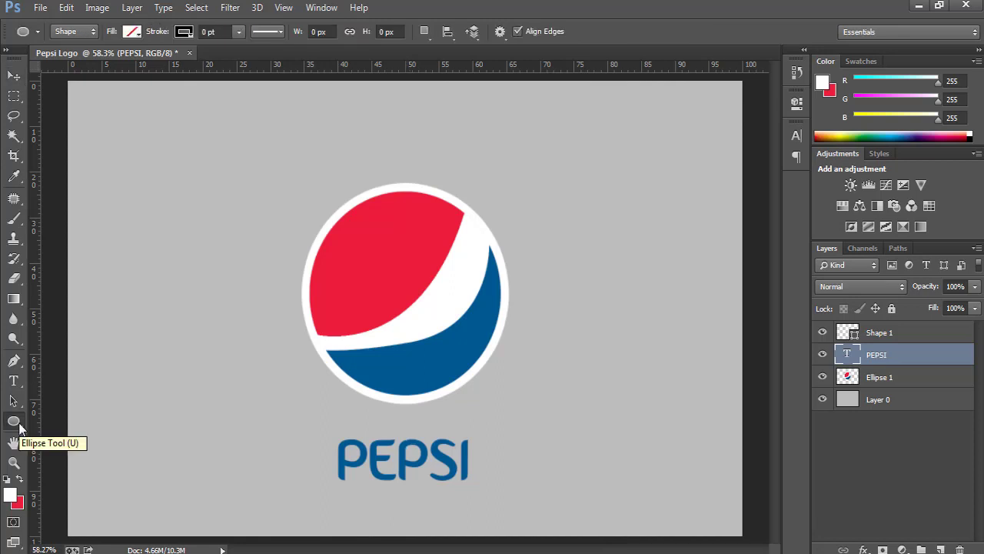
{"action": "mouse_move", "coordinate": [543, 306]}
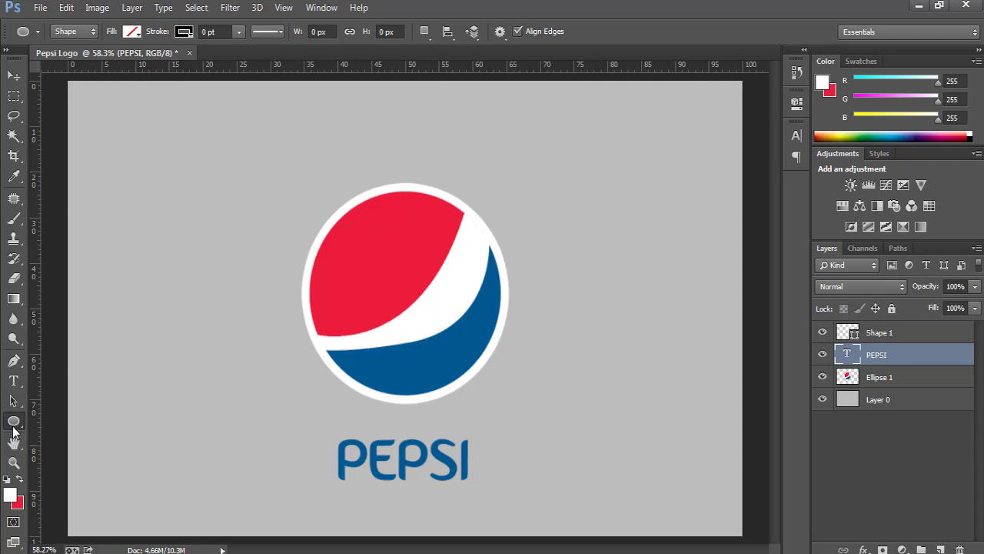
Step: Choose the Ellipse Tool from the shape tools flyout in the toolbar
{"action": "left_click", "coordinate": [14, 421]}
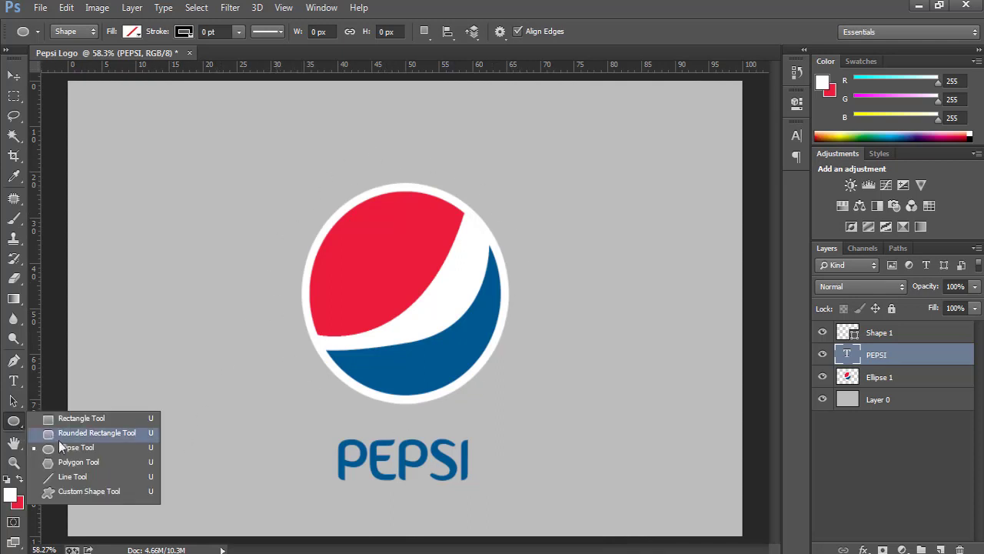
{"action": "left_click", "coordinate": [96, 432]}
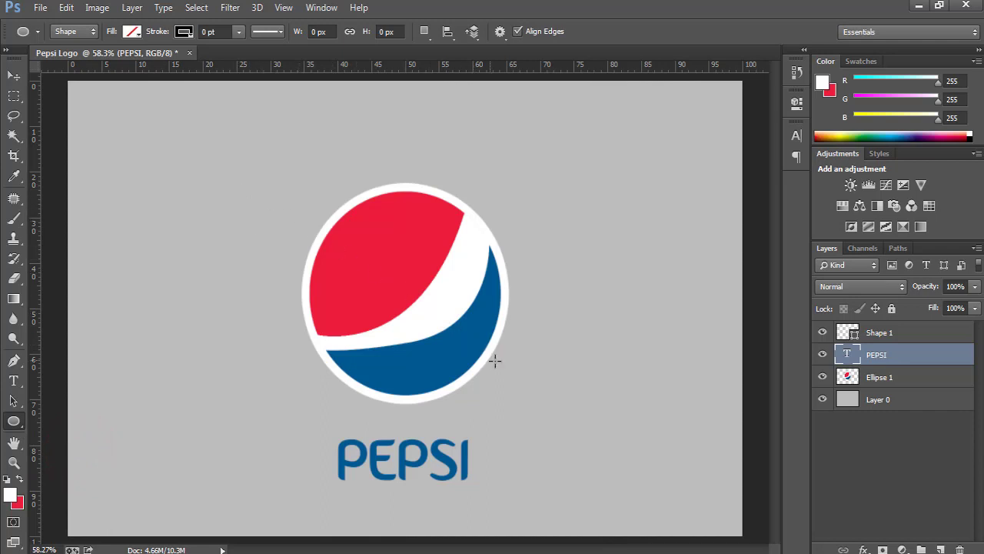
{"action": "mouse_move", "coordinate": [333, 361]}
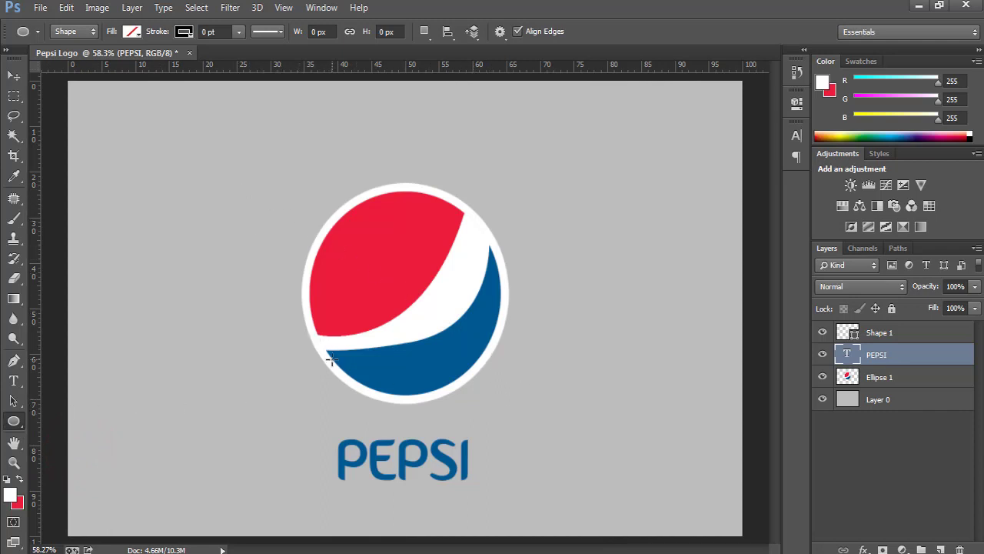